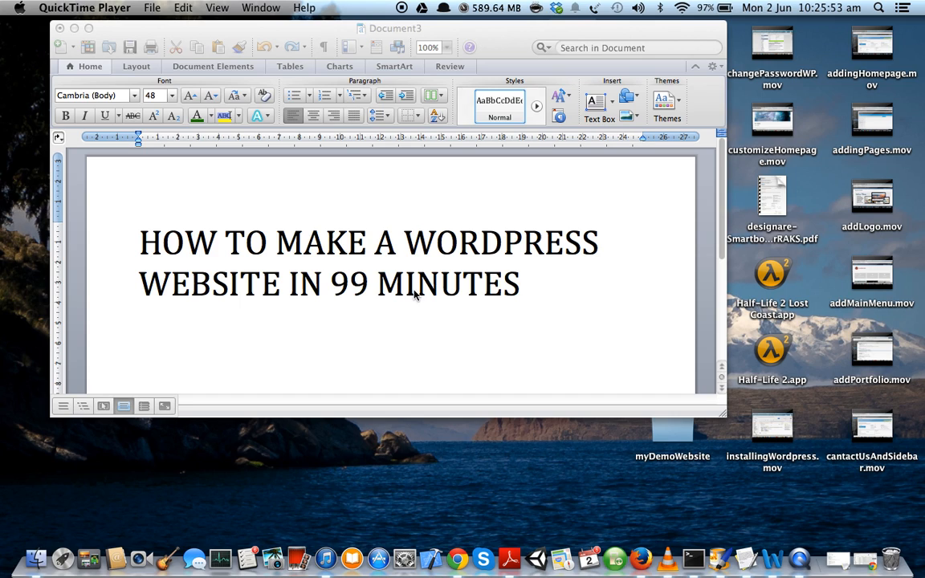
mouse_move(450, 270)
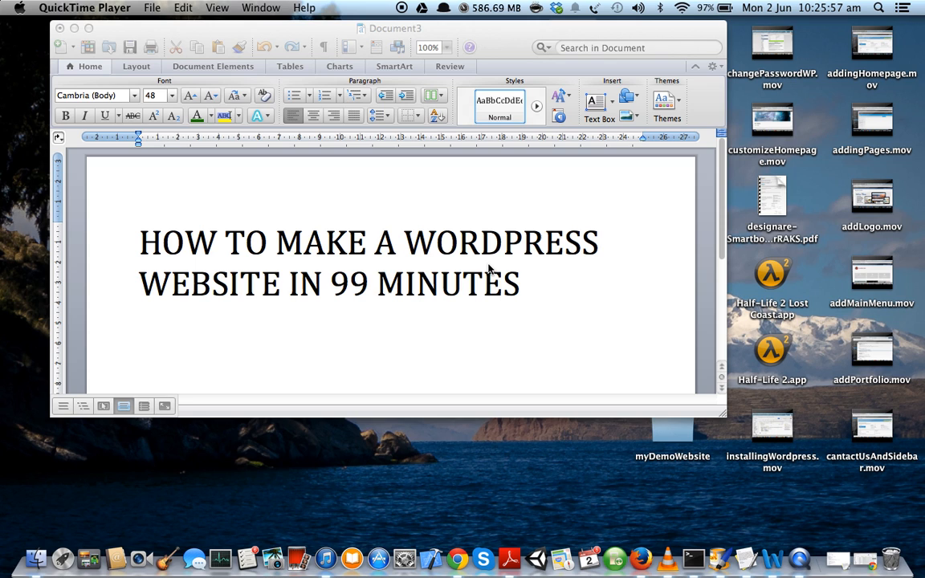
mouse_move(770, 283)
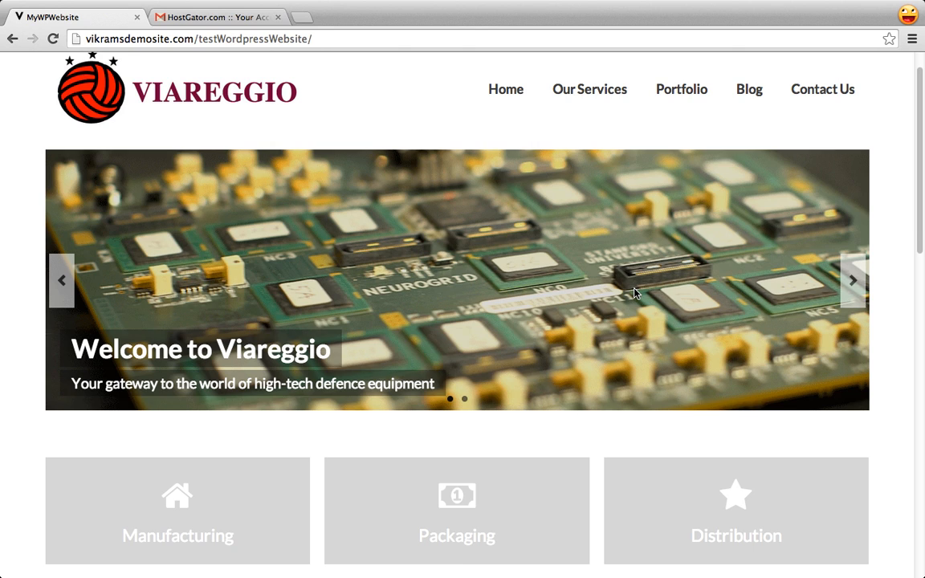
Scroll the Viareggio home page, then open and browse the Packaging service page
scroll("down", 3)
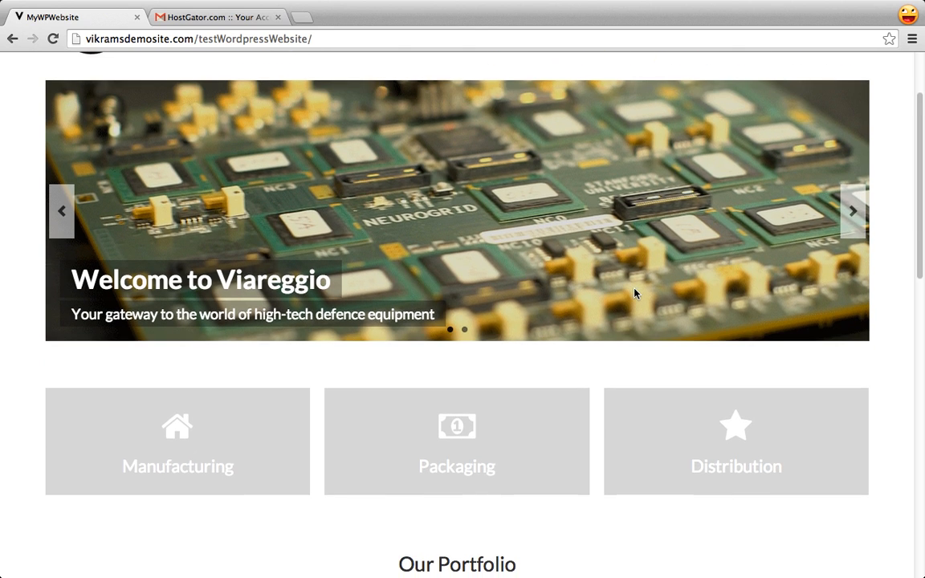
scroll("down", 3)
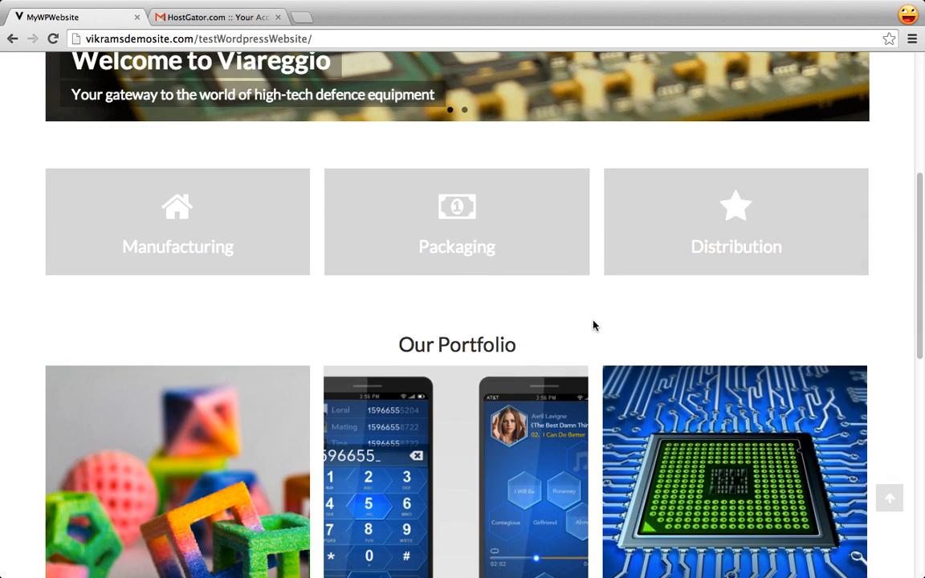
scroll("down", 3)
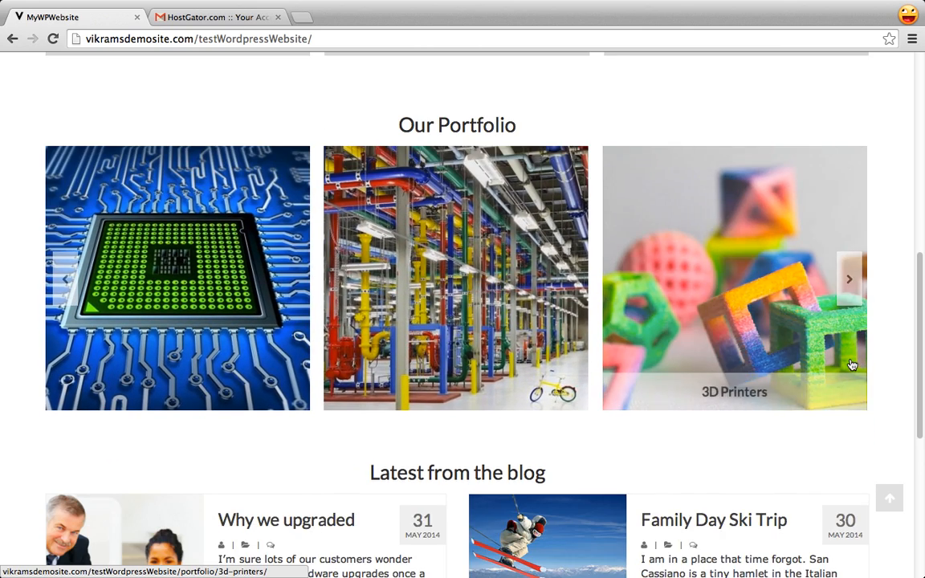
scroll("down", 3)
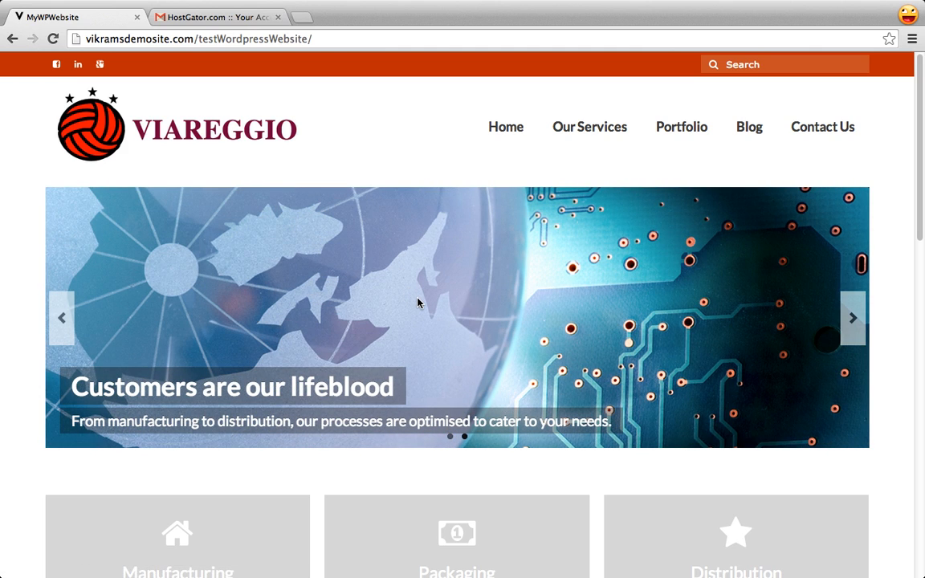
scroll("down", 3)
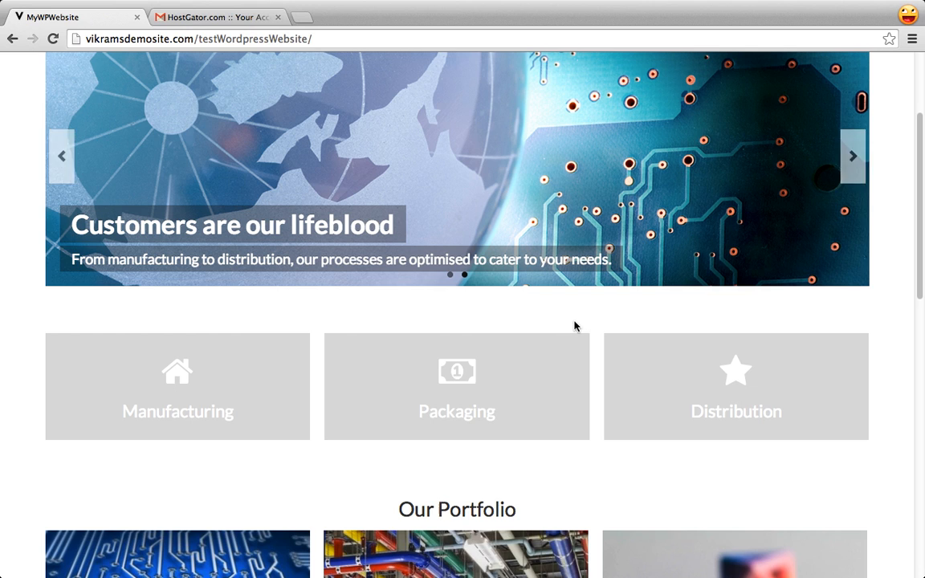
mouse_move(266, 386)
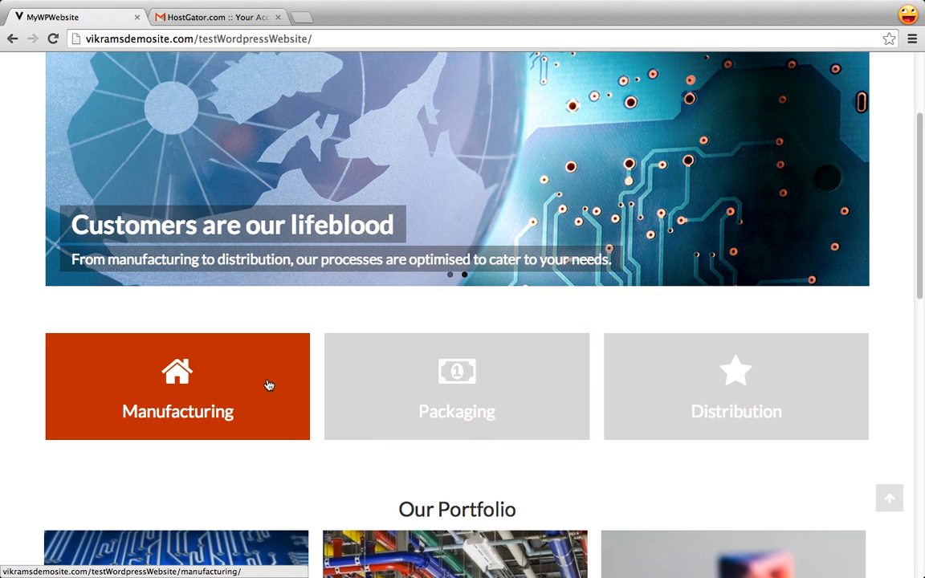
left_click(457, 385)
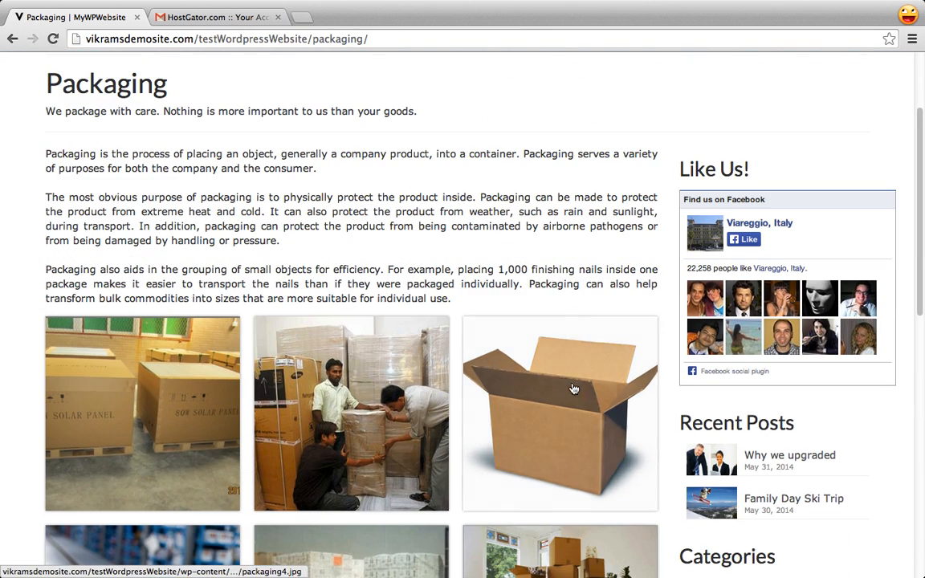
scroll("down", 3)
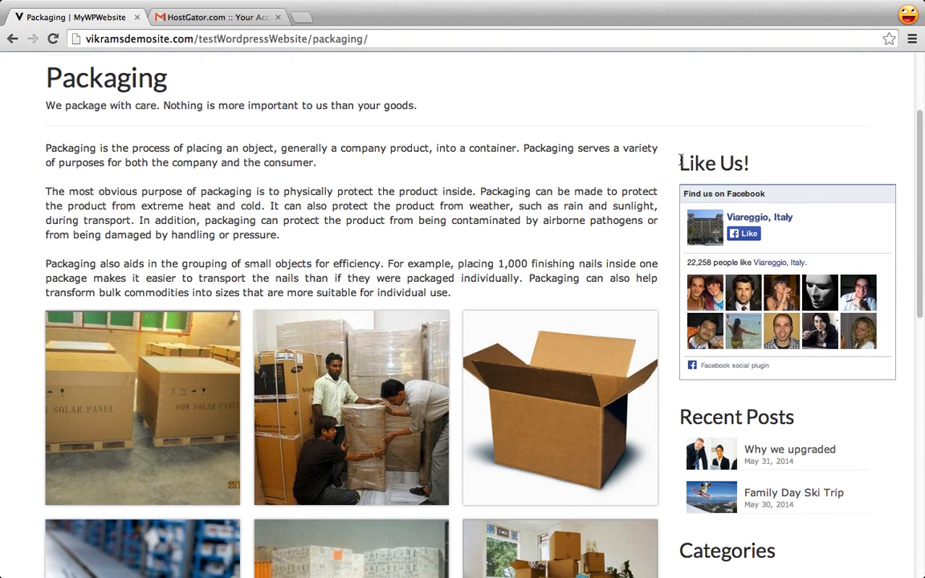
scroll("down", 3)
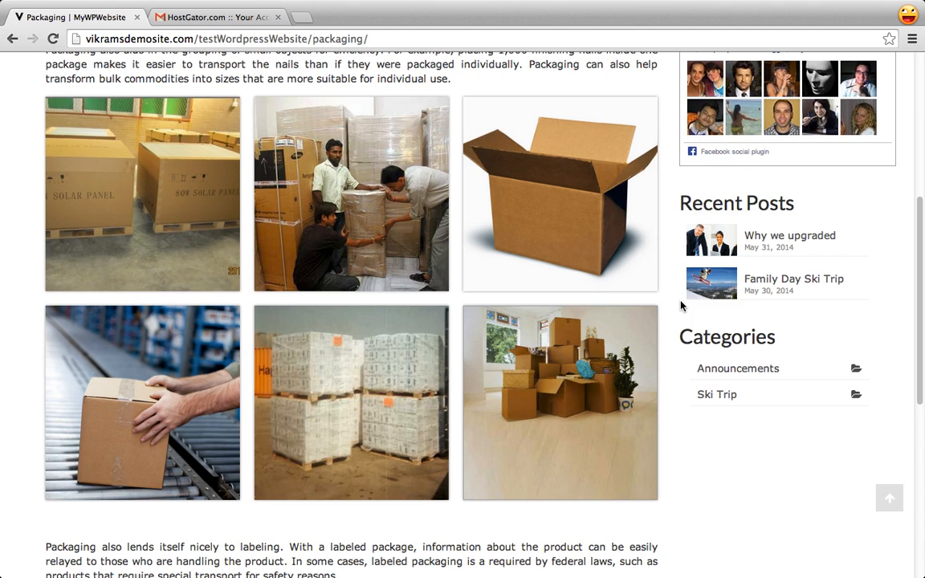
scroll("down", 3)
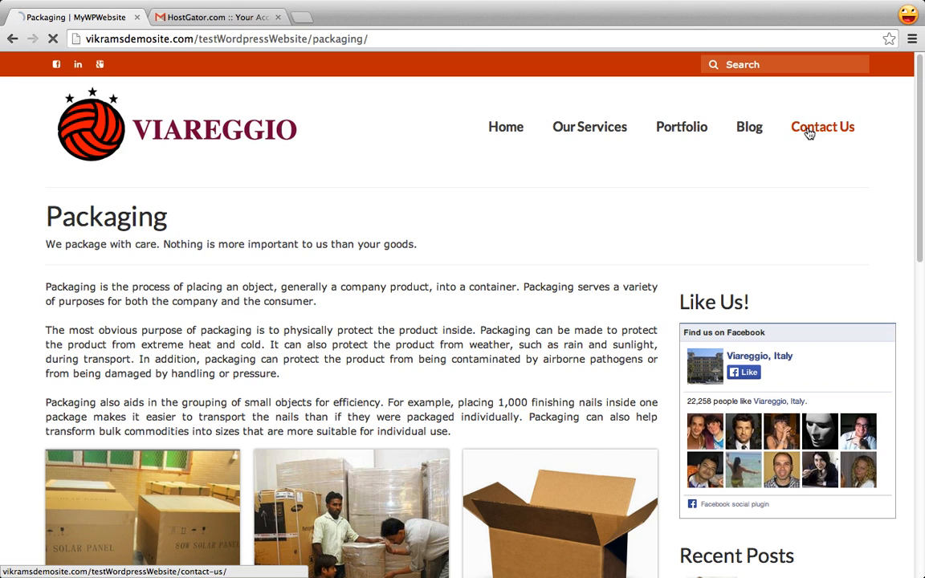
Open Contact Us and scroll down to the message form and embedded map
left_click(822, 126)
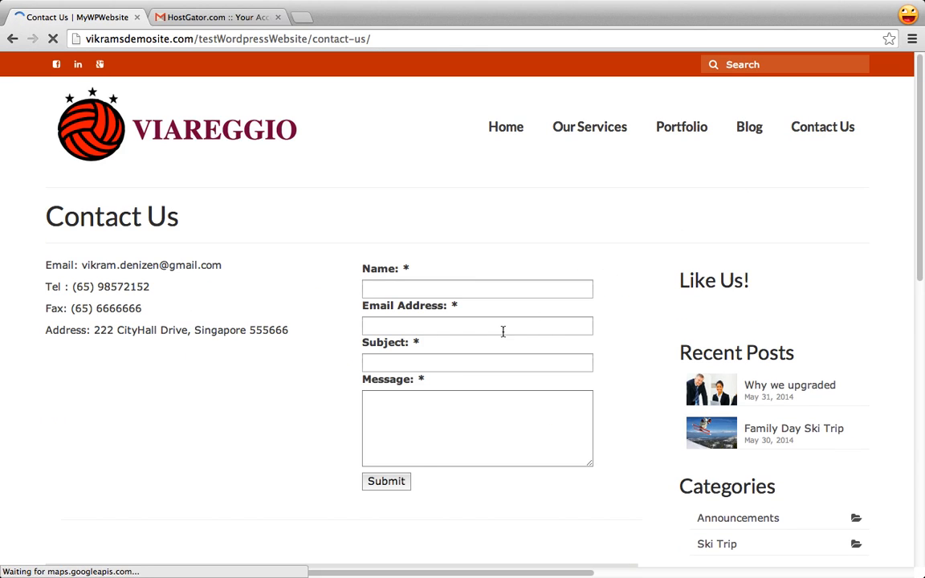
scroll("down", 3)
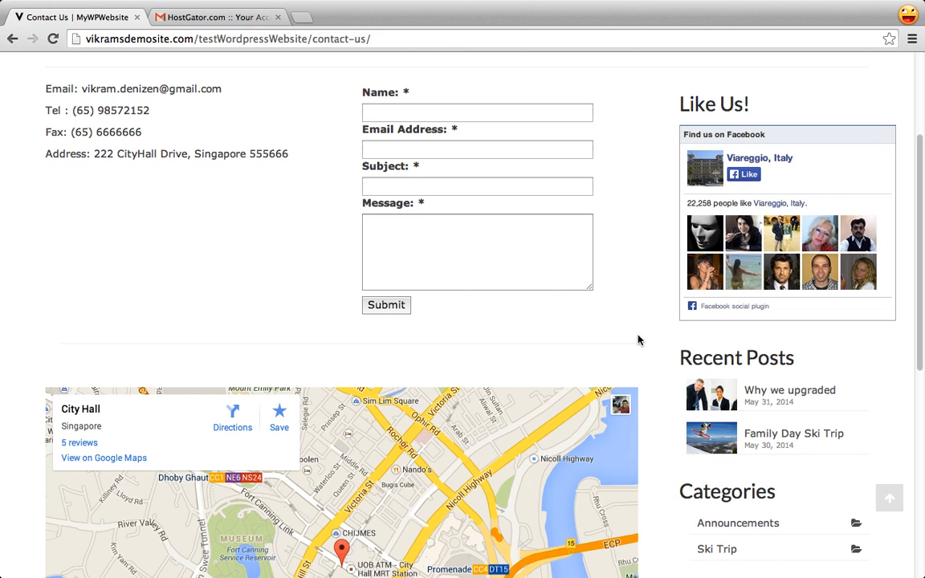
scroll("down", 3)
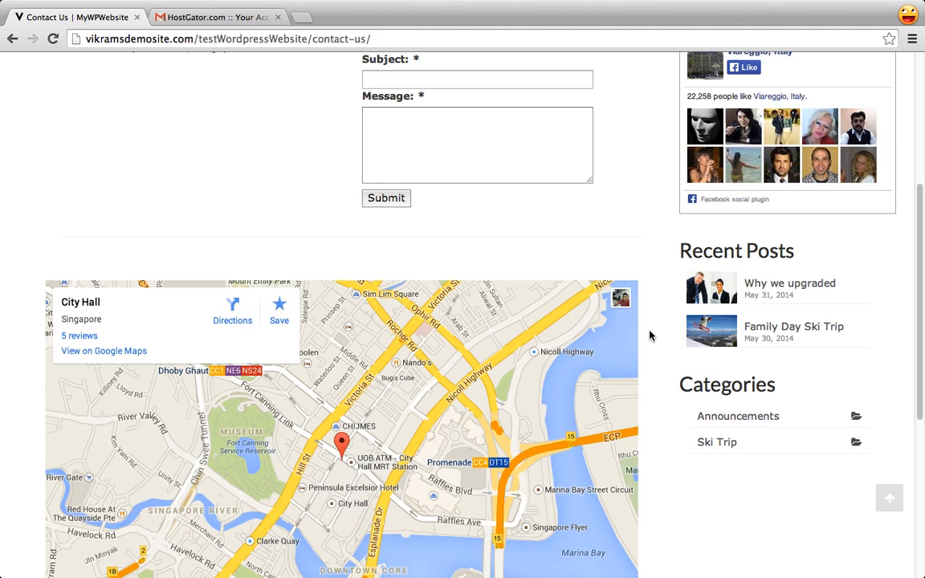
scroll("down", 3)
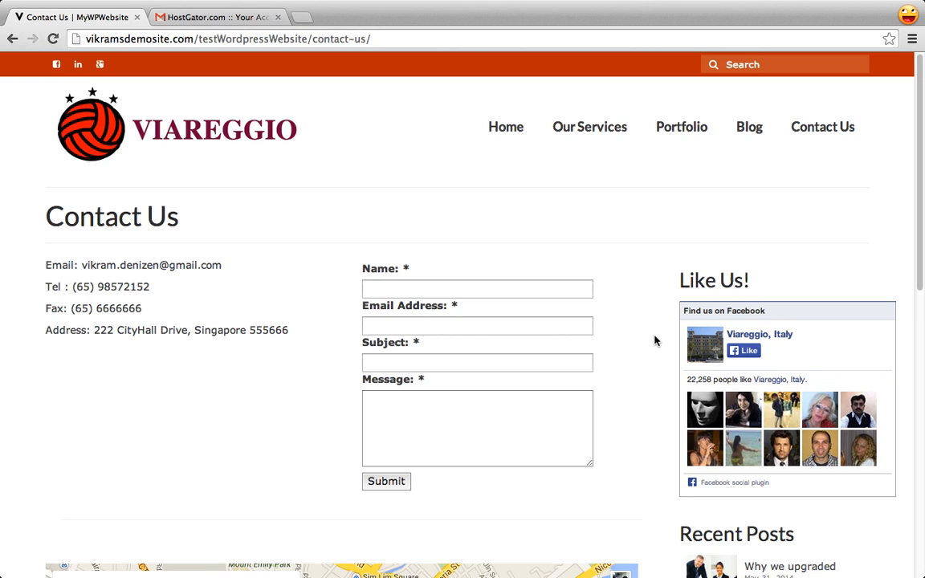
mouse_move(651, 308)
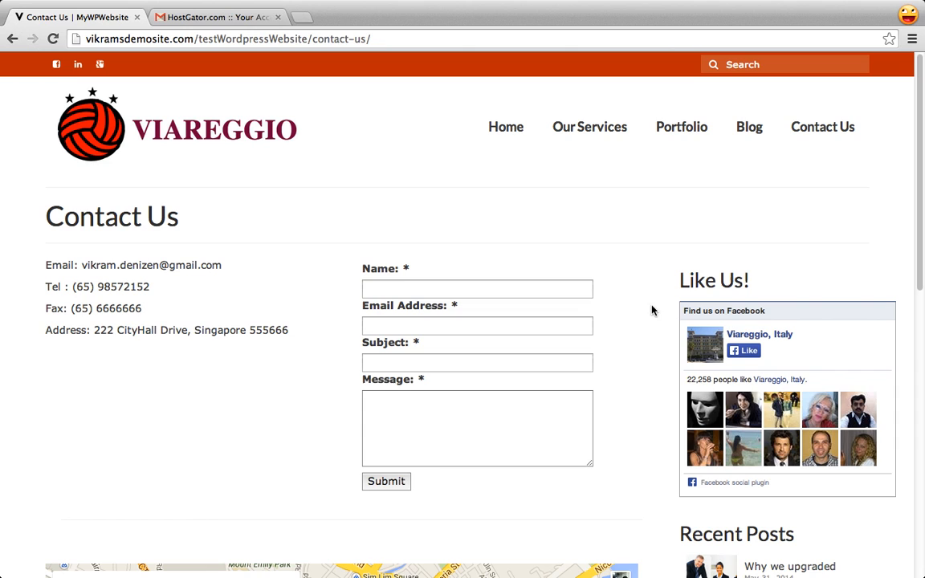
mouse_move(590, 126)
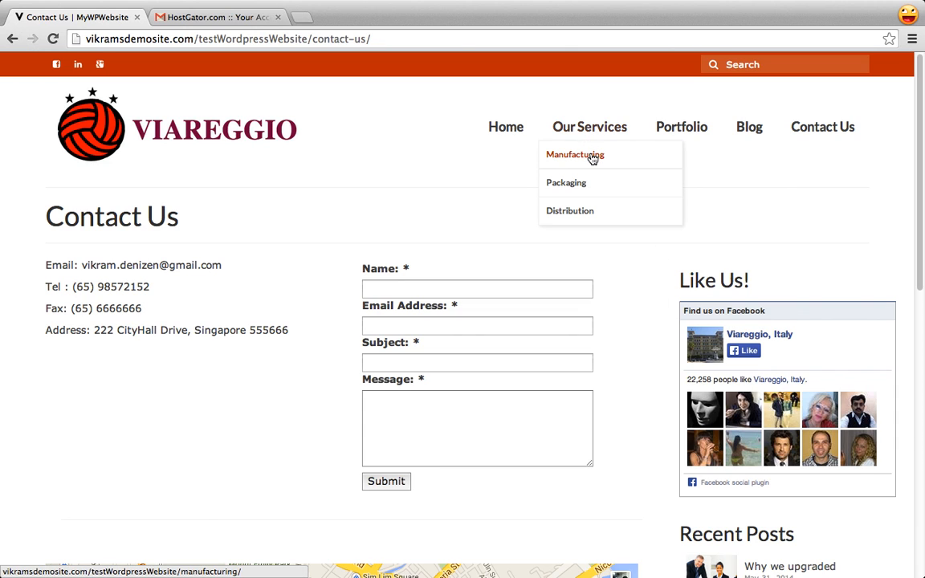
Choose Packaging under Our Services and scroll through its description and gallery
left_click(575, 154)
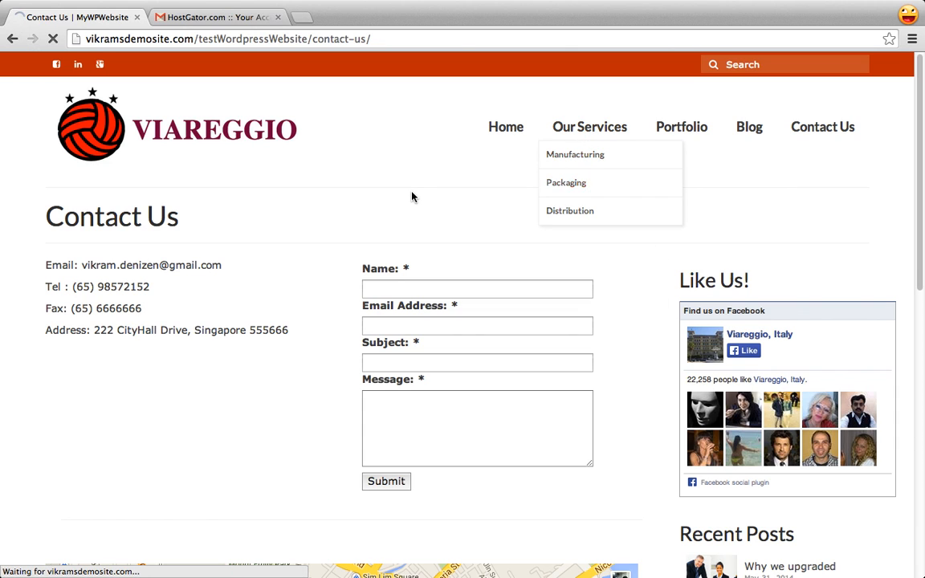
left_click(565, 183)
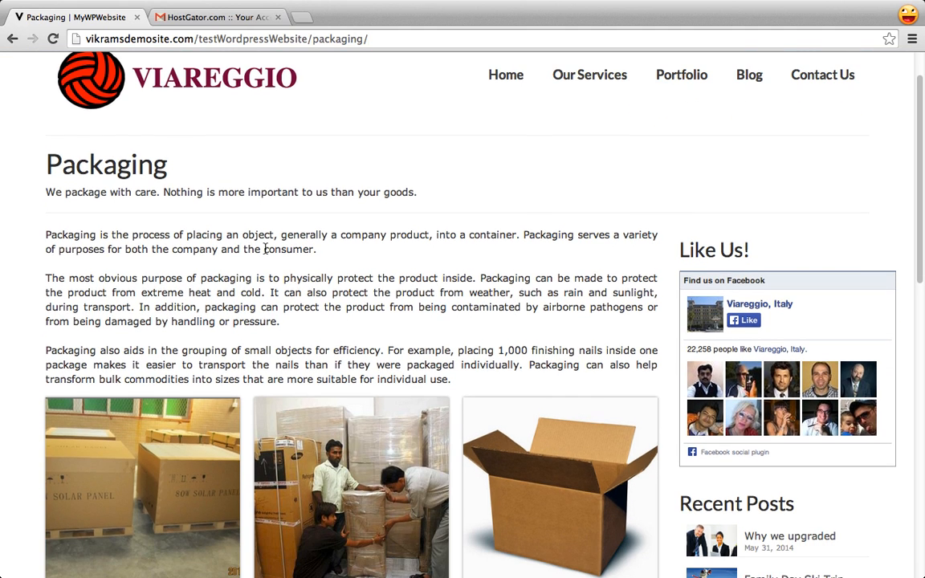
scroll("down", 3)
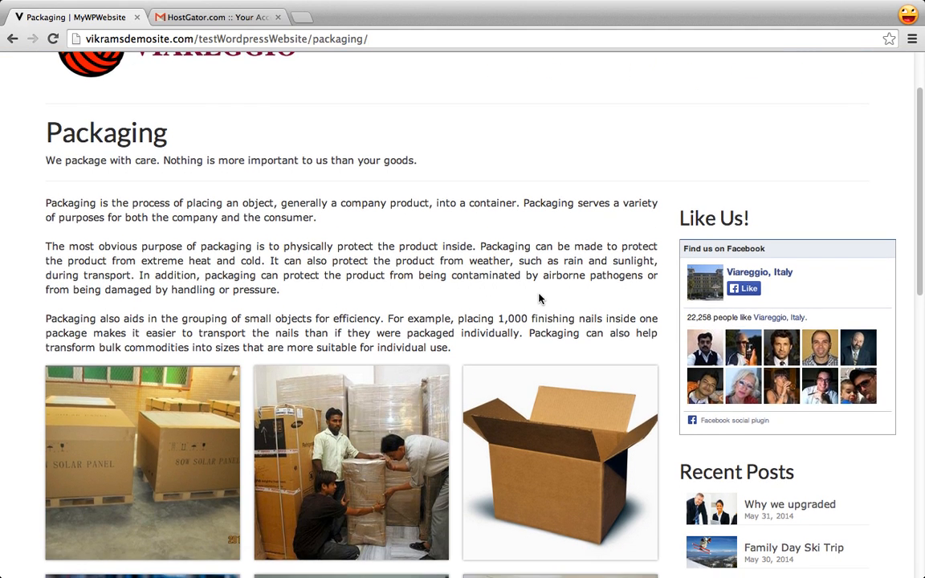
scroll("down", 3)
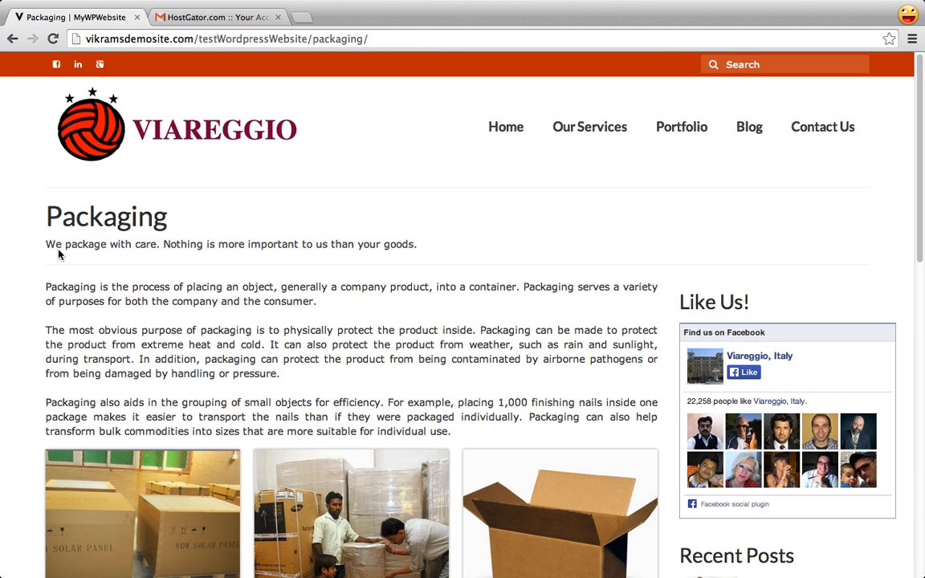
mouse_move(150, 271)
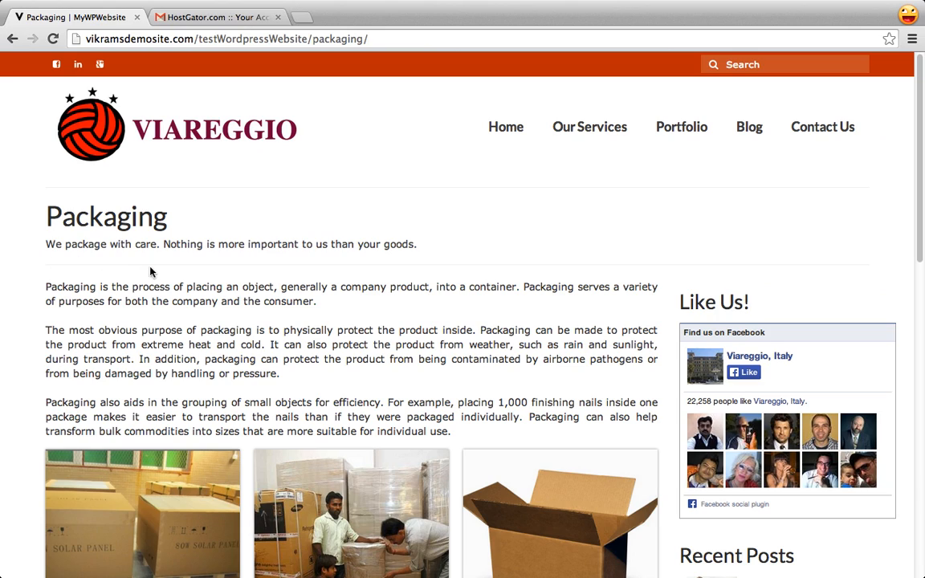
right_click(469, 257)
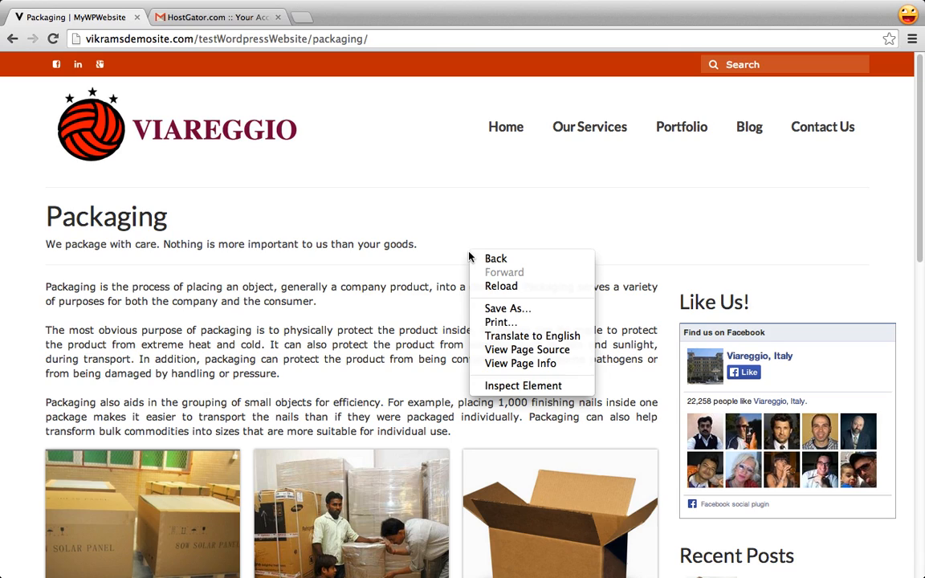
left_click(527, 349)
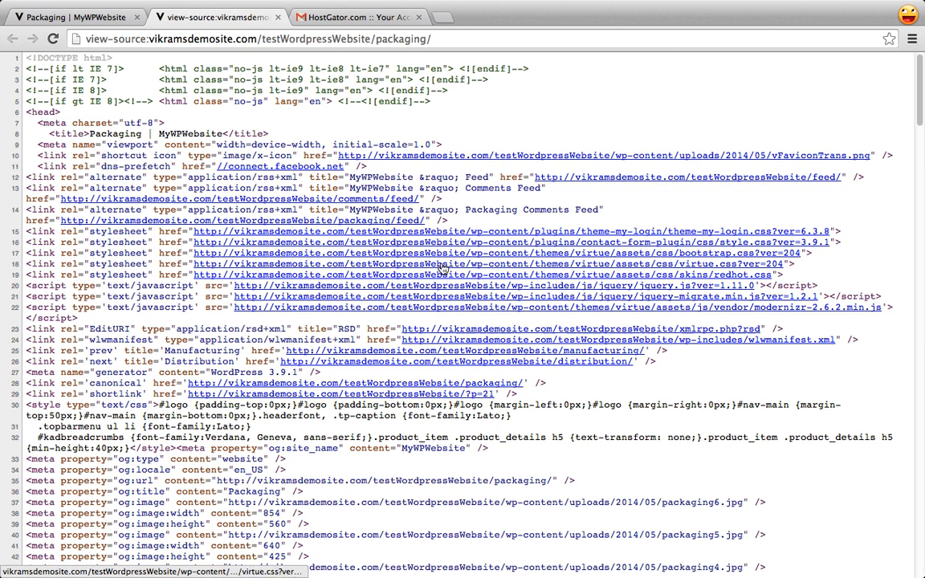
scroll("down", 3)
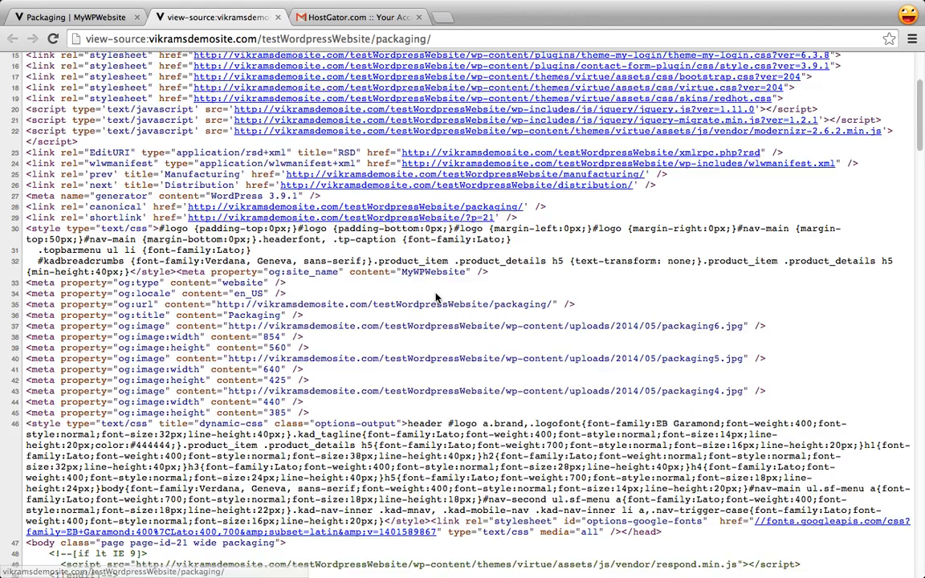
left_click(76, 13)
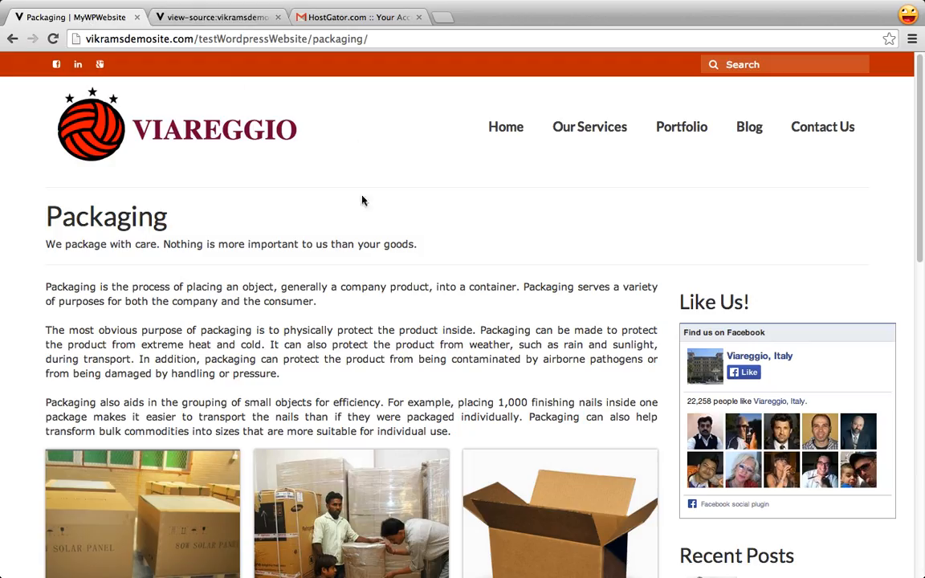
left_click(217, 17)
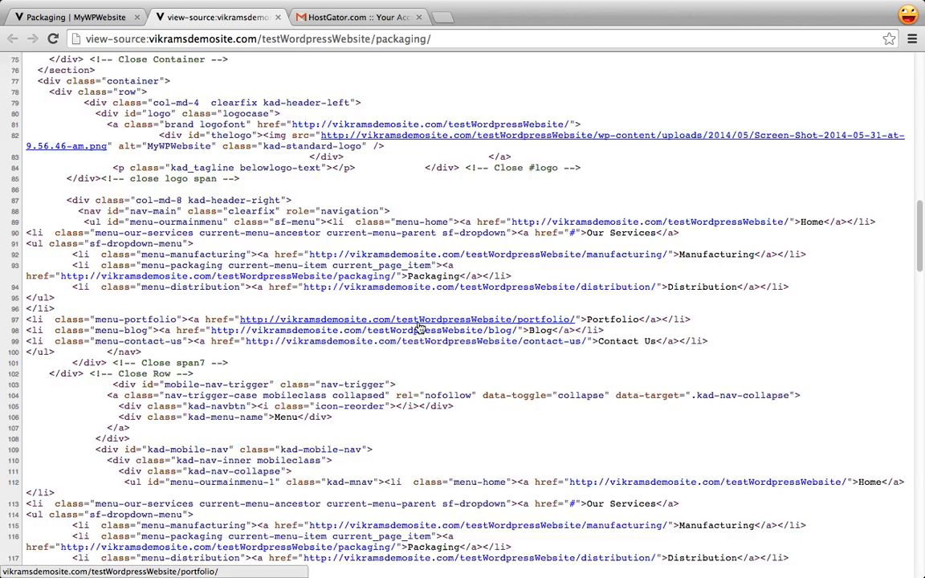
scroll("down", 3)
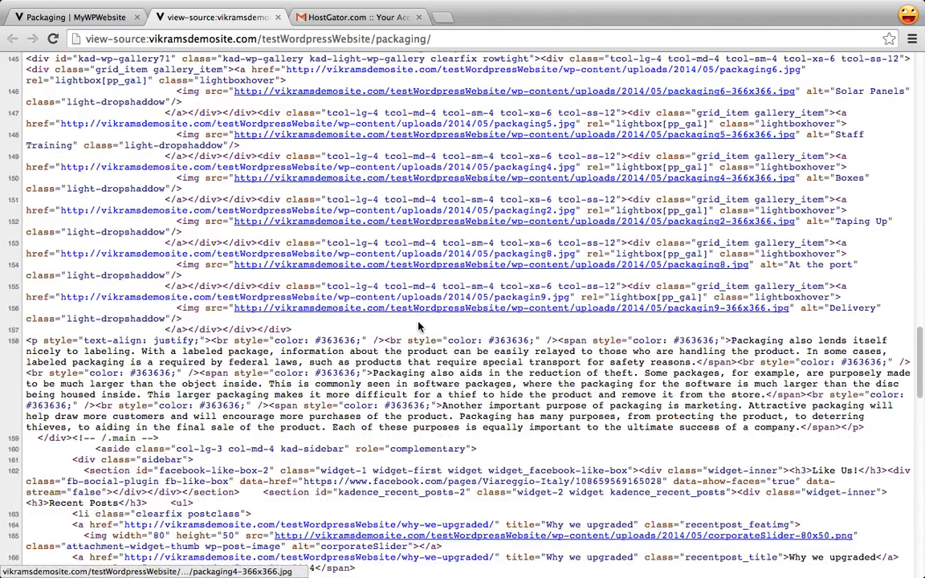
scroll("down", 3)
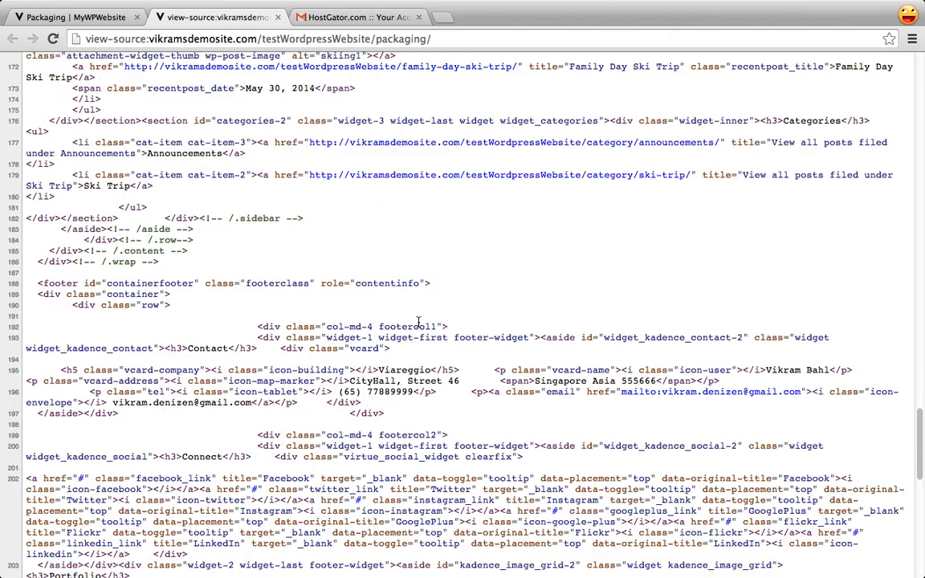
mouse_move(428, 322)
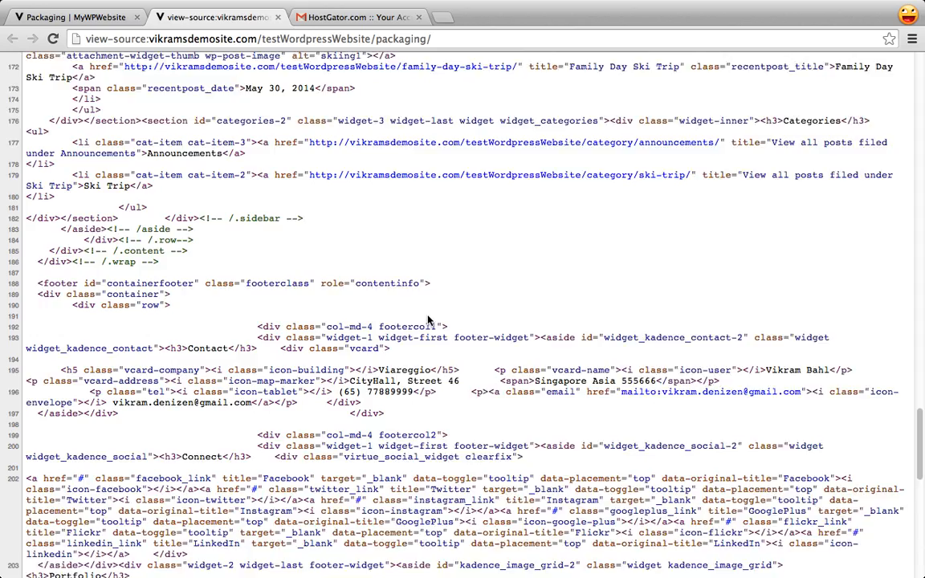
scroll("down", 3)
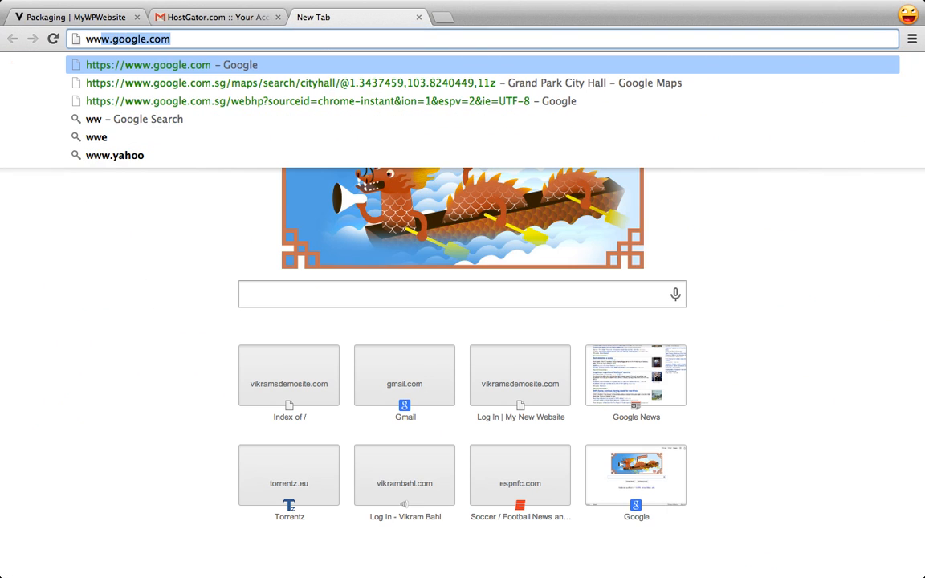
type("www.hostgator.com")
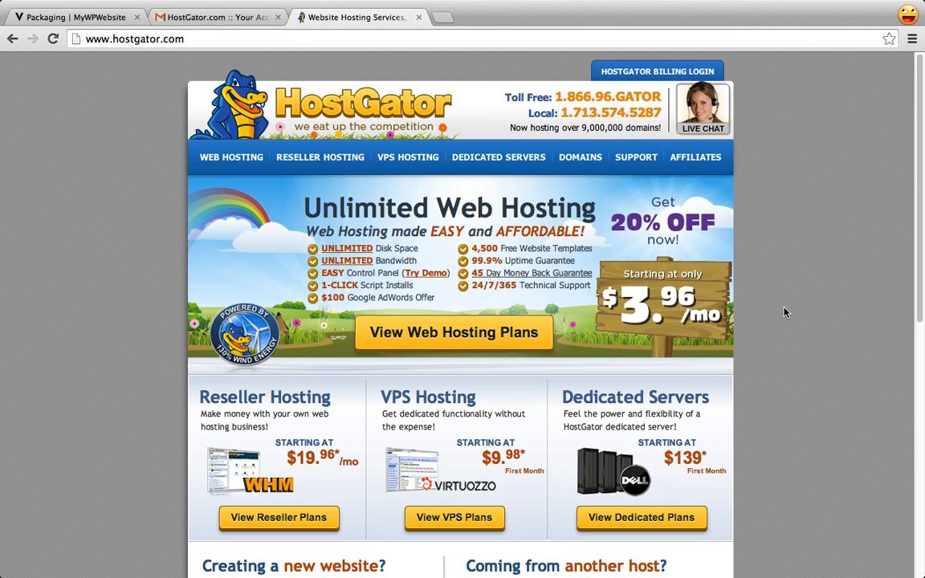
mouse_move(297, 272)
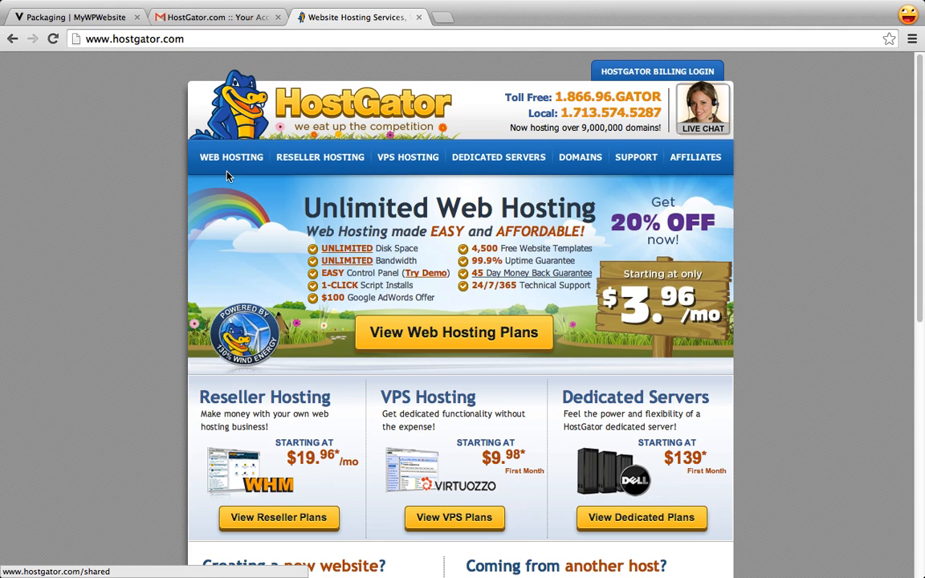
mouse_move(231, 160)
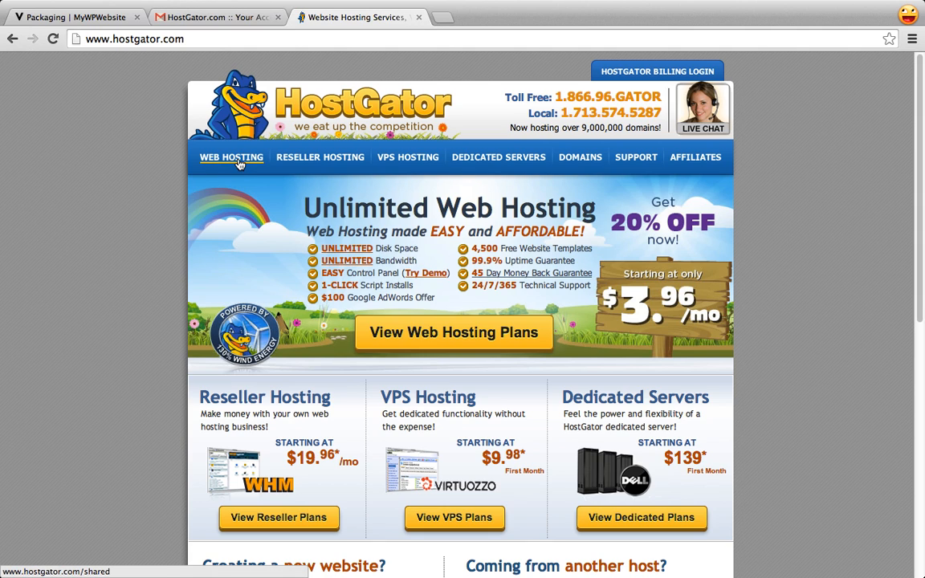
Open WEB HOSTING and scroll to the Hatchling, Baby and Business plan boxes
left_click(231, 157)
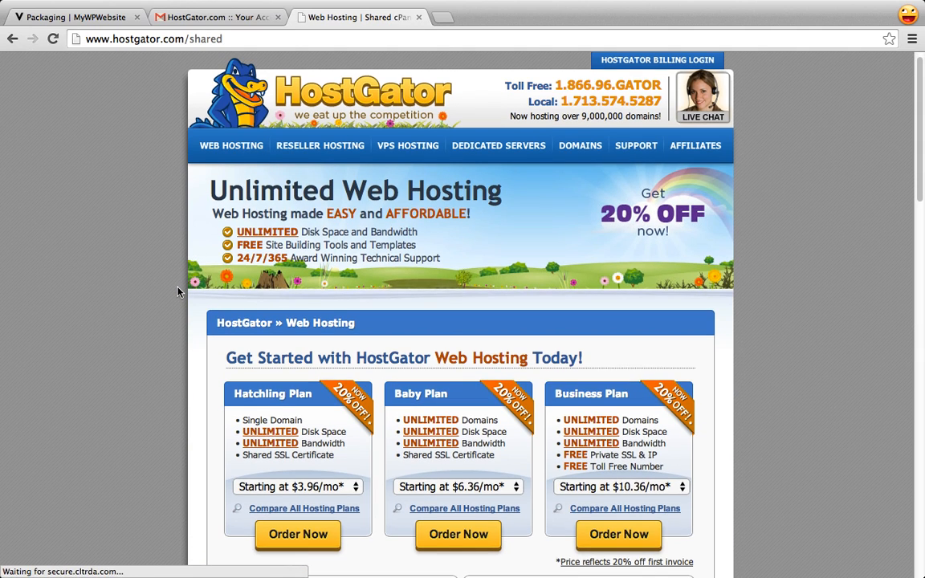
scroll("down", 3)
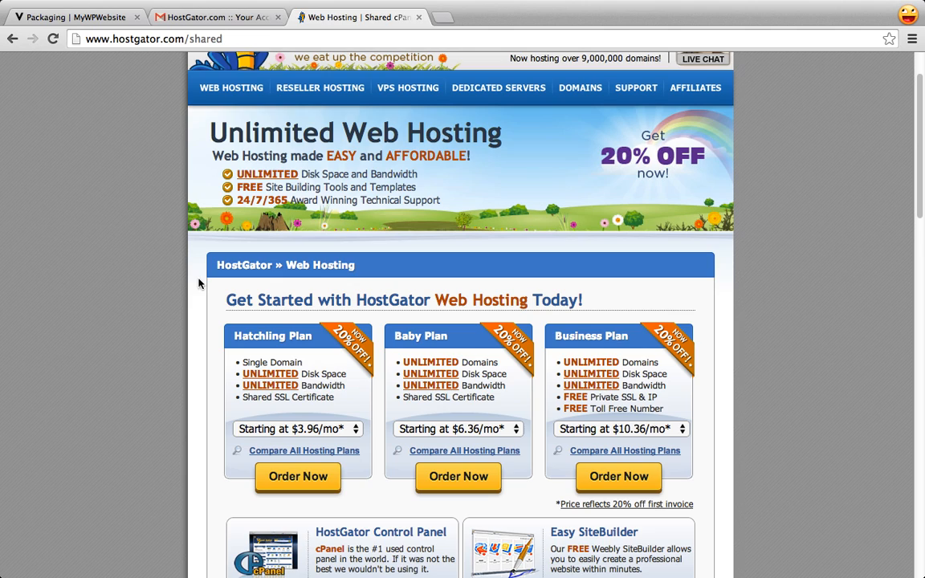
mouse_move(616, 355)
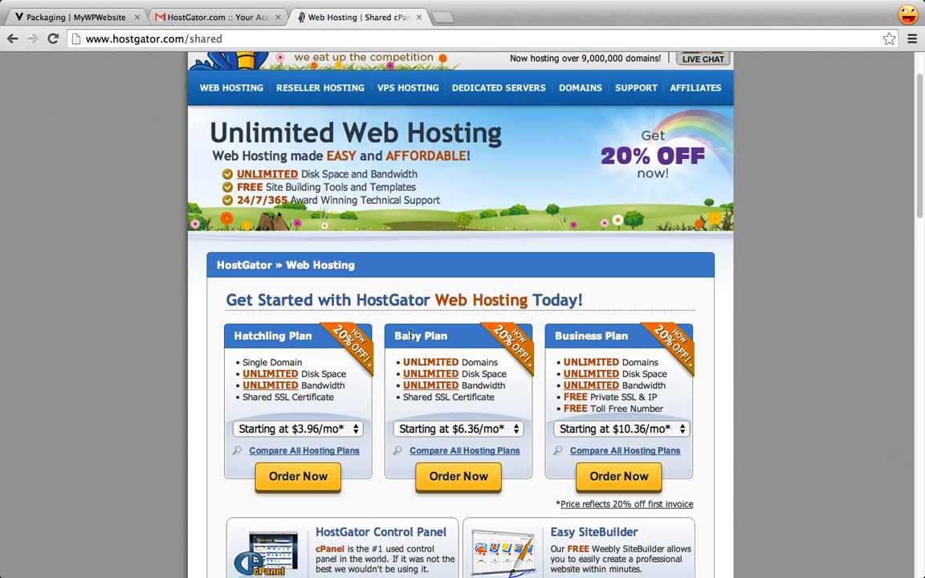
mouse_move(457, 332)
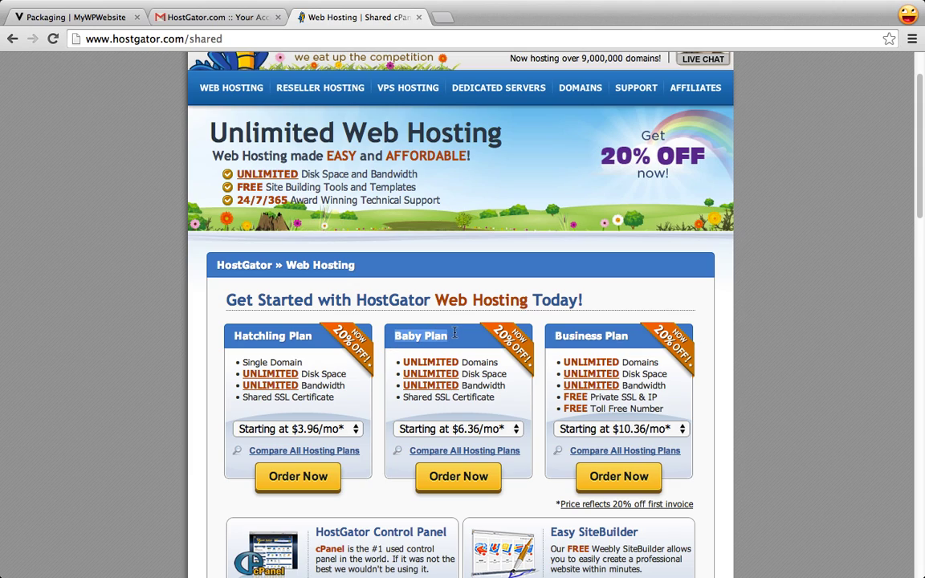
mouse_move(457, 352)
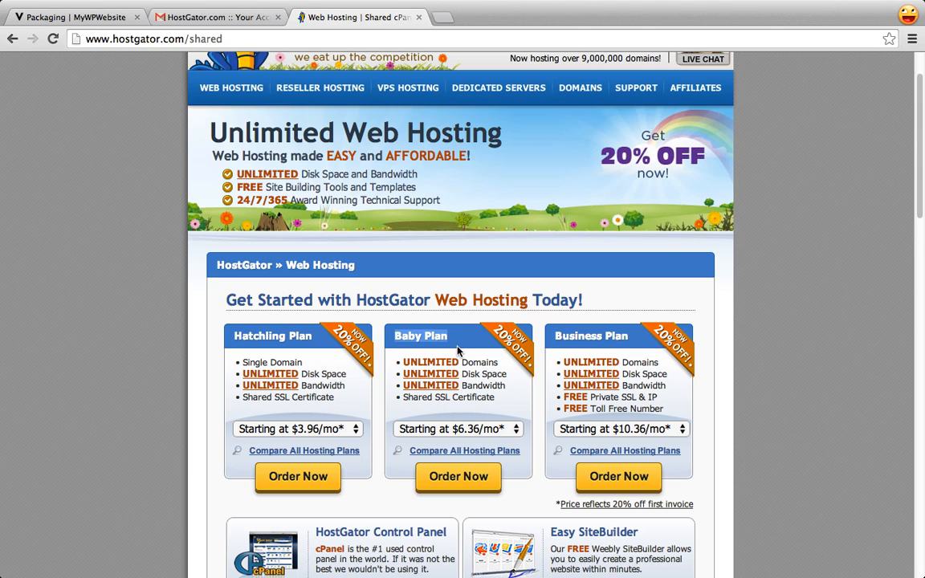
mouse_move(524, 323)
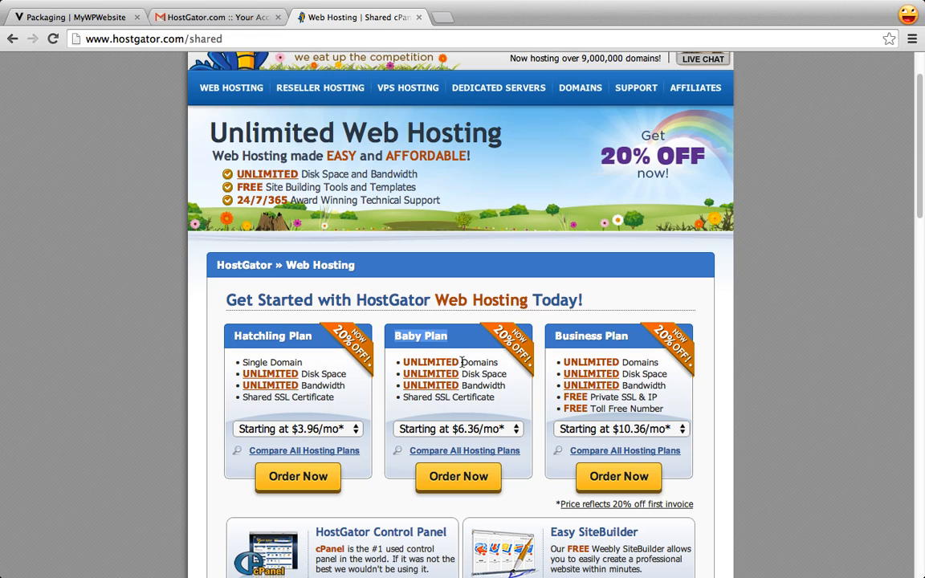
mouse_move(503, 374)
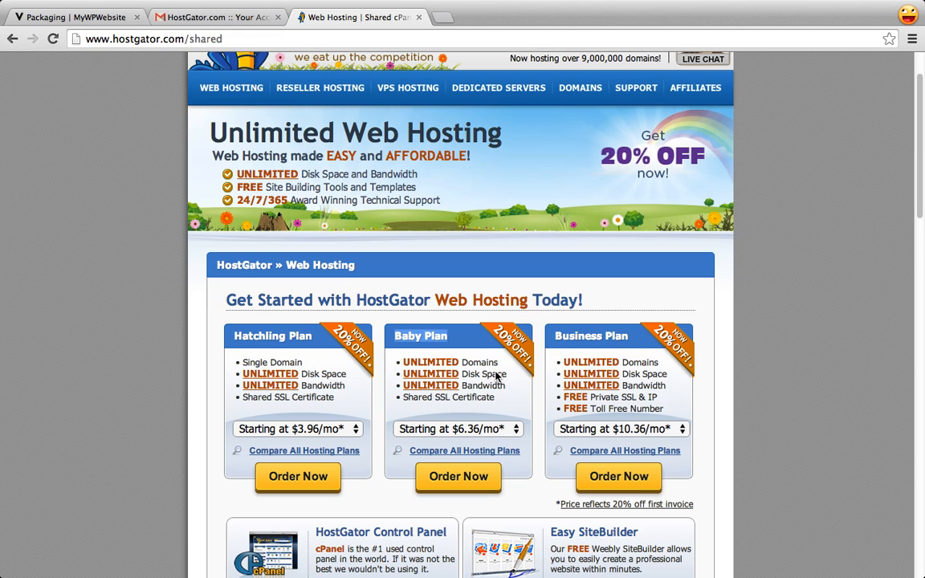
mouse_move(481, 385)
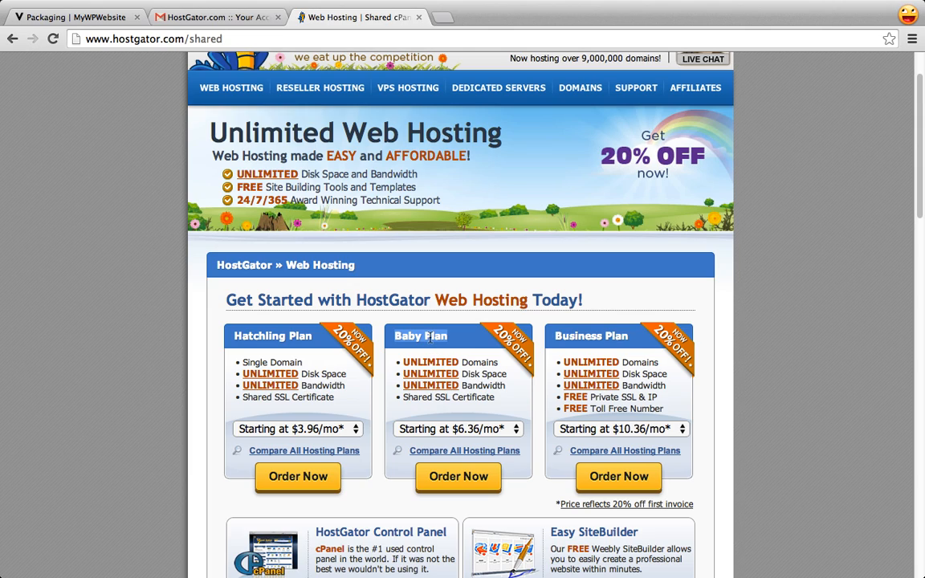
mouse_move(613, 354)
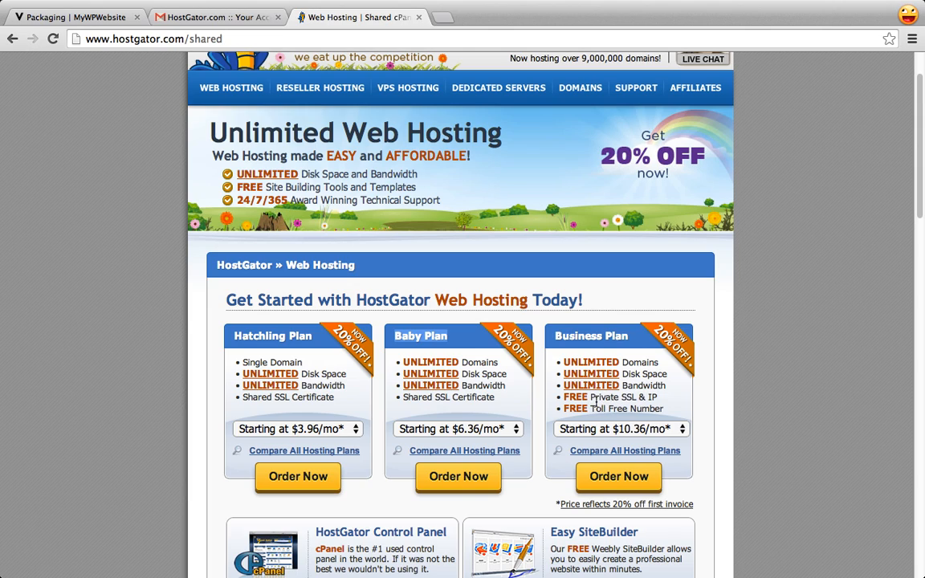
mouse_move(340, 345)
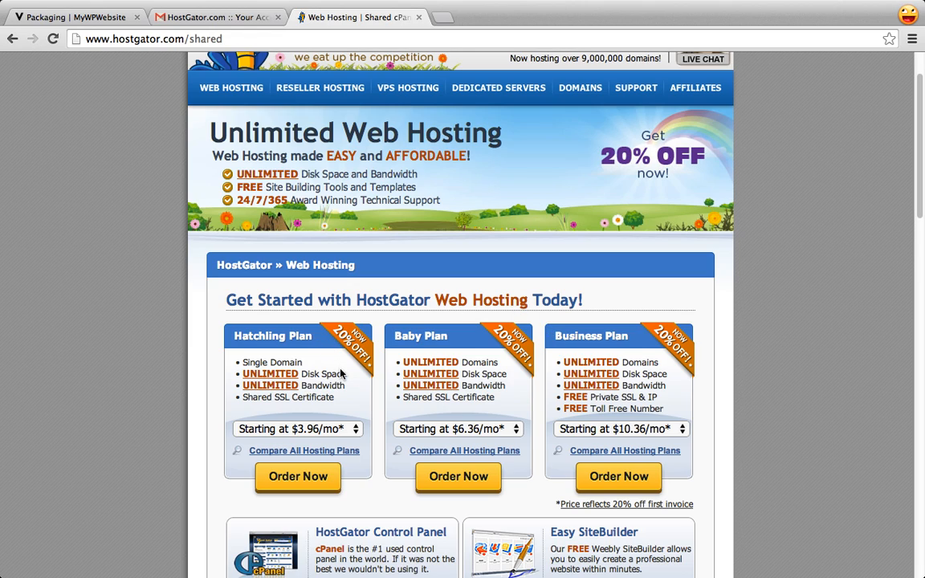
mouse_move(307, 363)
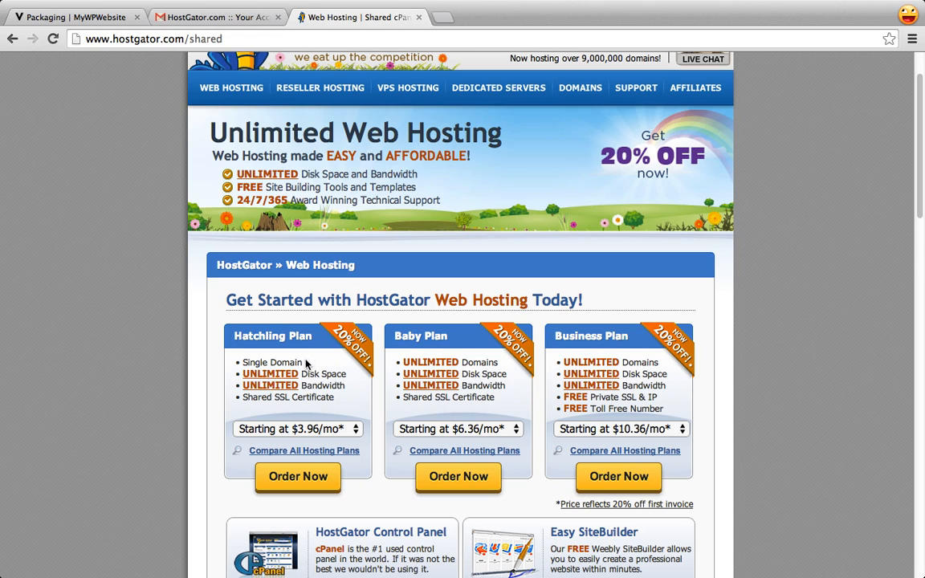
mouse_move(330, 369)
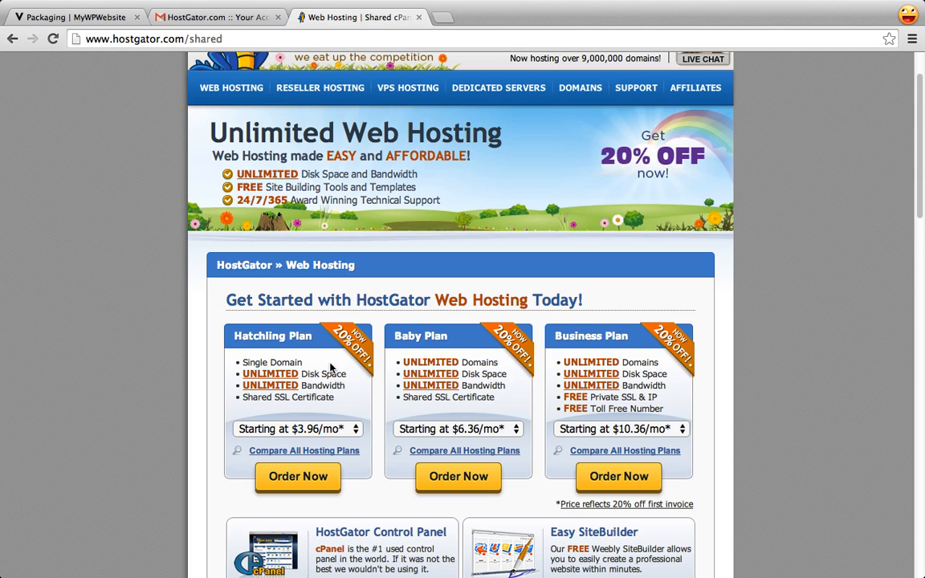
mouse_move(342, 365)
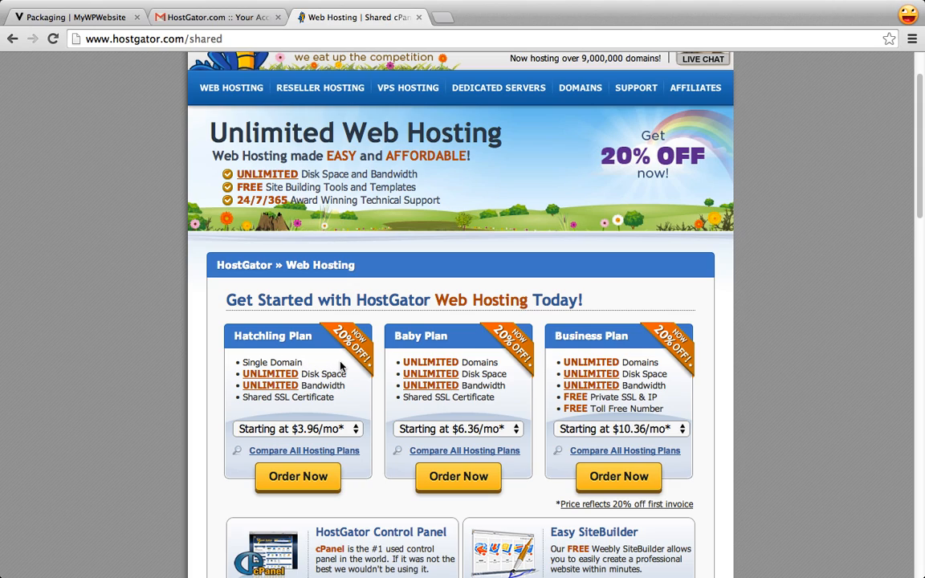
mouse_move(399, 339)
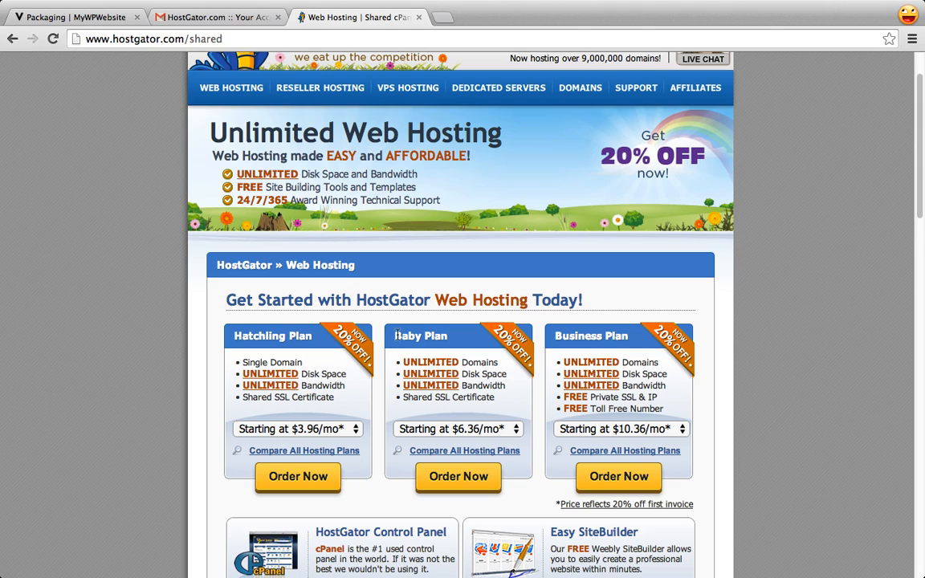
Try monthly billing, then set the Baby Plan term to 1 Year at $7.96/mo
scroll("down", 3)
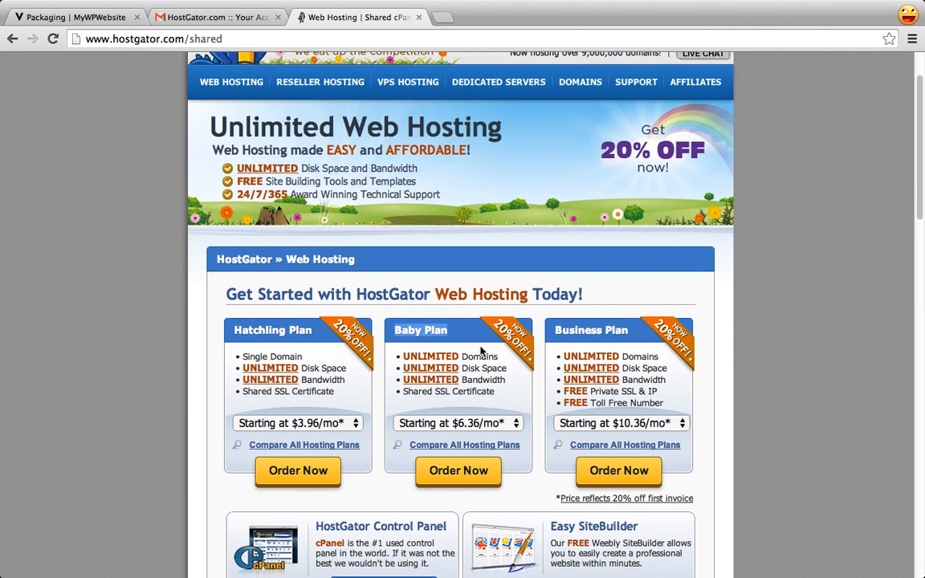
scroll("down", 3)
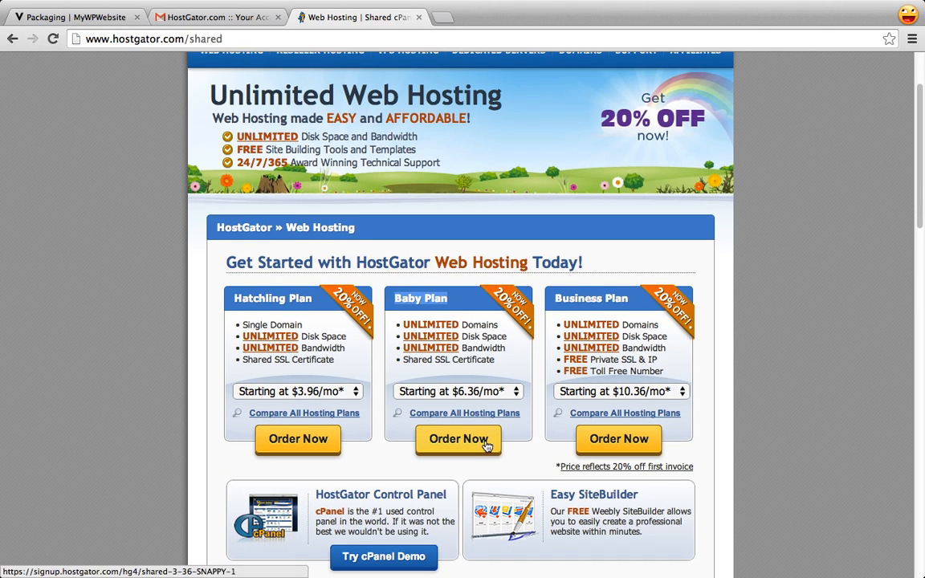
mouse_move(468, 385)
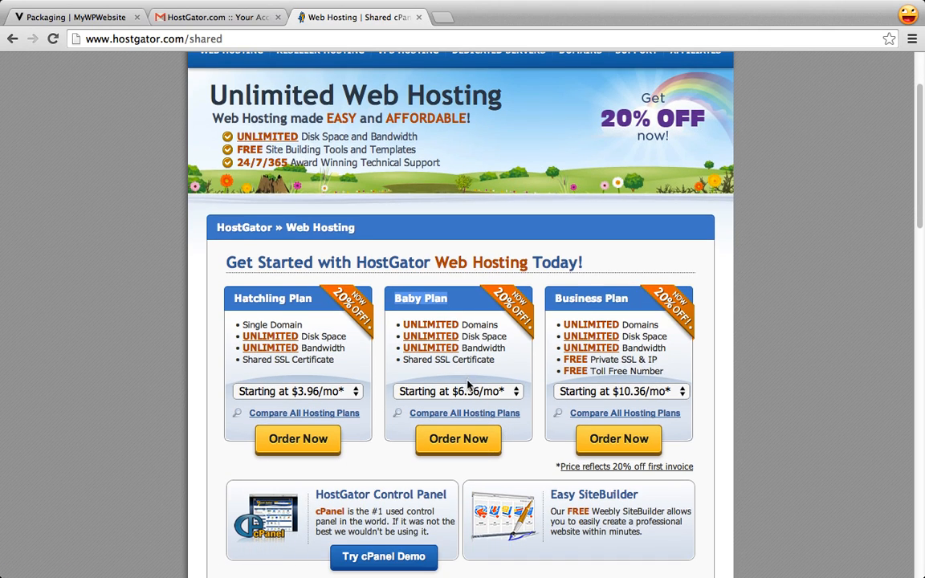
mouse_move(476, 393)
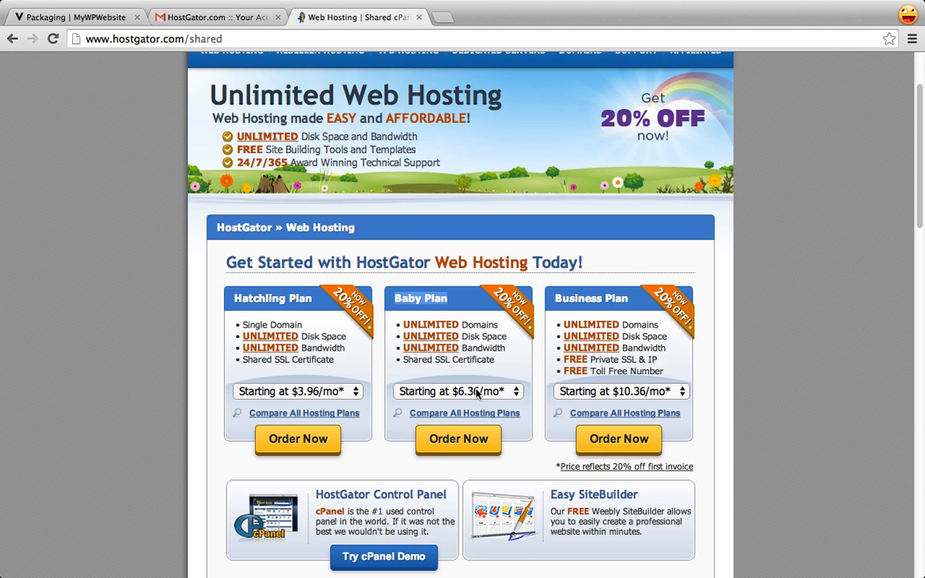
left_click(460, 392)
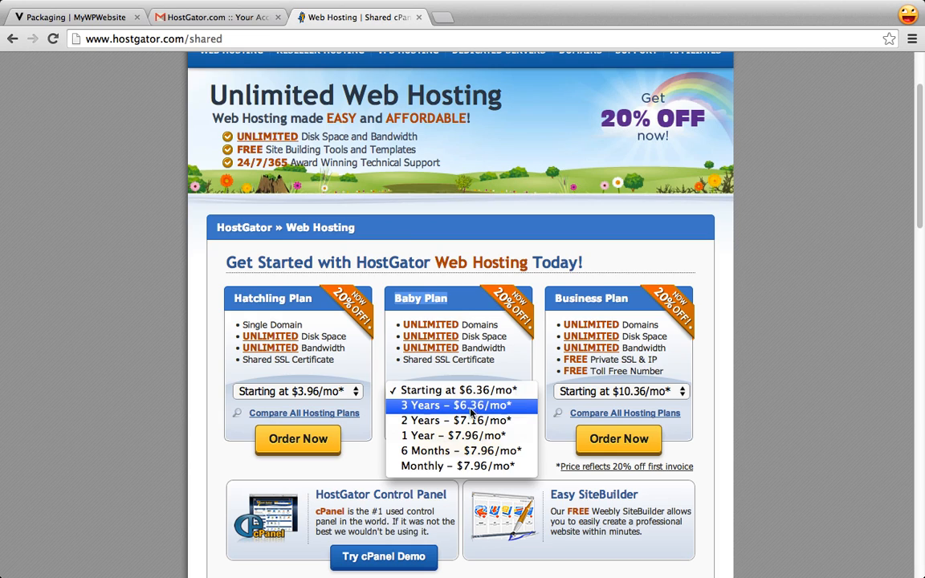
mouse_move(505, 467)
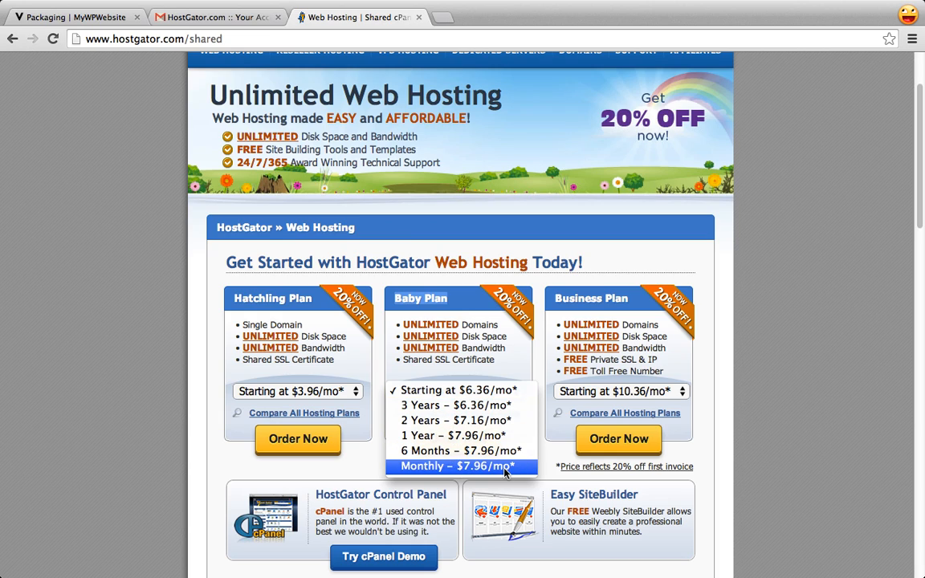
left_click(460, 466)
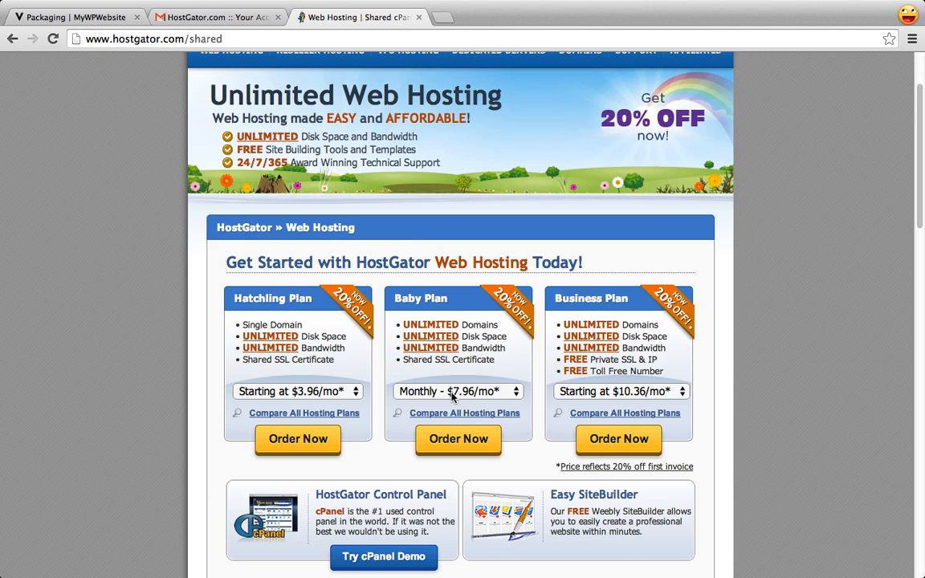
left_click(458, 391)
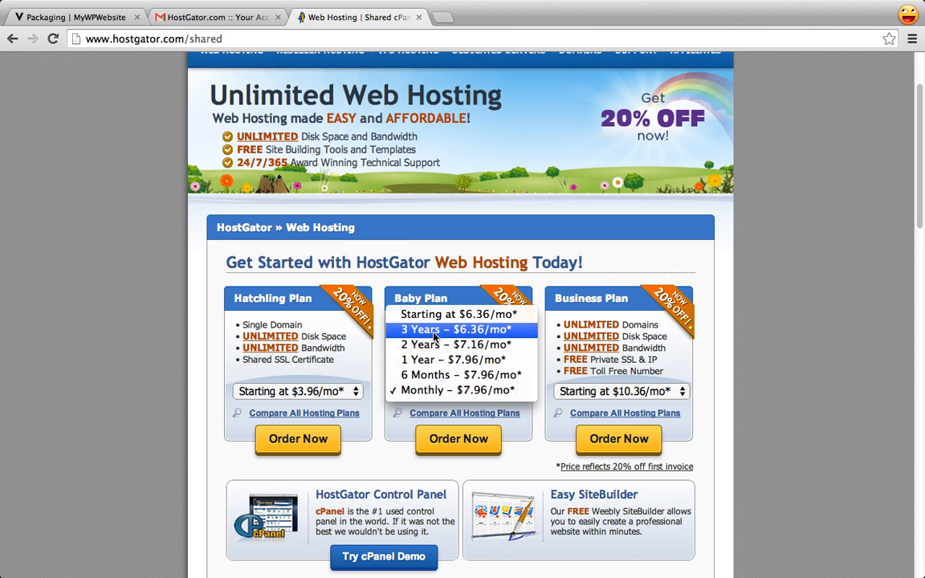
mouse_move(443, 373)
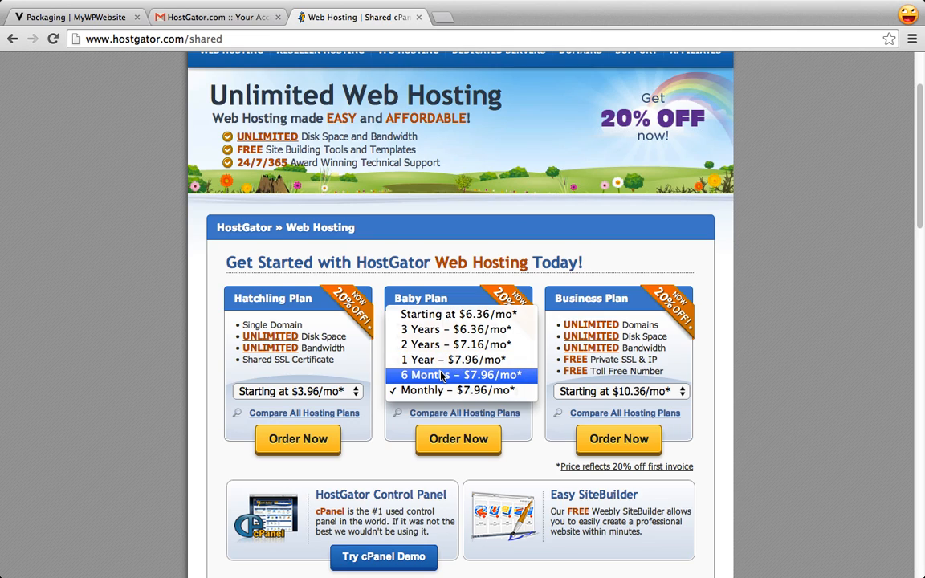
left_click(446, 359)
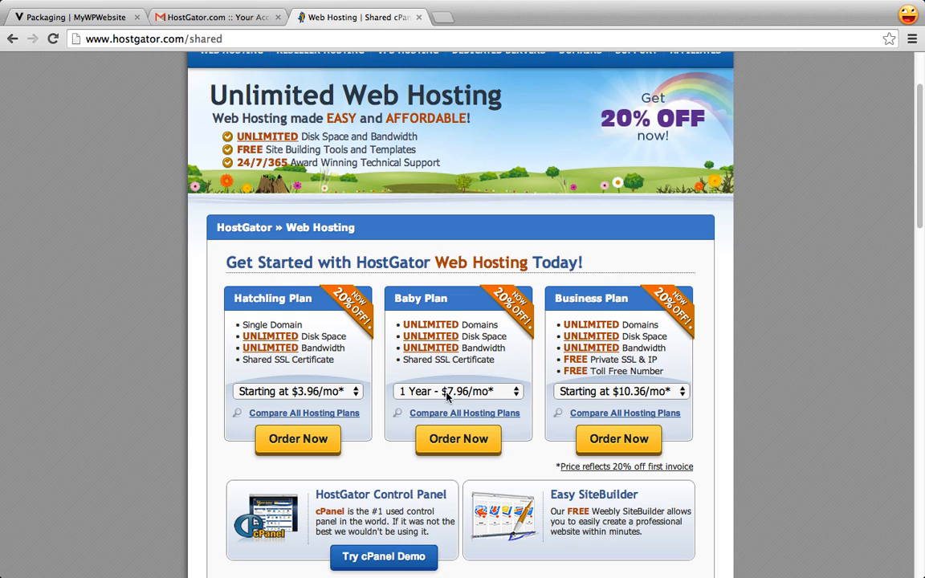
mouse_move(459, 375)
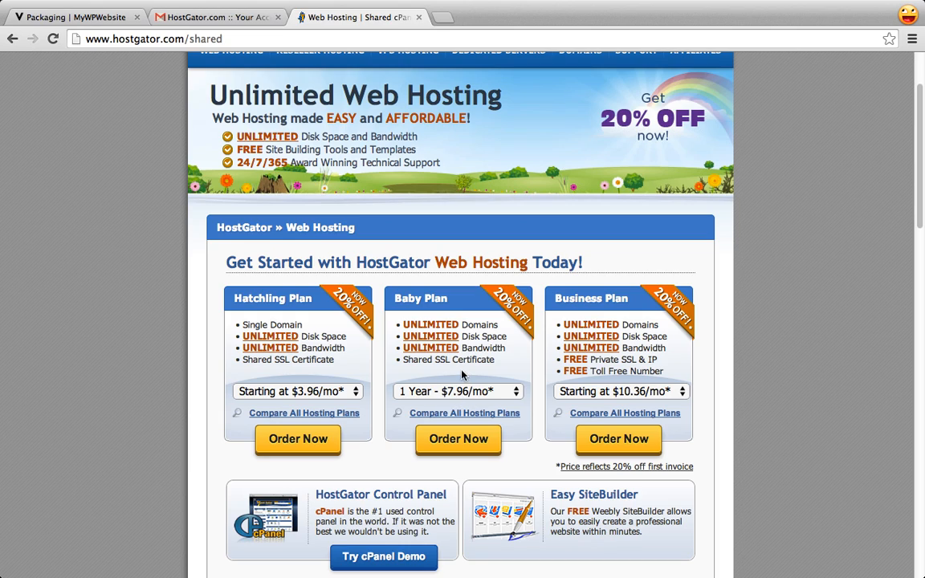
mouse_move(471, 381)
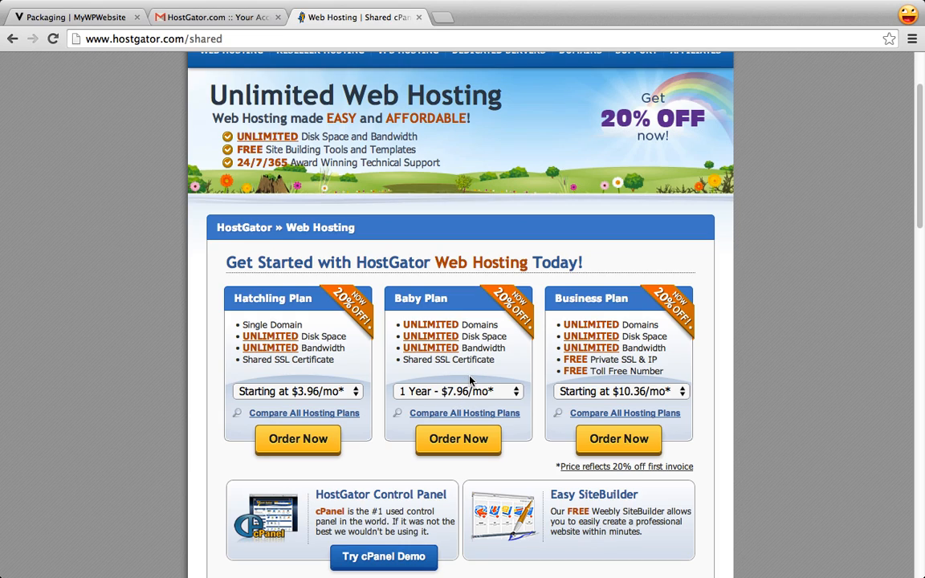
mouse_move(447, 396)
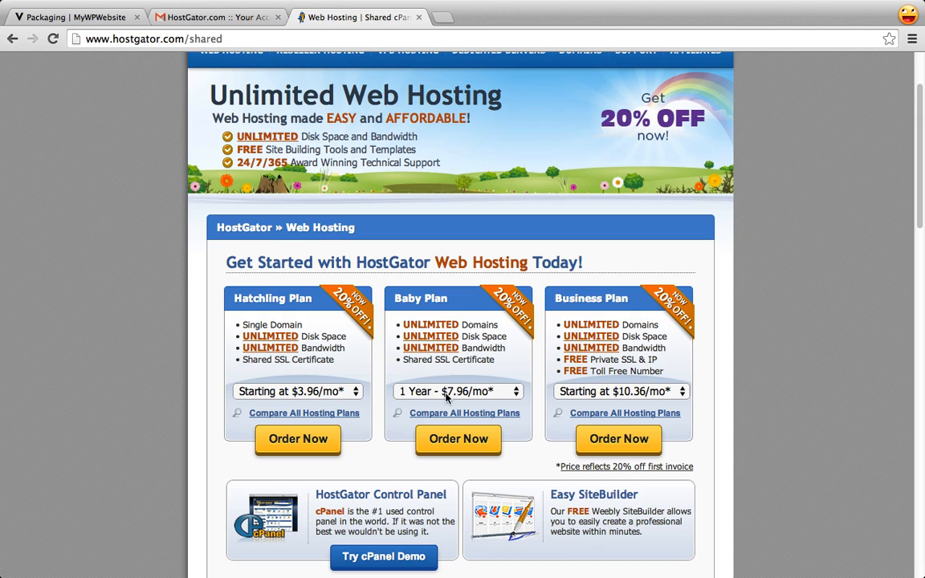
mouse_move(456, 395)
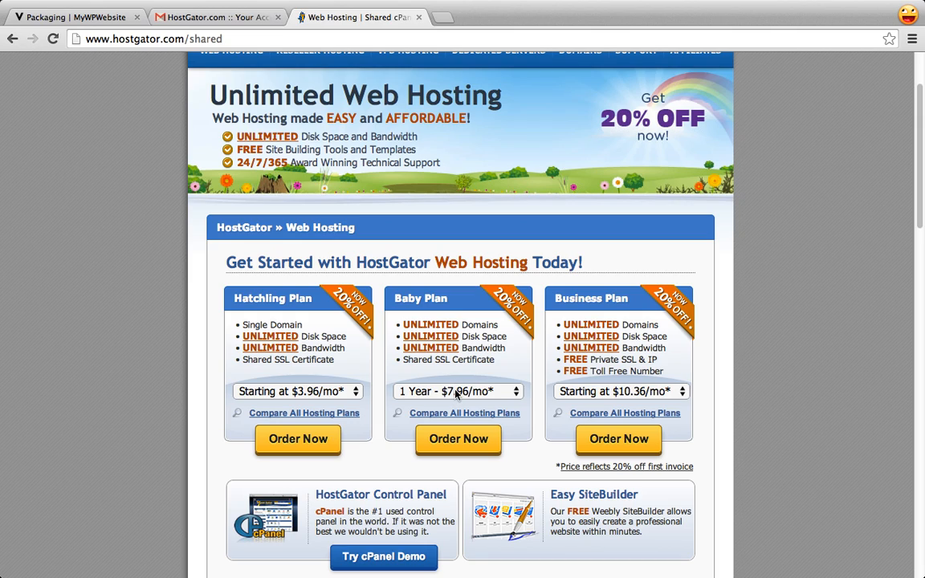
mouse_move(472, 388)
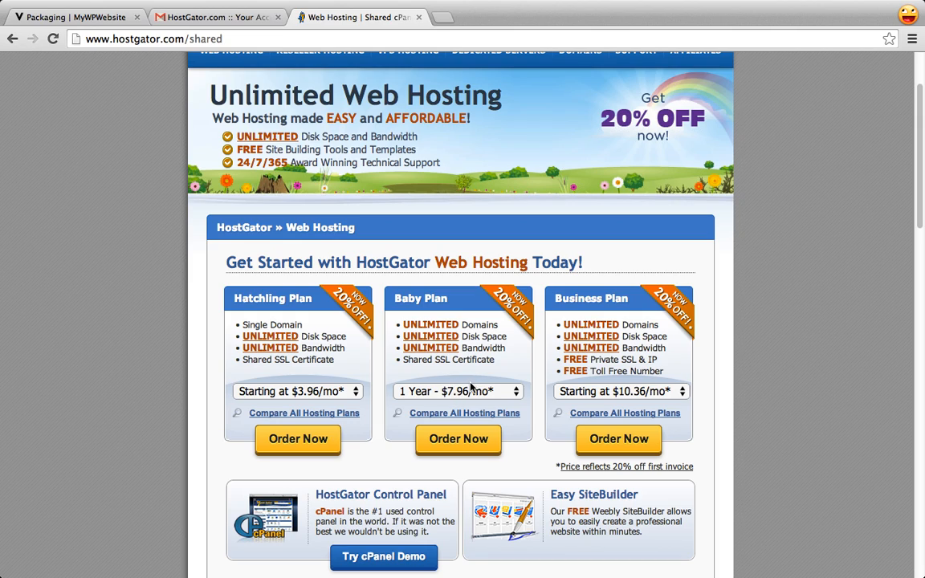
mouse_move(474, 381)
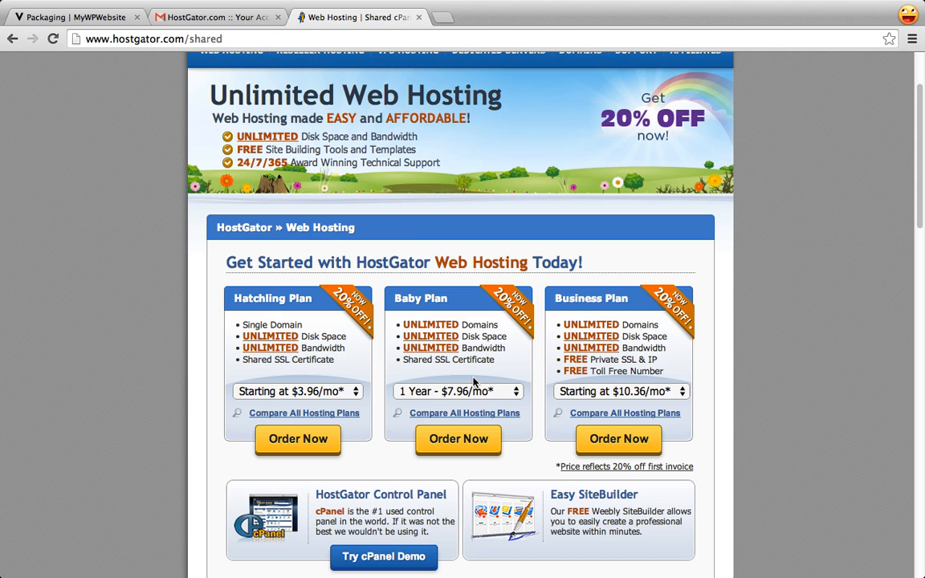
Switch the Baby Plan billing term to Monthly at $7.96/mo
left_click(459, 391)
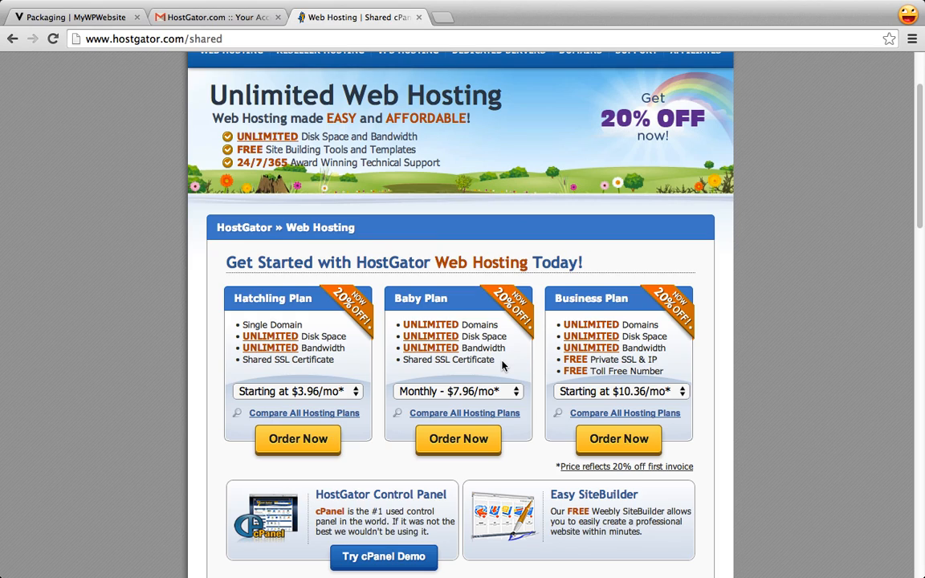
mouse_move(504, 371)
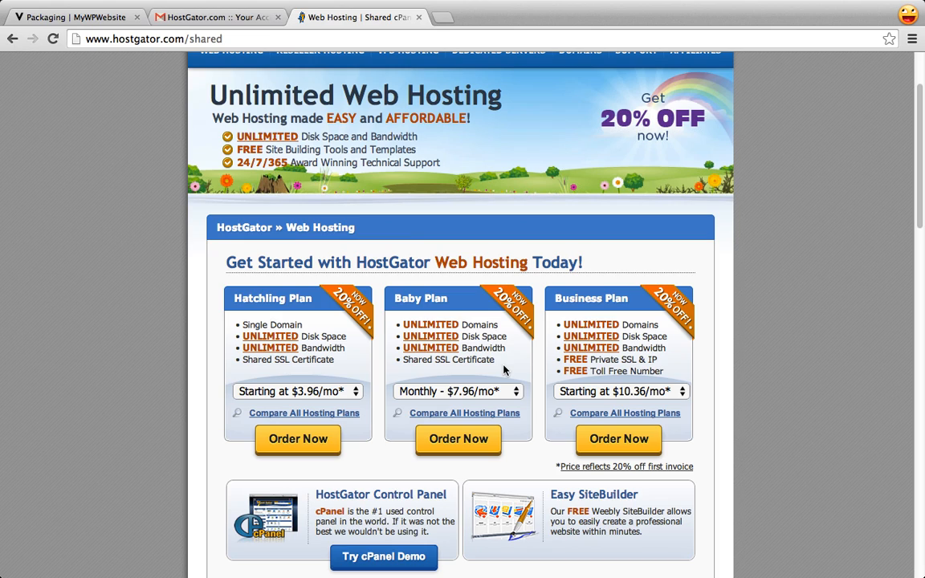
mouse_move(518, 370)
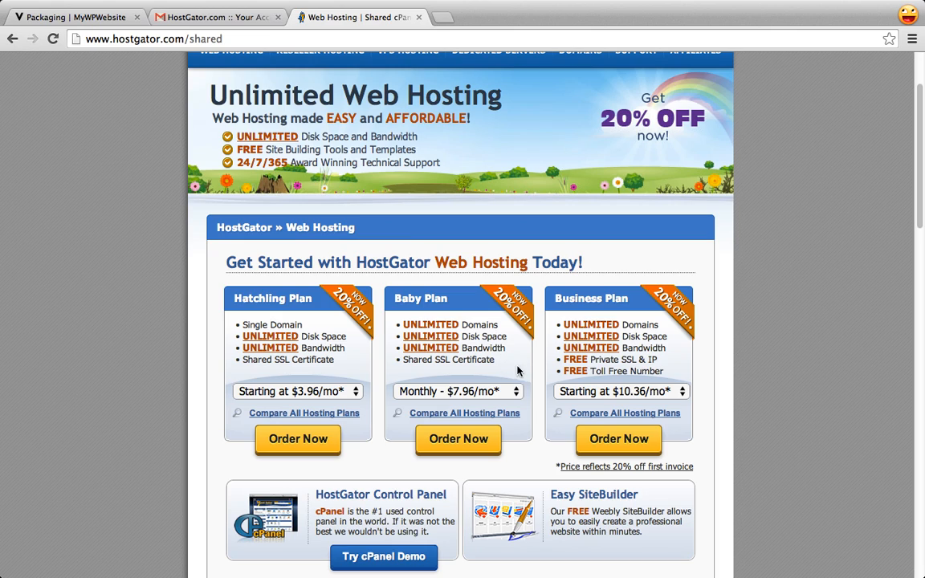
left_click(457, 391)
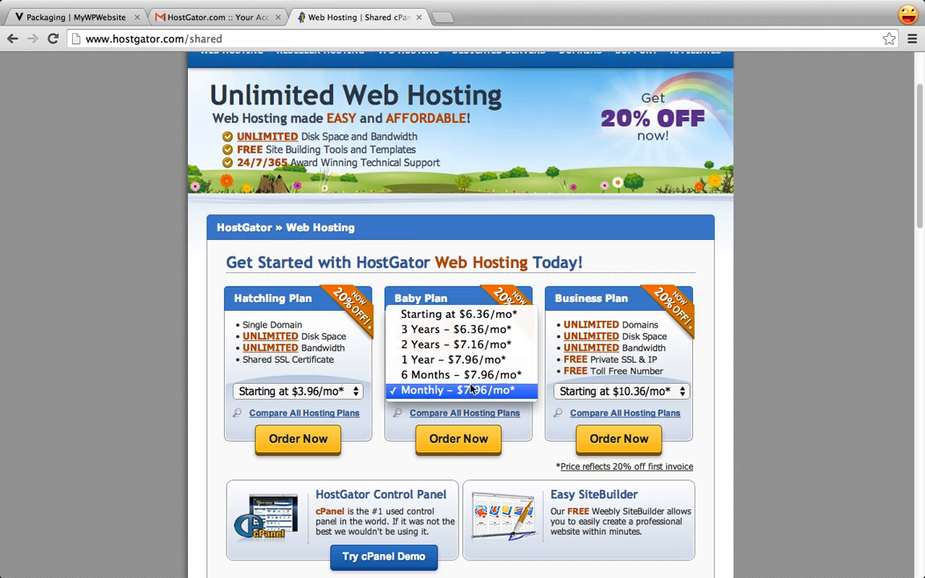
left_click(458, 390)
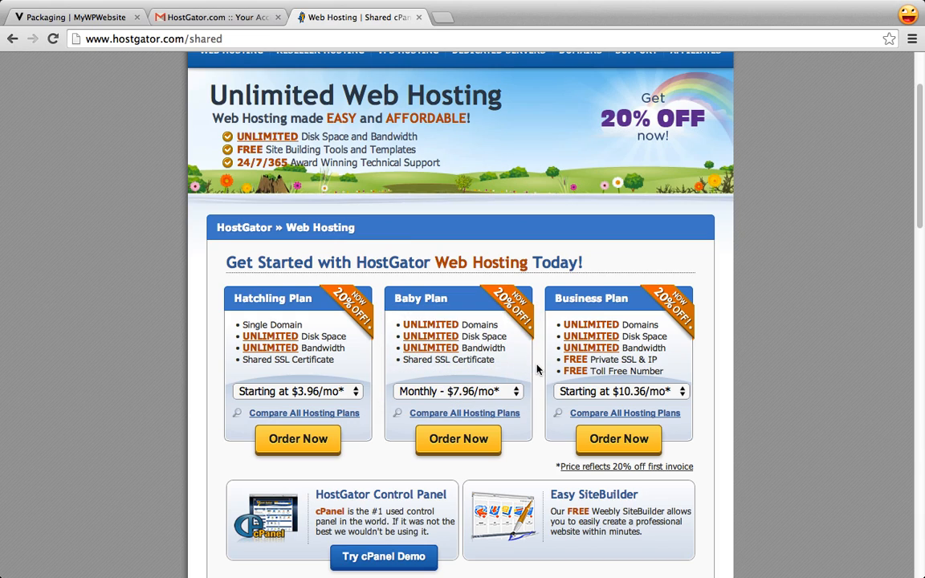
mouse_move(494, 390)
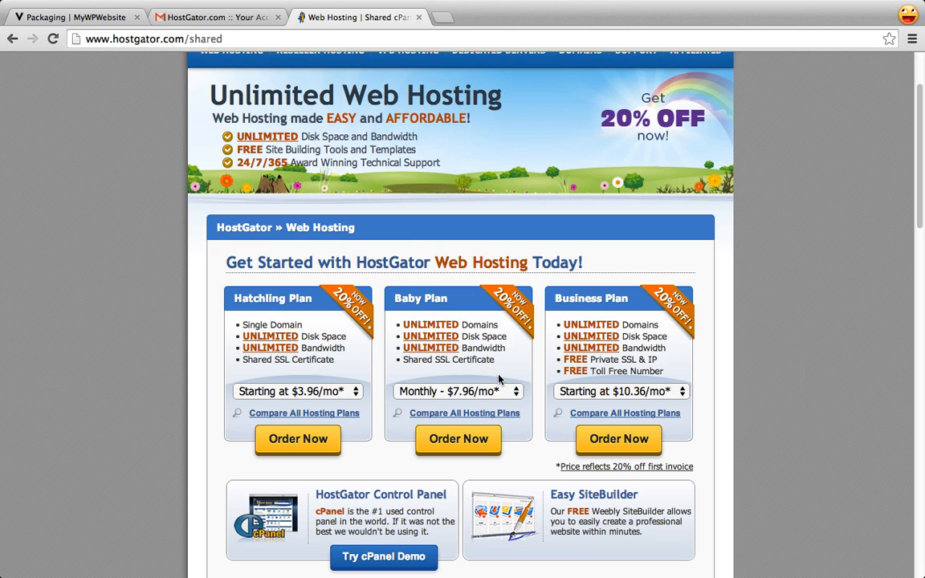
mouse_move(480, 347)
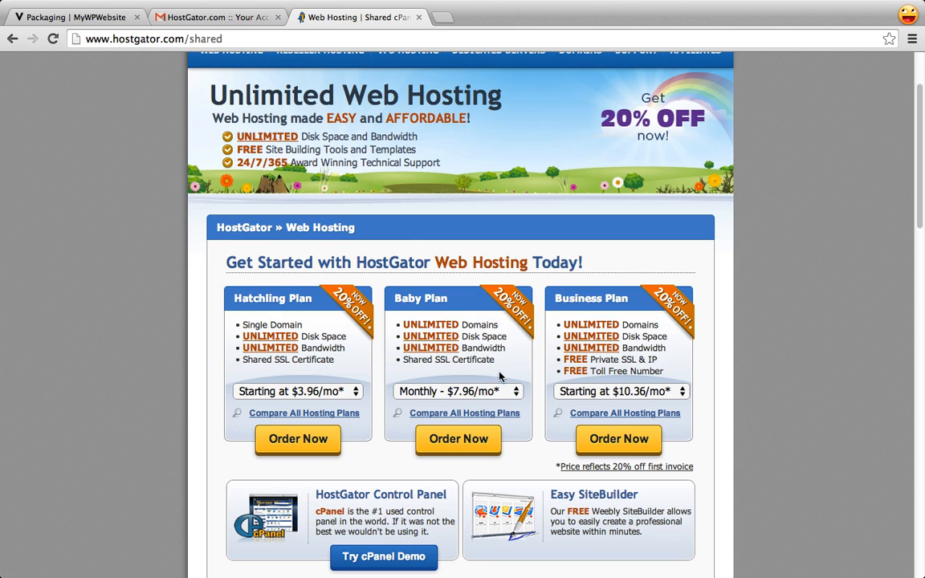
Order the Baby Plan to bring up the Order Wizard
left_click(459, 440)
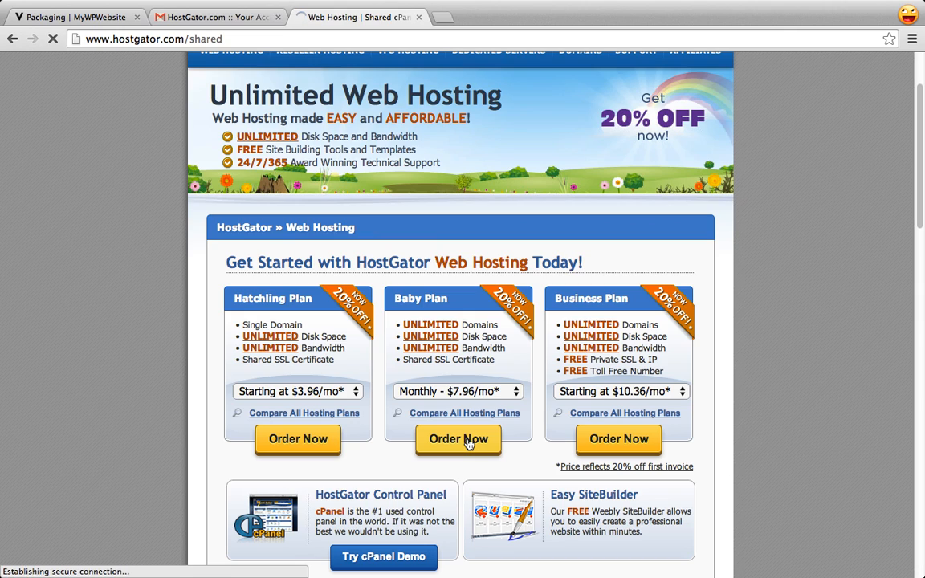
left_click(457, 440)
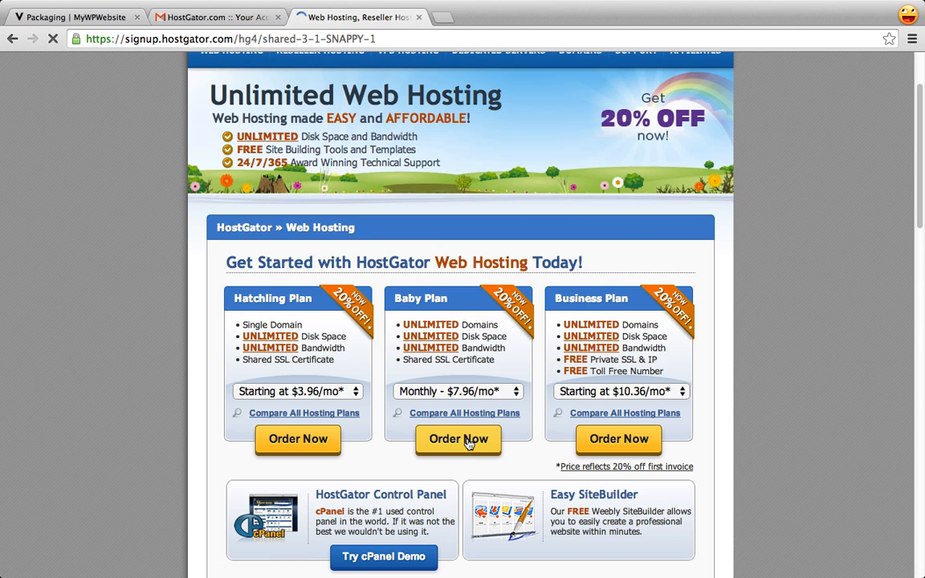
left_click(458, 440)
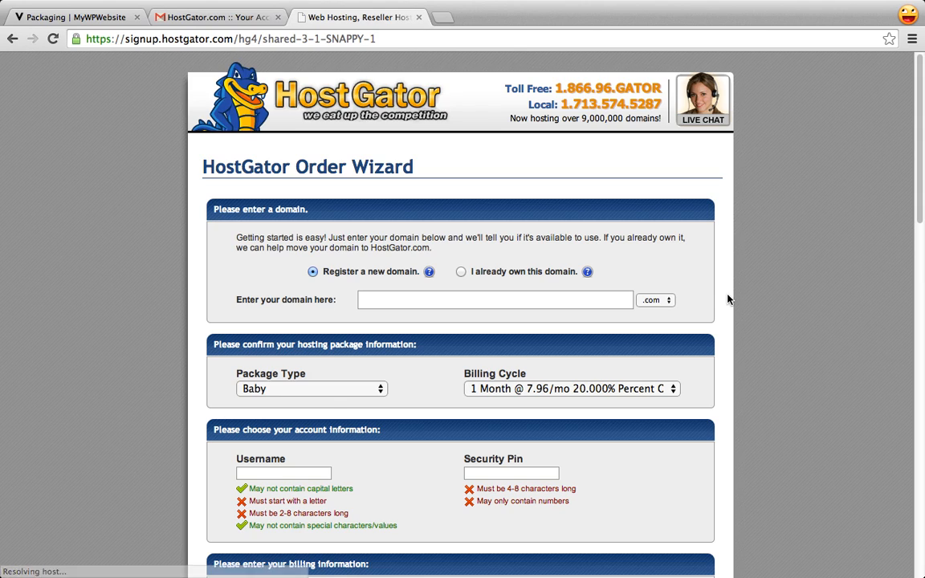
mouse_move(360, 188)
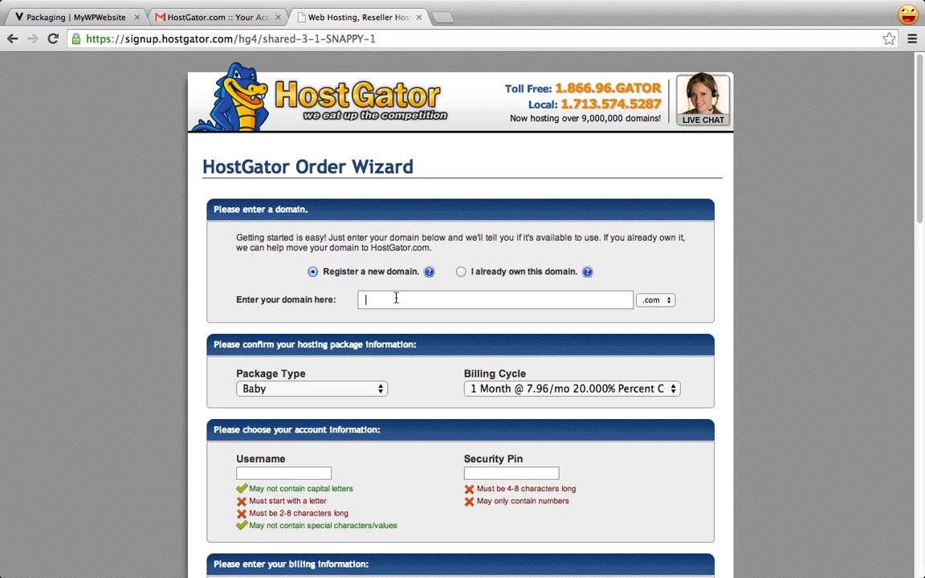
Search mysupercoolrandomwebsite and review its availability and the $12.95/year extension offers
type("mysupercoolrandomwebsite")
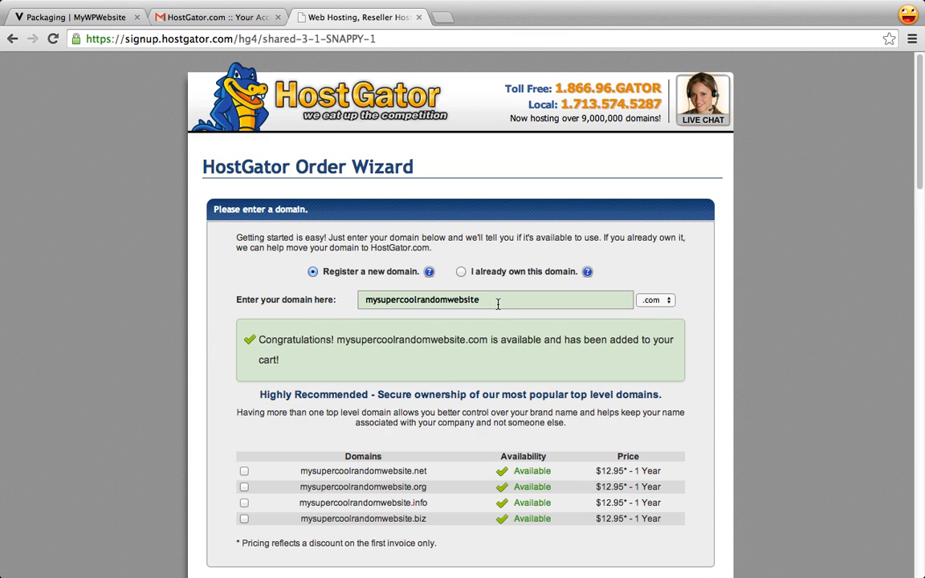
scroll("down", 3)
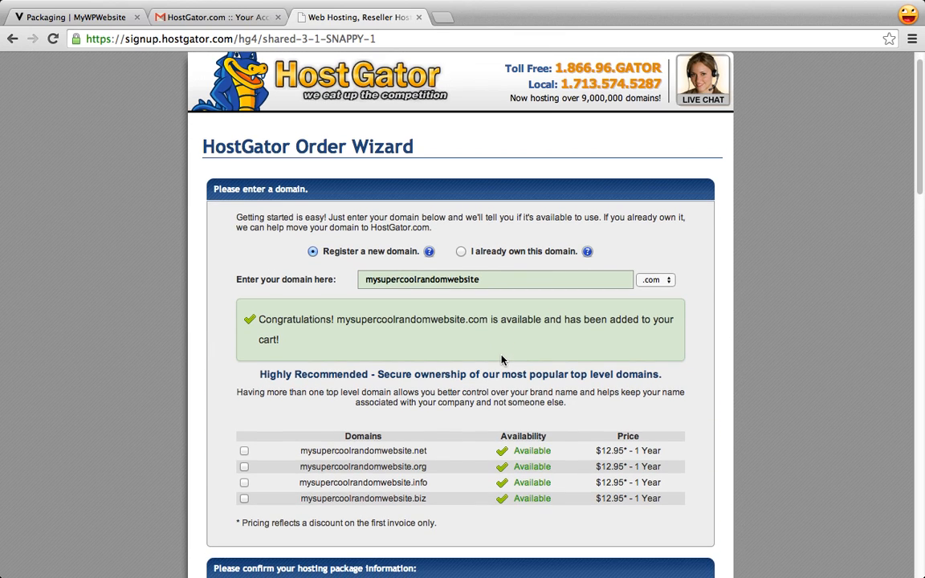
mouse_move(364, 303)
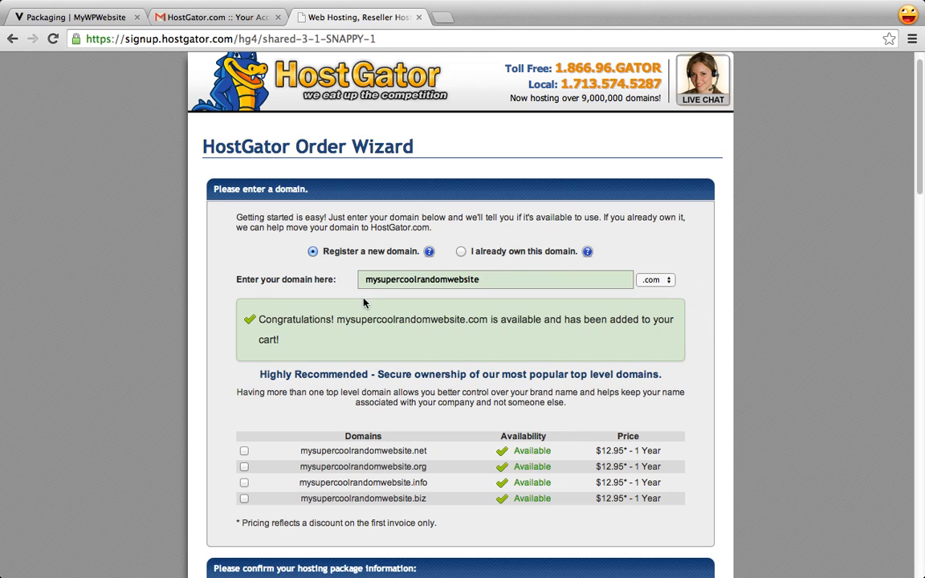
mouse_move(257, 315)
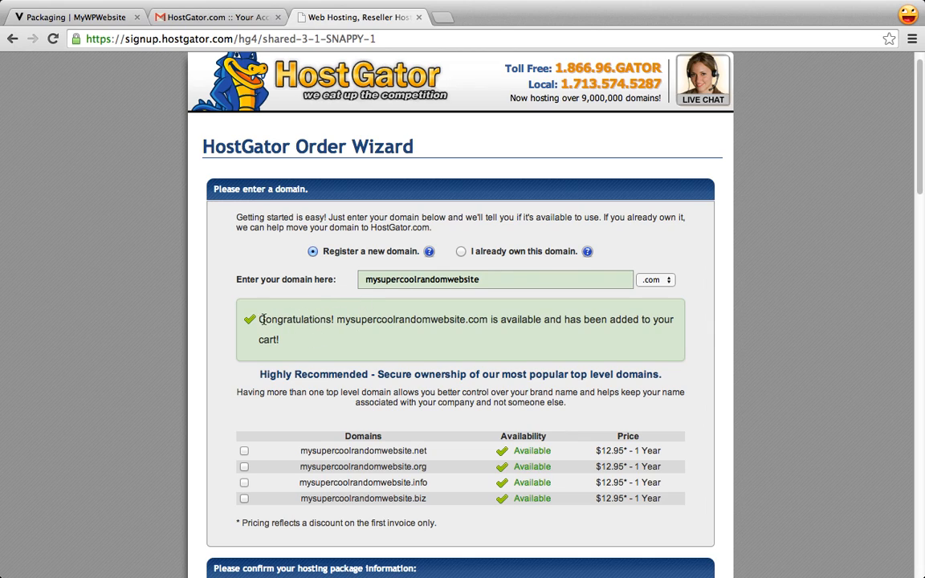
mouse_move(349, 320)
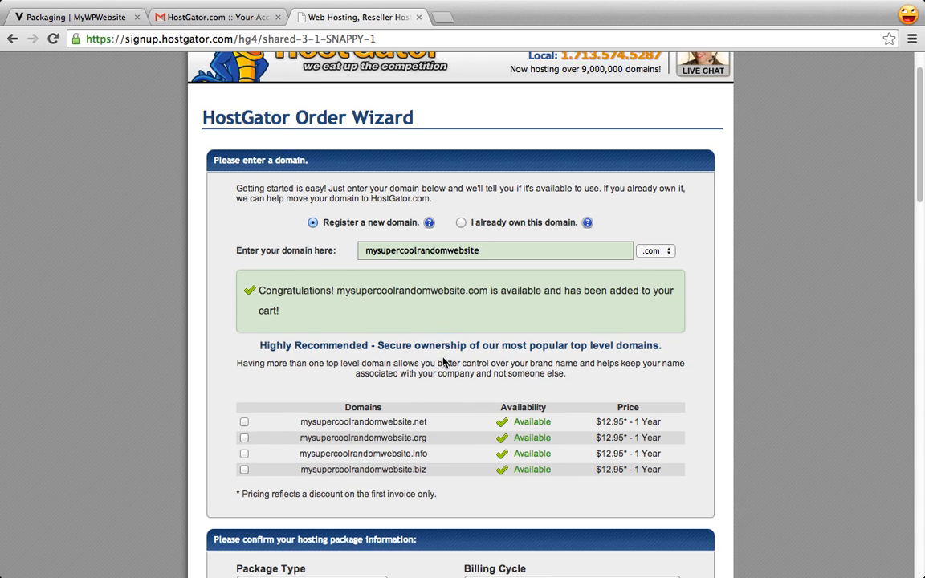
scroll("down", 3)
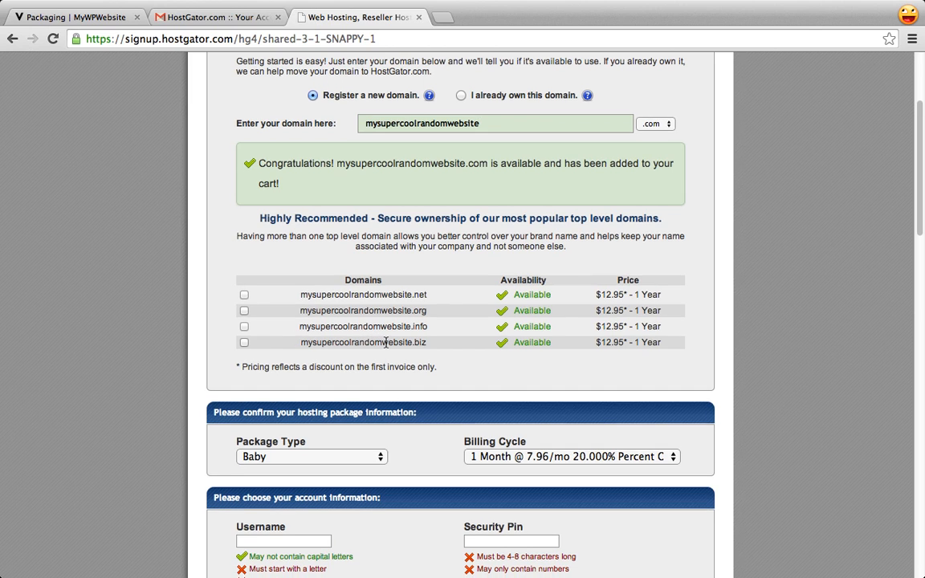
scroll("down", 3)
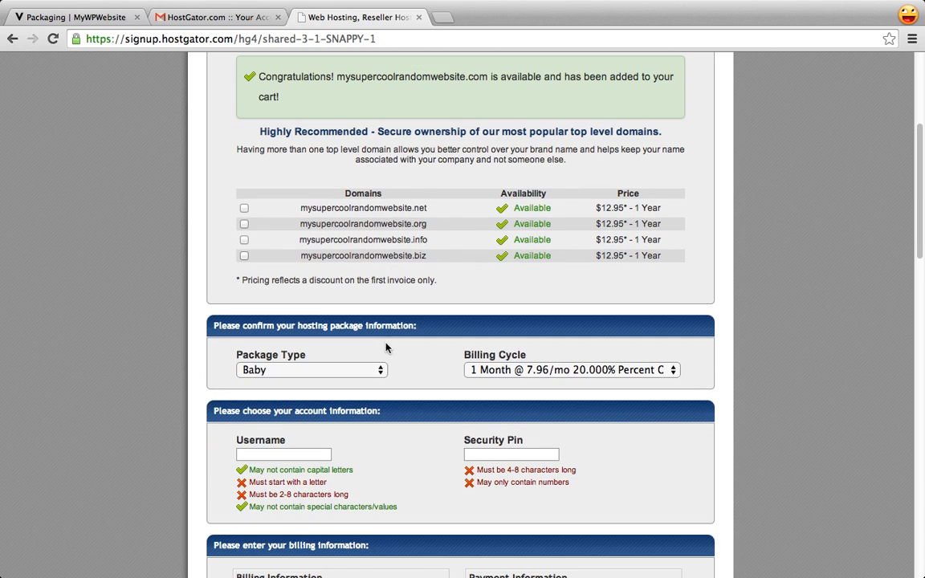
mouse_move(324, 325)
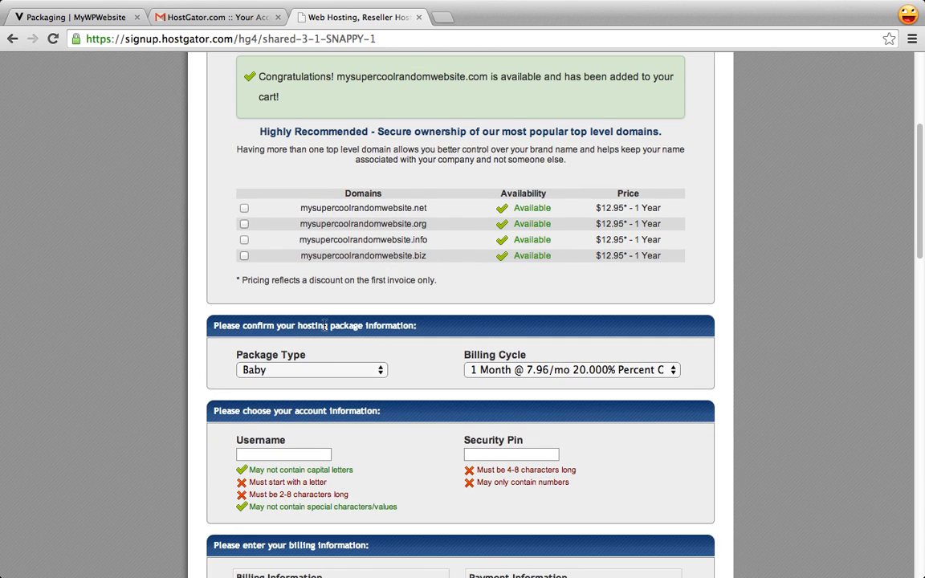
mouse_move(468, 379)
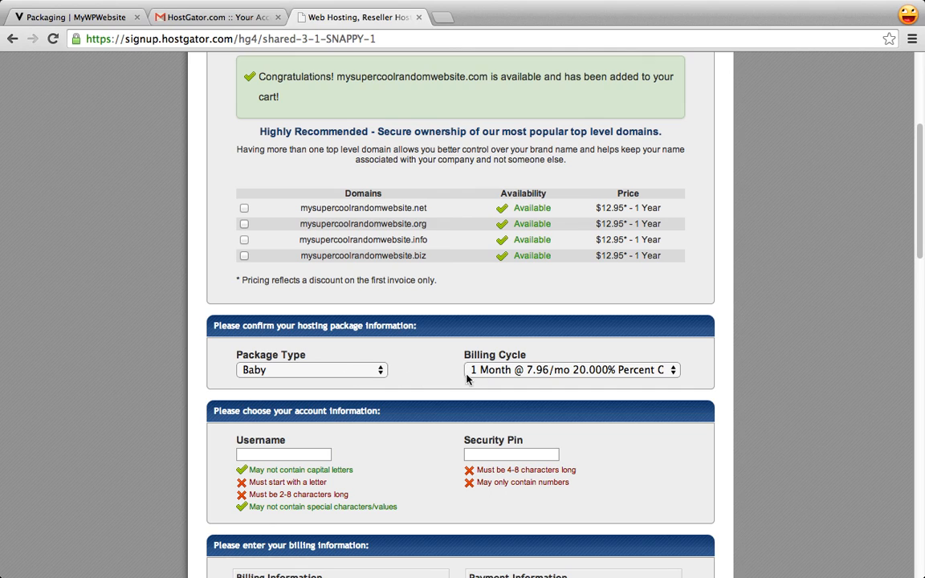
mouse_move(540, 376)
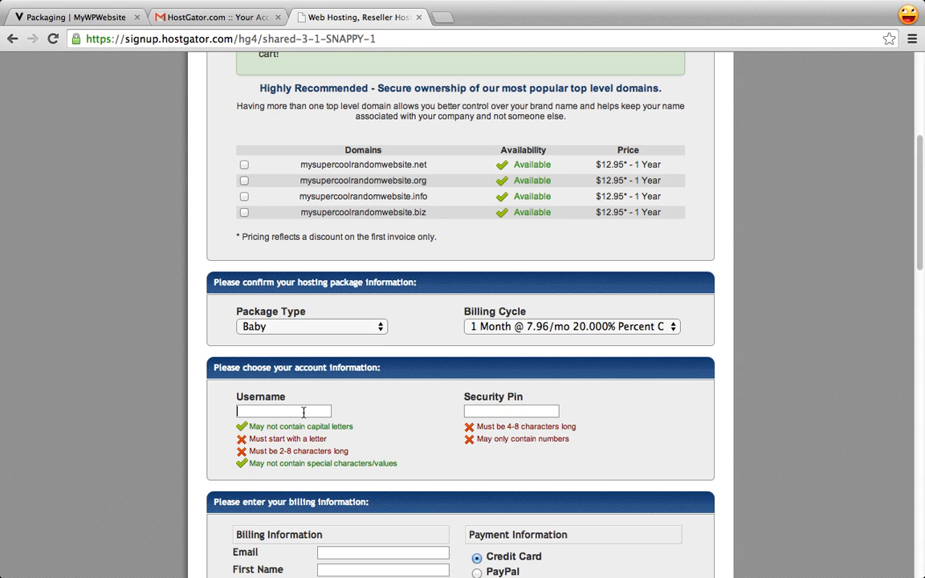
type("svram")
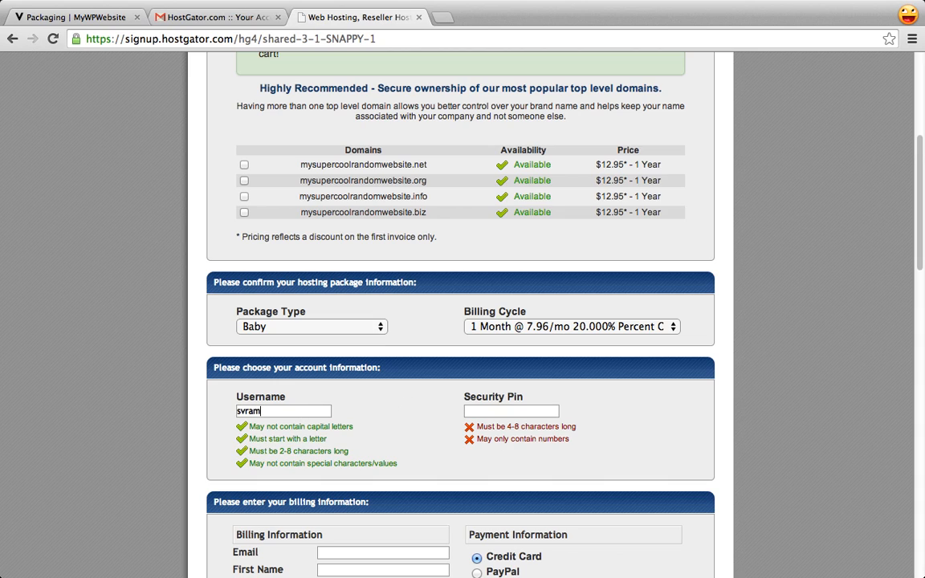
left_click(511, 411)
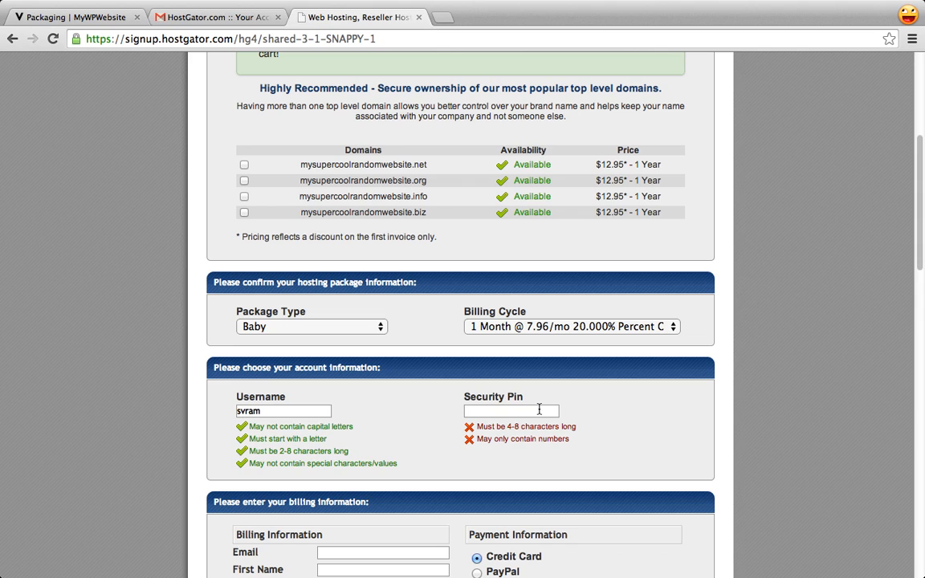
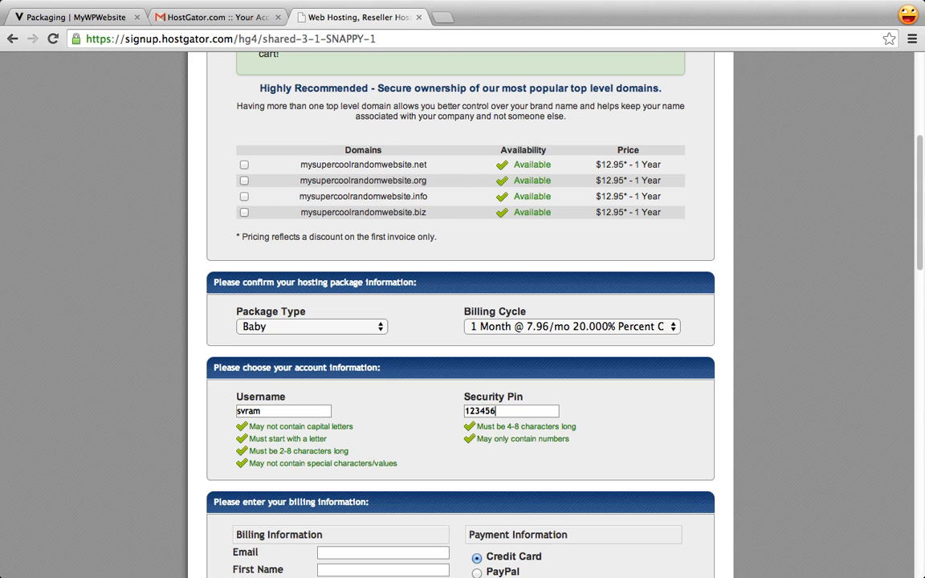
scroll("down", 3)
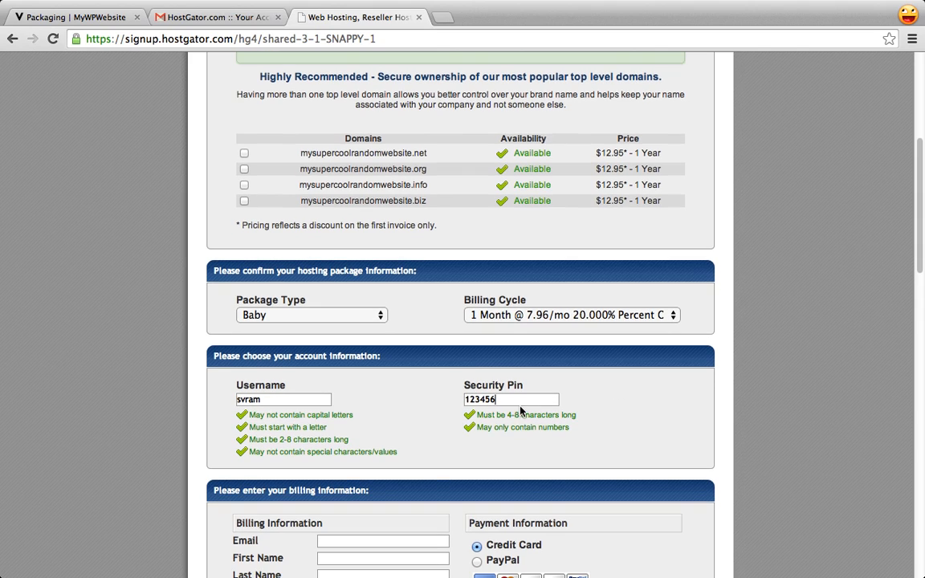
scroll("down", 3)
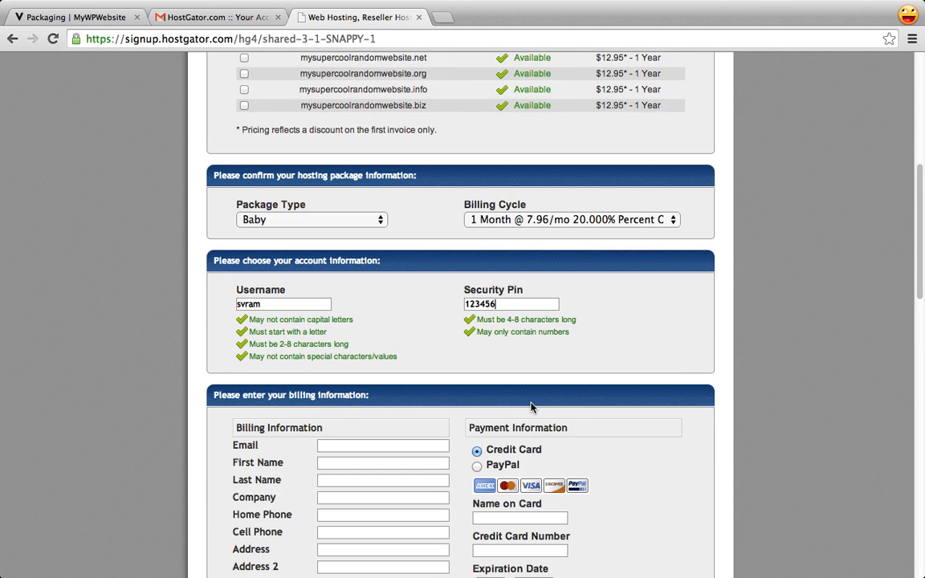
Enter company RB and the home and cell phone numbers
scroll("down", 3)
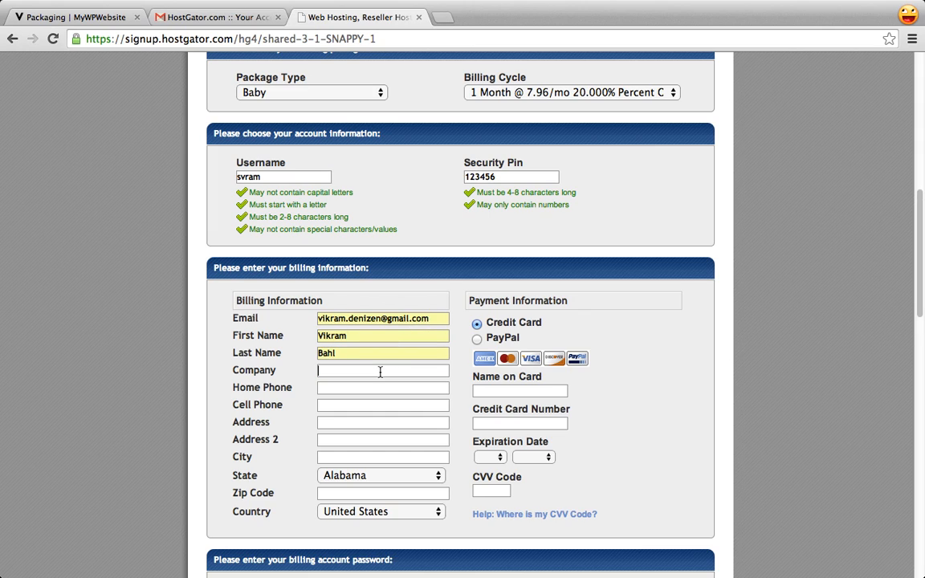
type("RB")
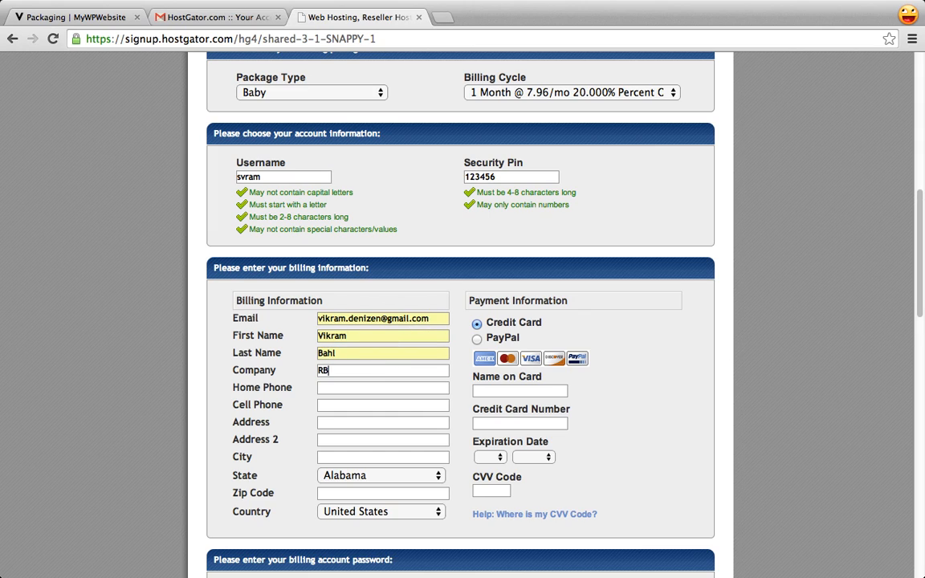
type("98")
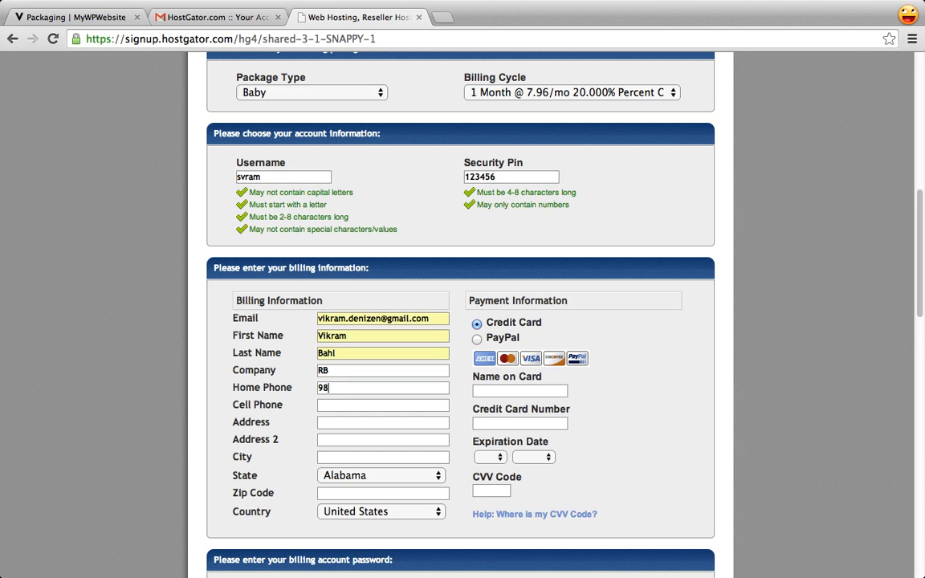
type("765432")
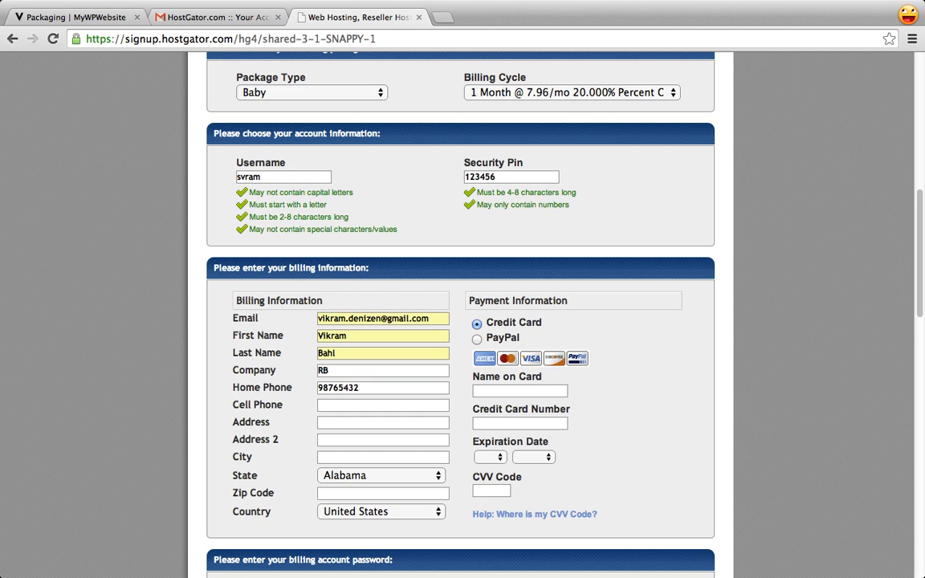
type("1")
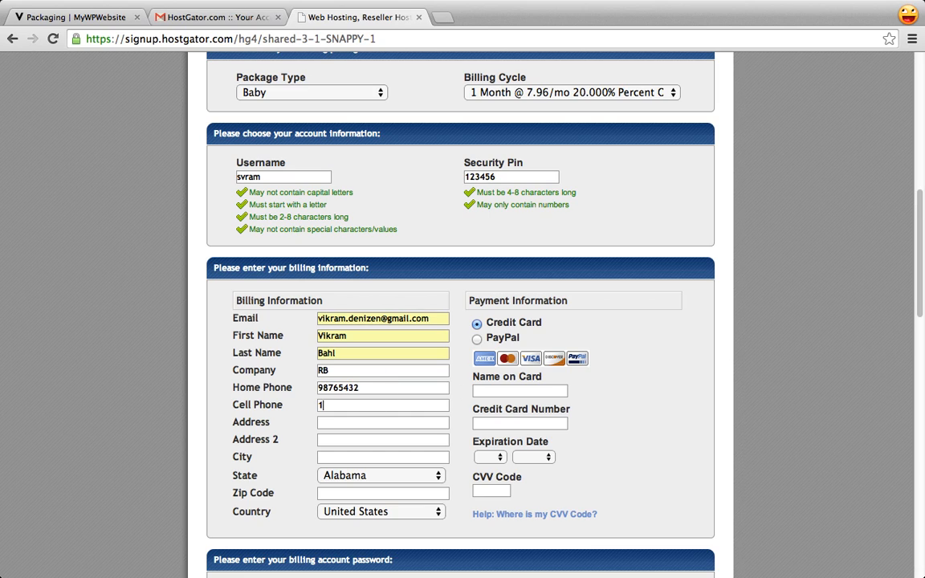
type("234567")
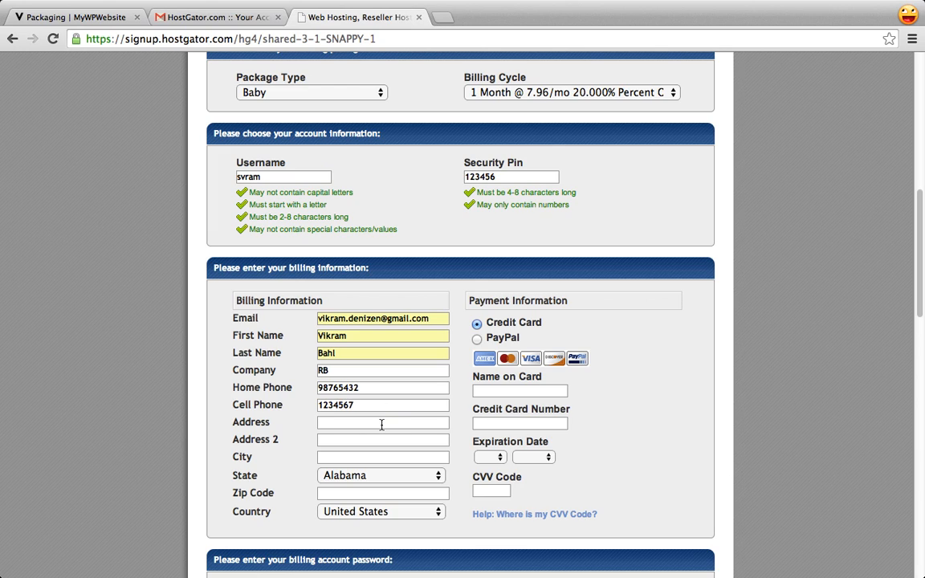
Enter address Singapore, zip code 678987, and choose Singapore as the country
type("Singapore")
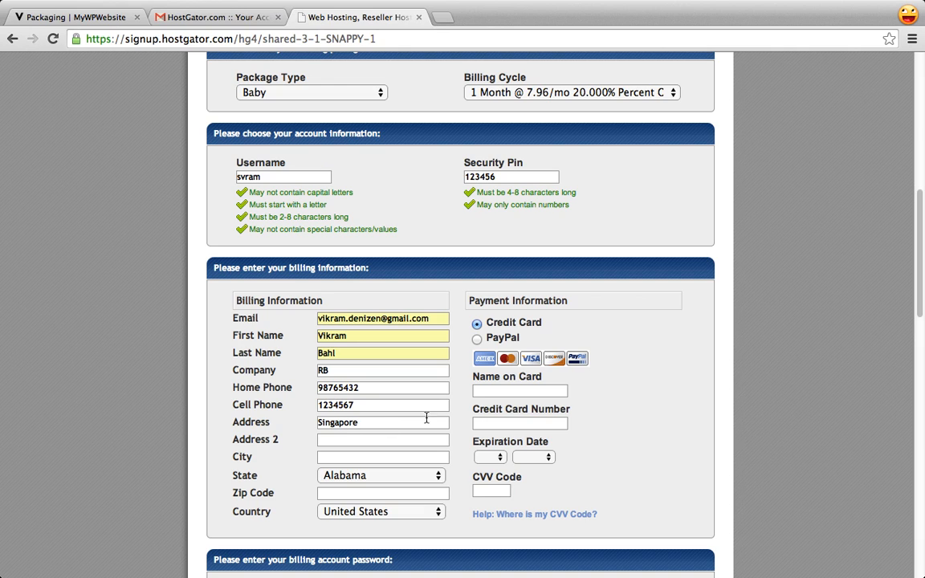
scroll("down", 3)
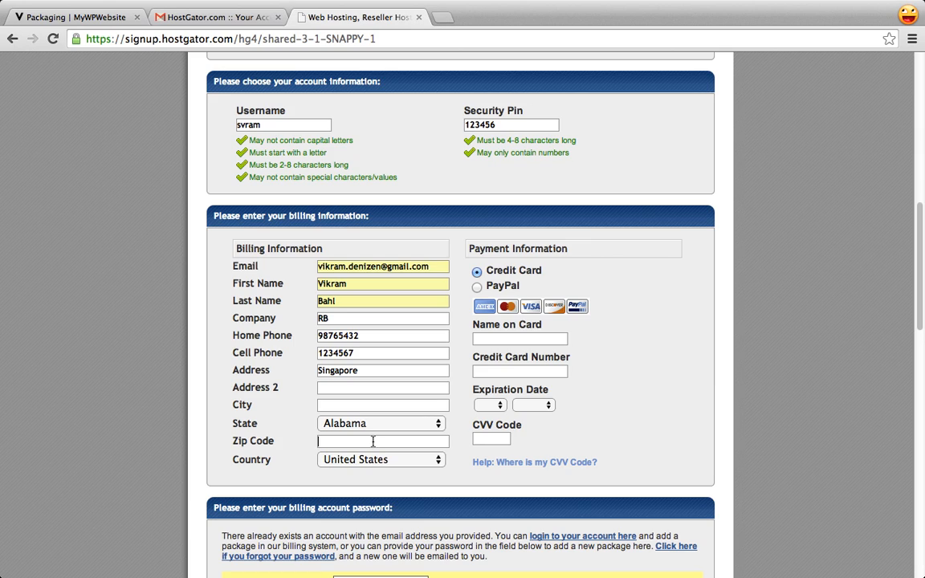
type("678987")
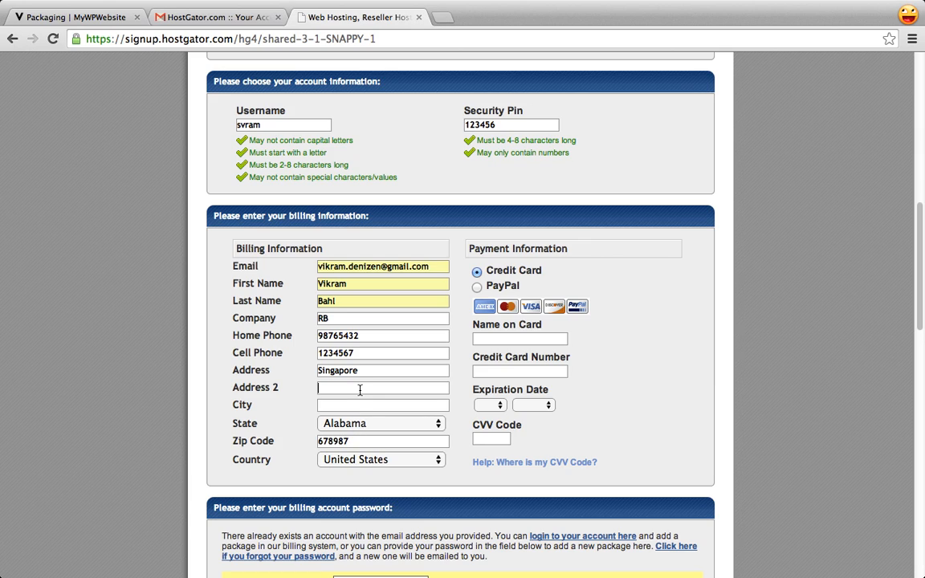
mouse_move(379, 425)
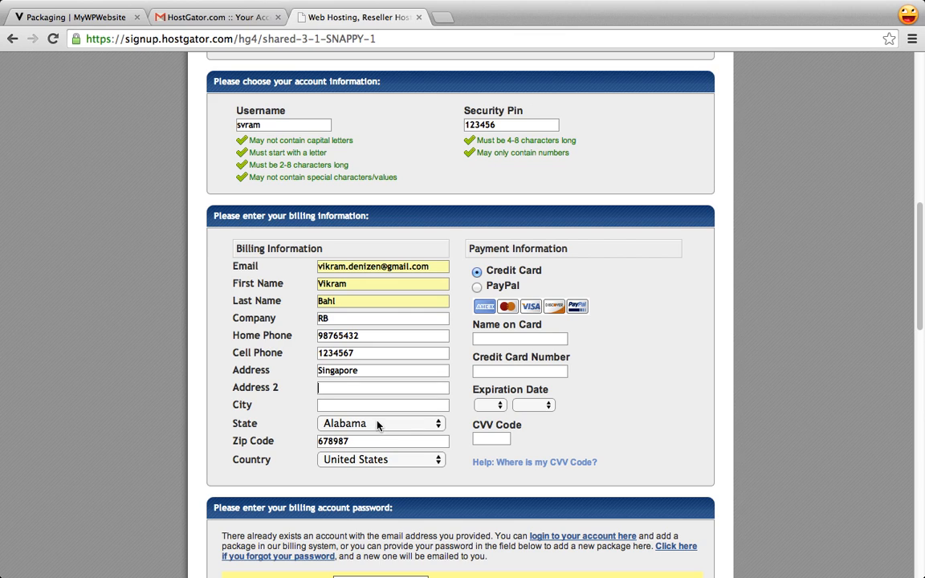
left_click(381, 459)
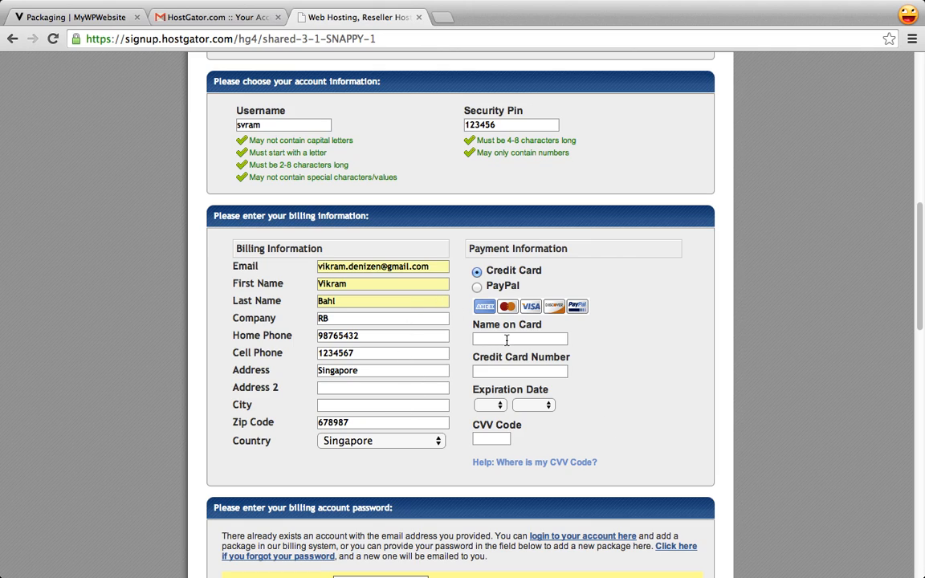
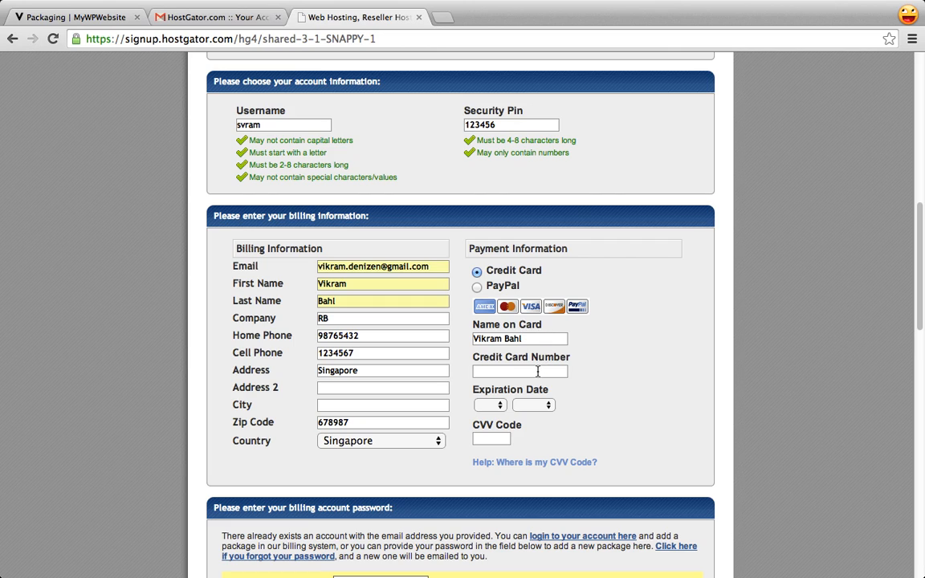
type("44444")
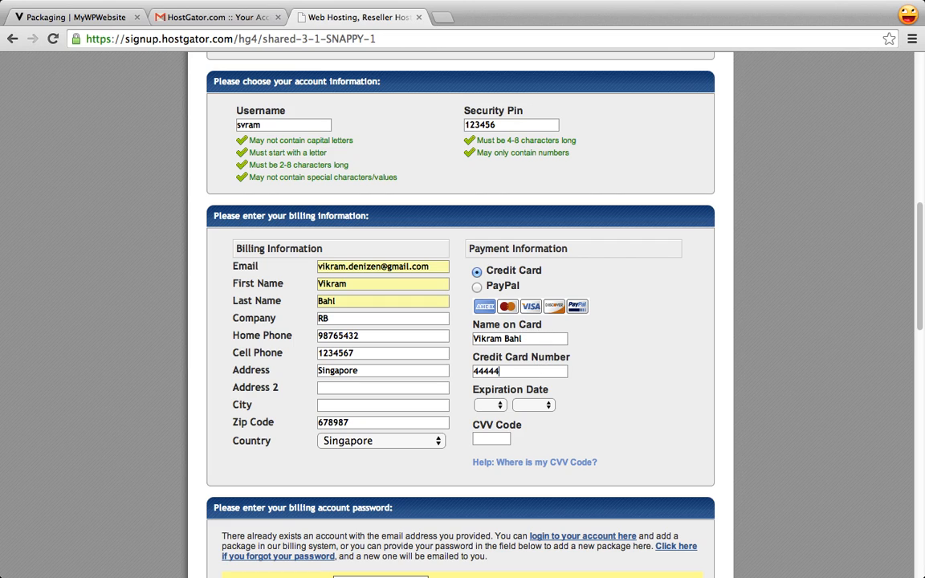
type("444444444444")
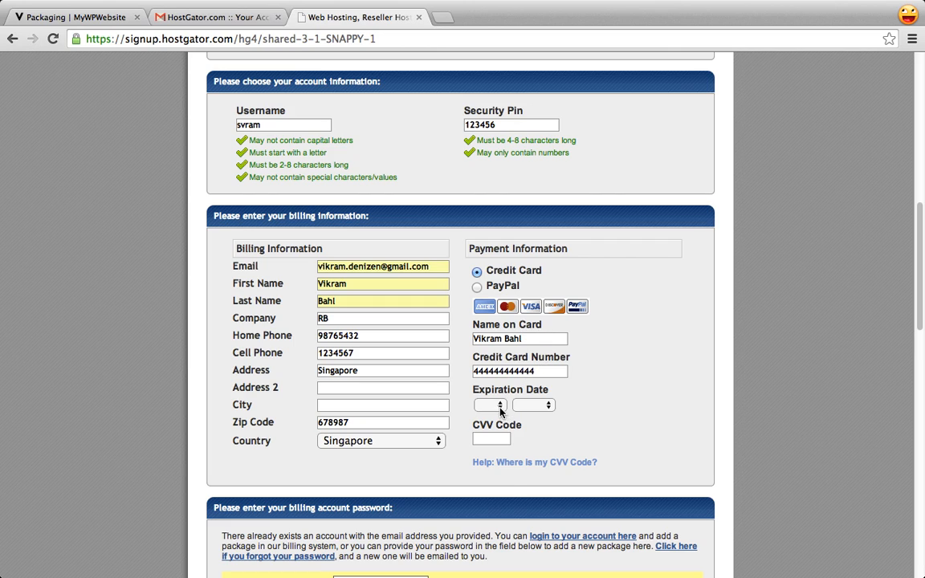
left_click(534, 405)
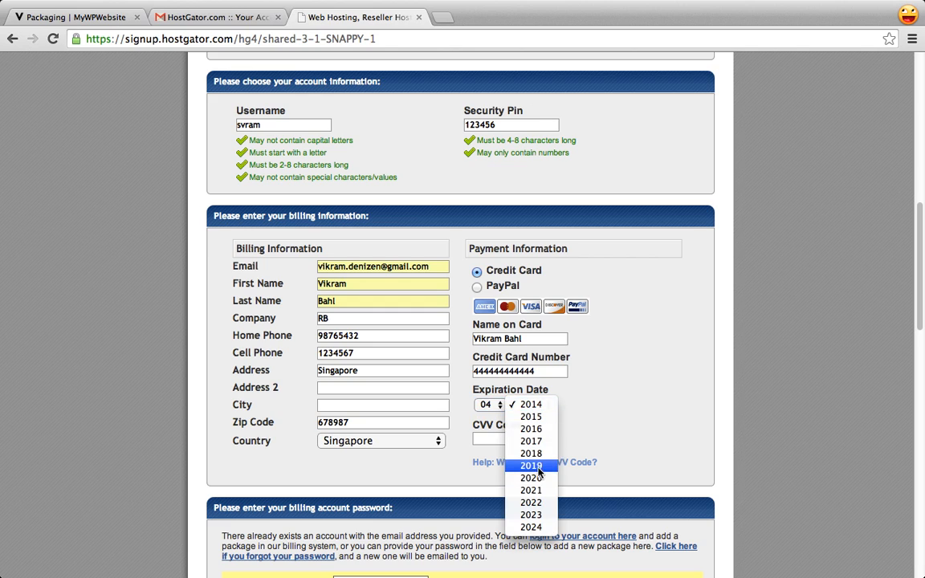
left_click(532, 465)
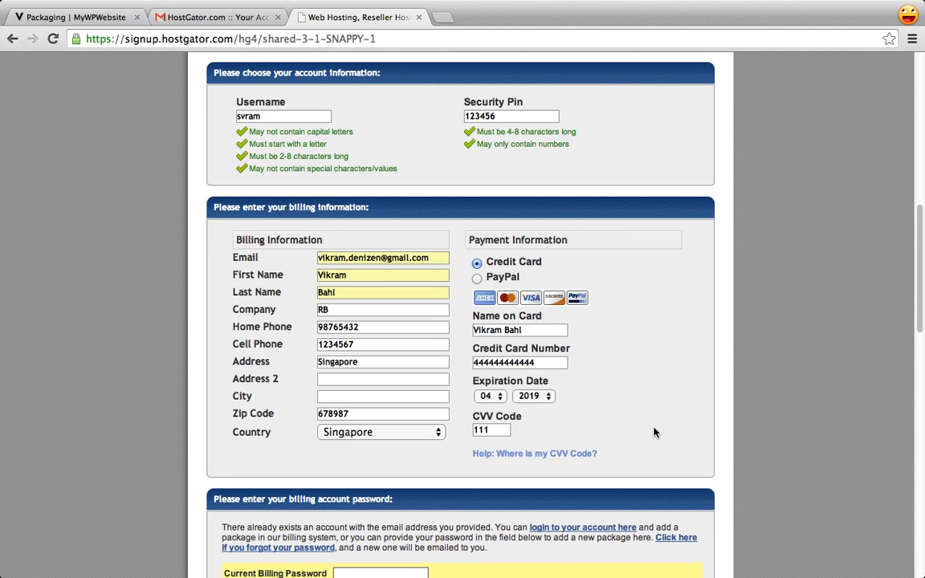
scroll("down", 3)
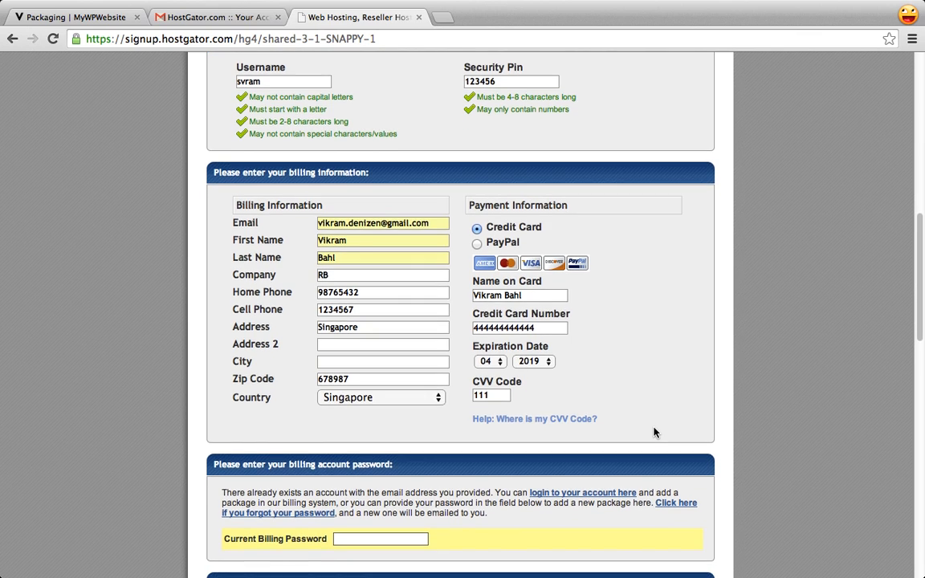
scroll("down", 3)
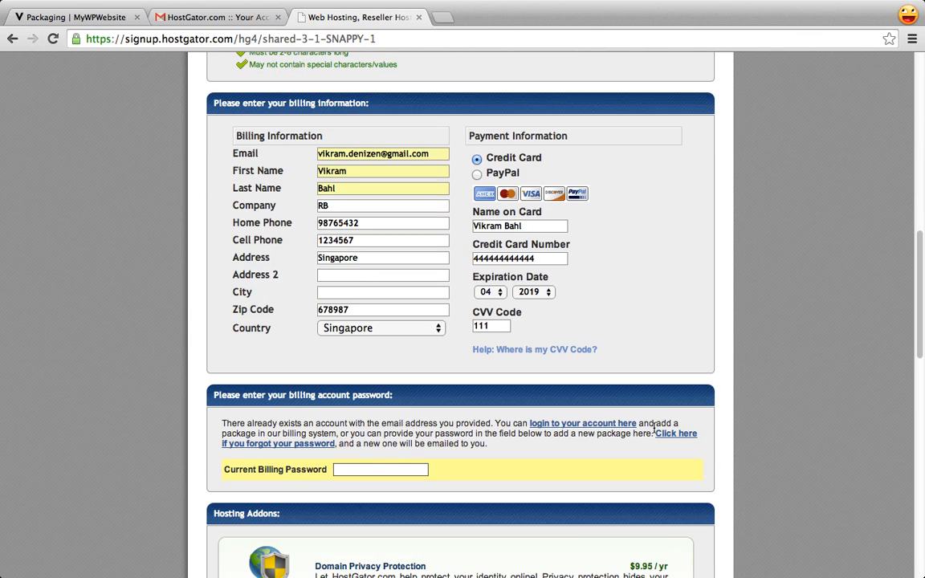
Scroll to the existing-account notice and highlight its text
scroll("down", 3)
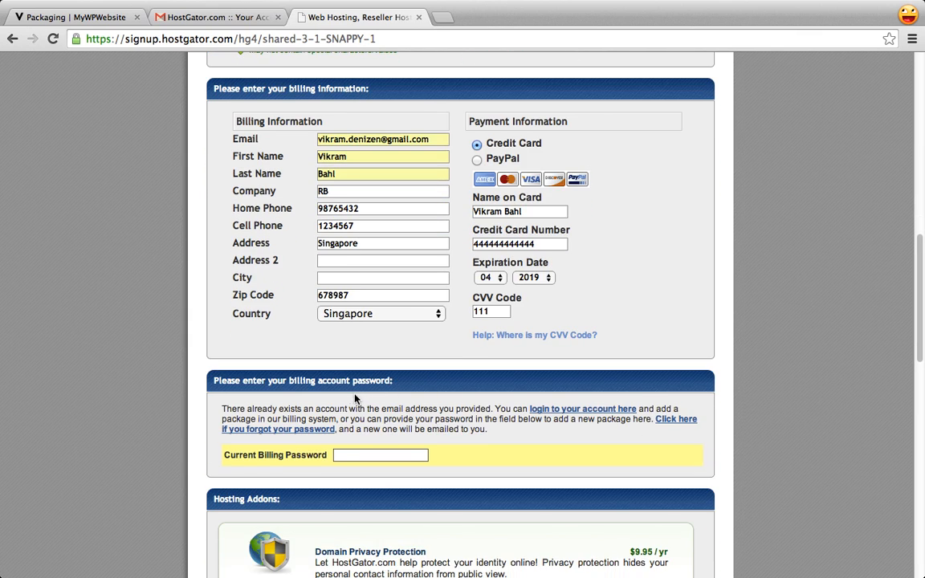
mouse_move(256, 408)
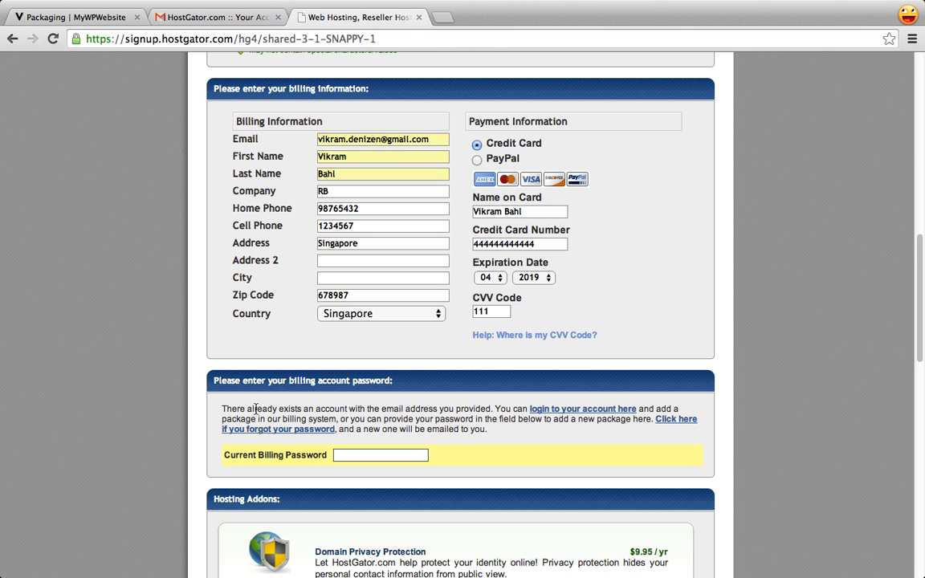
scroll("down", 3)
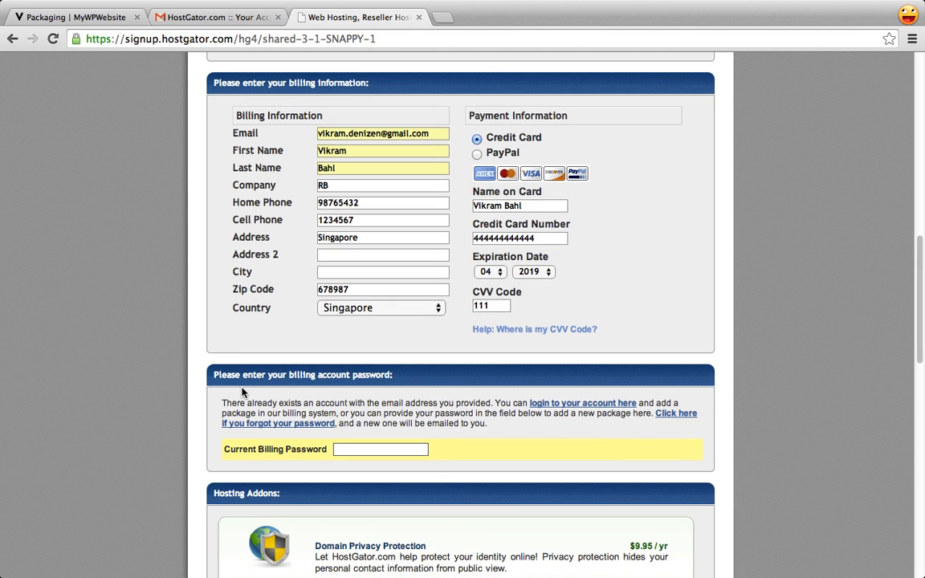
left_click_drag(222, 402, 307, 402)
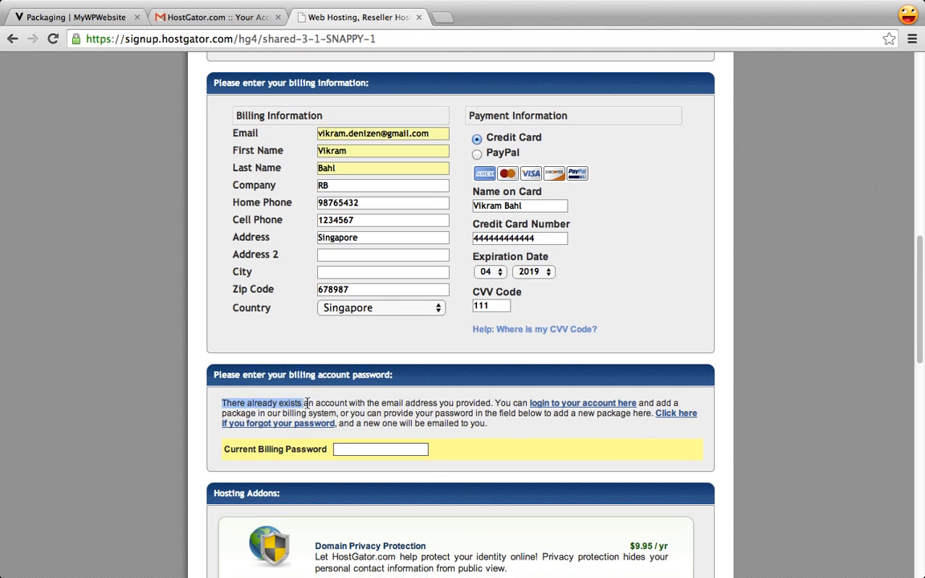
left_click_drag(306, 402, 491, 402)
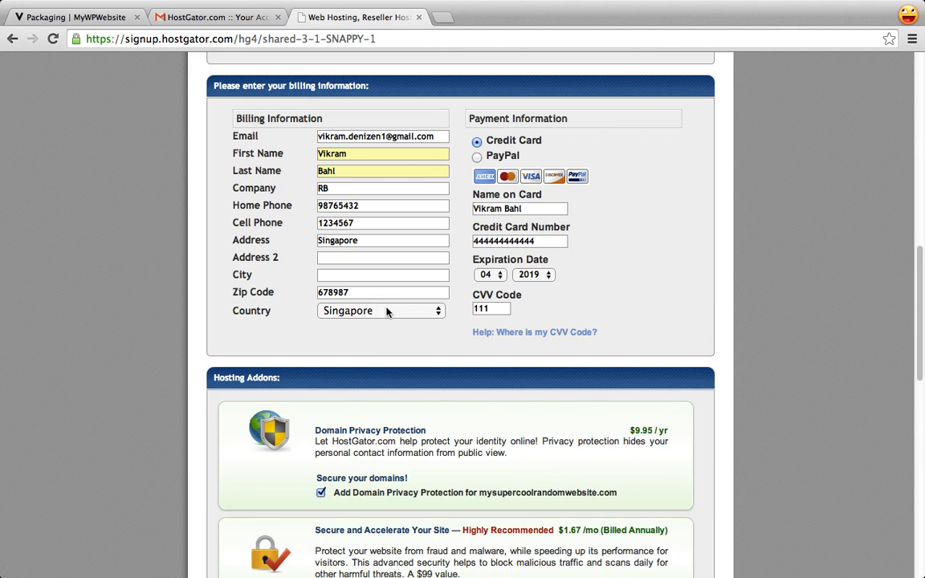
Uncheck the Domain Privacy Protection add-on and move down toward the coupon section
scroll("down", 3)
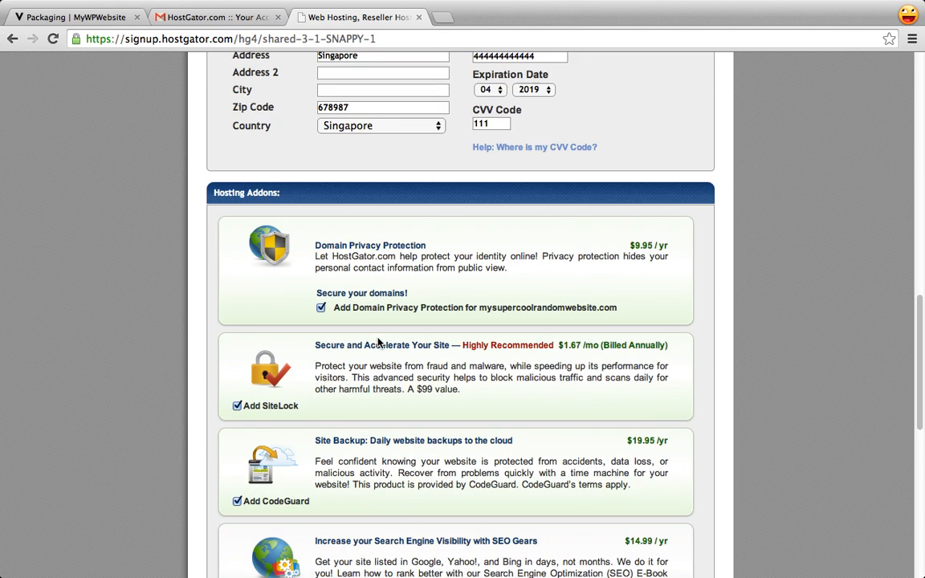
mouse_move(332, 287)
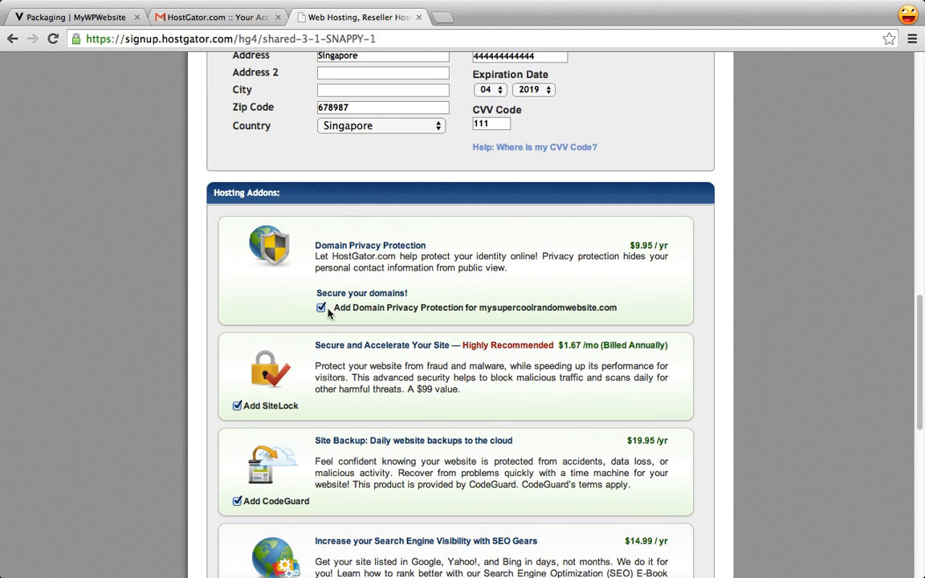
left_click(319, 309)
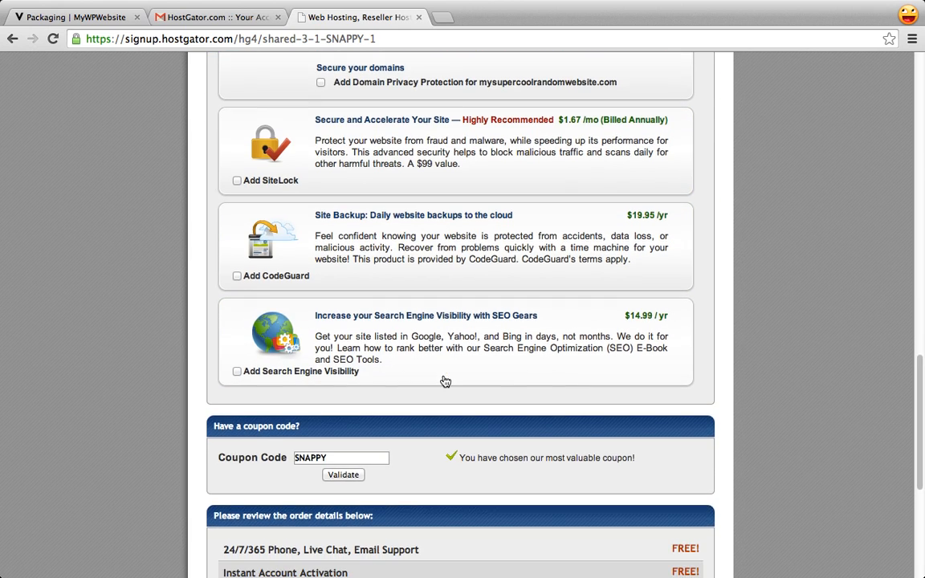
scroll("down", 3)
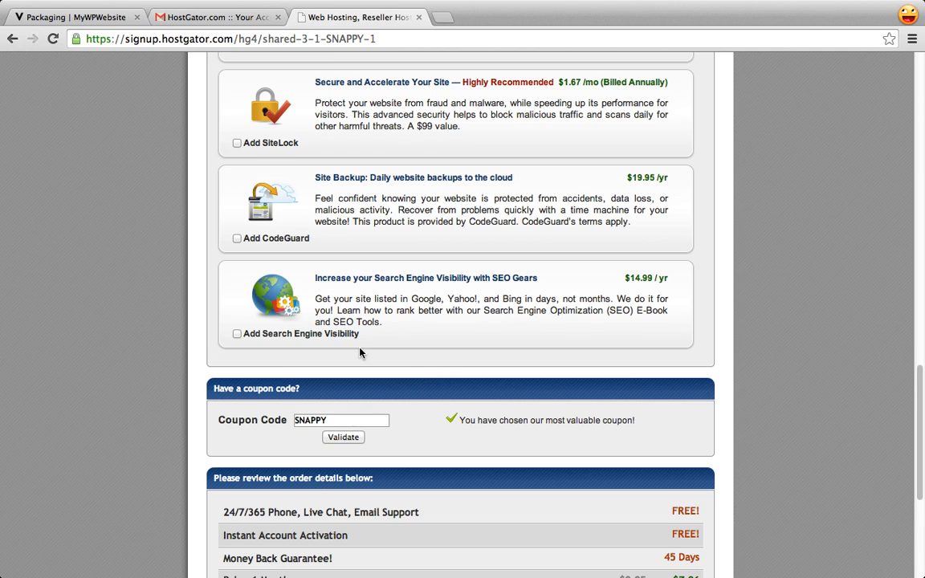
mouse_move(323, 434)
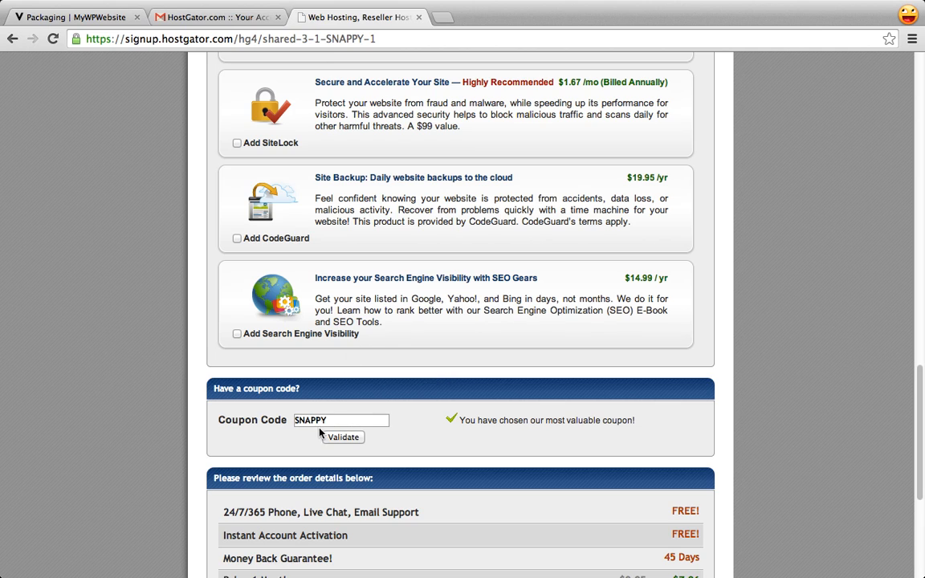
scroll("down", 3)
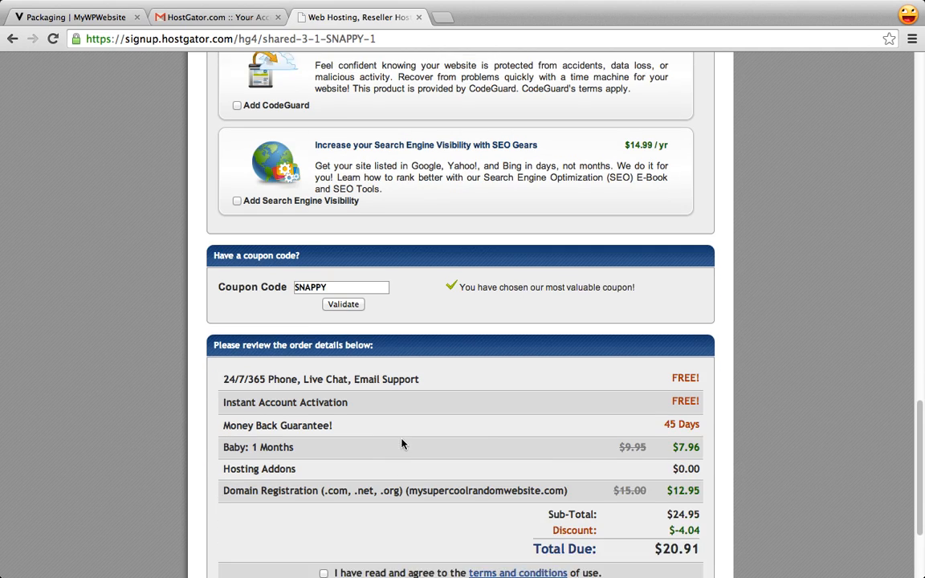
scroll("down", 3)
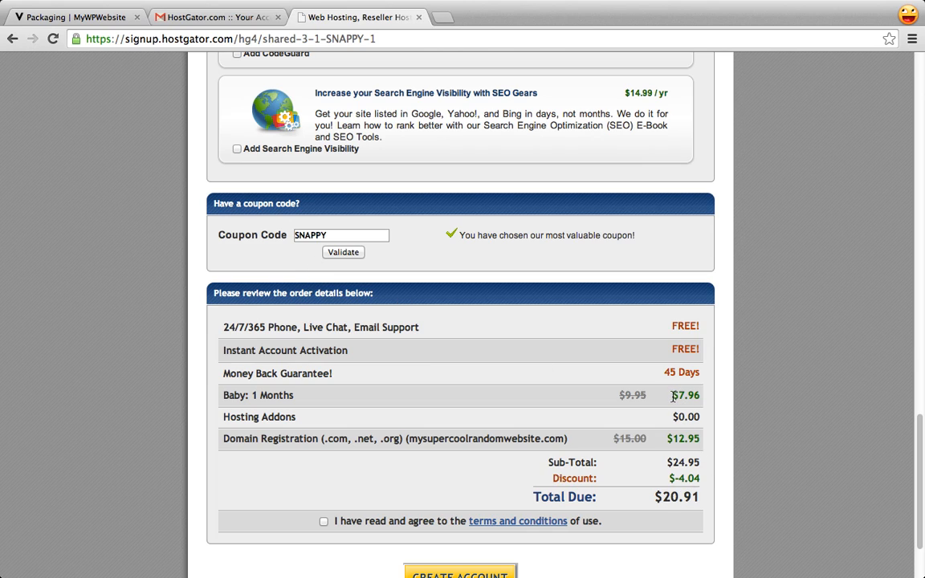
double_click(685, 395)
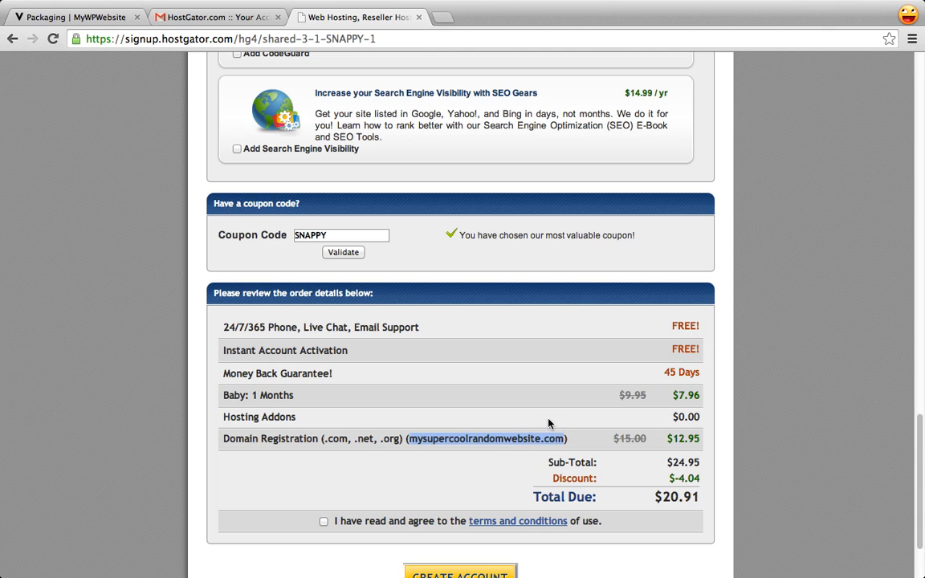
left_click(341, 236)
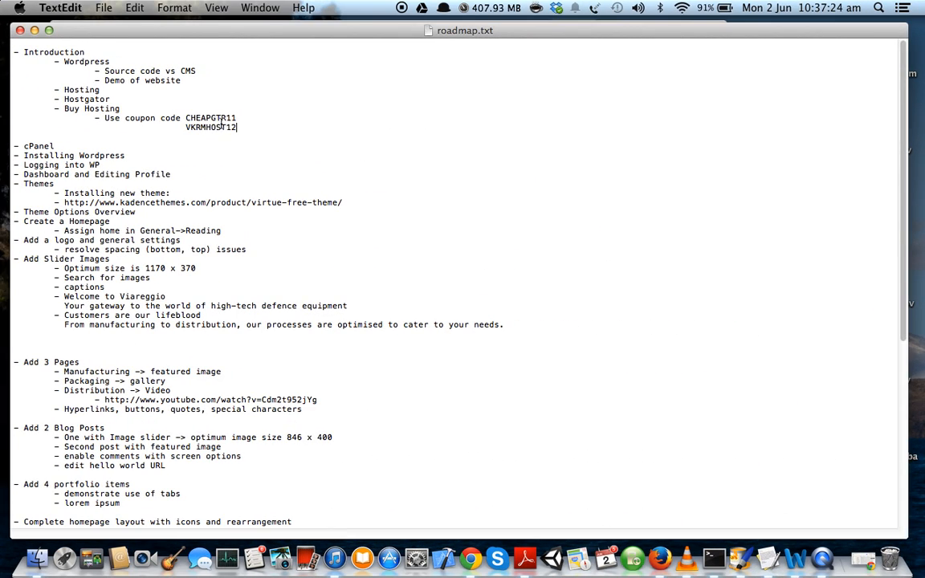
double_click(196, 118)
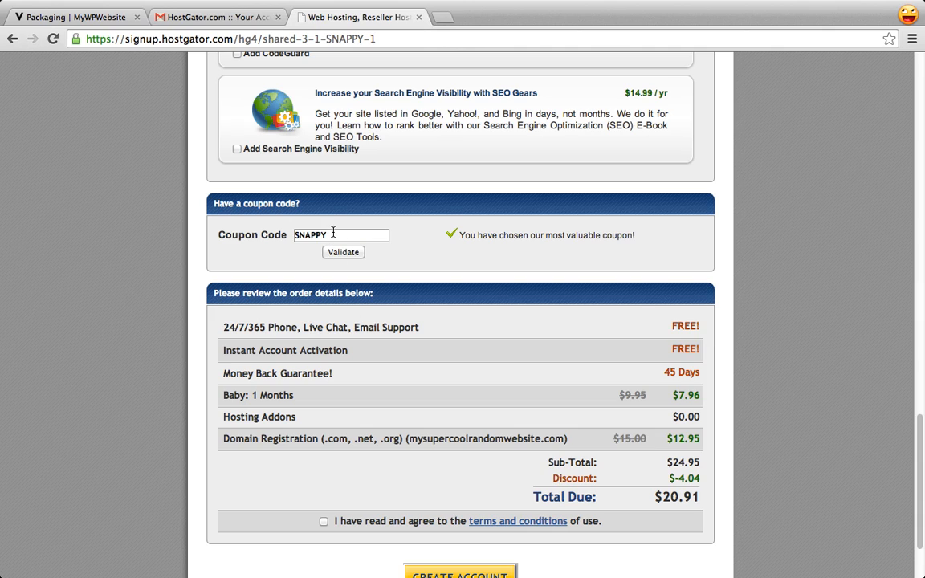
Overwrite the SNAPPY coupon code with CHEAPGTR11 and validate it
double_click(314, 235)
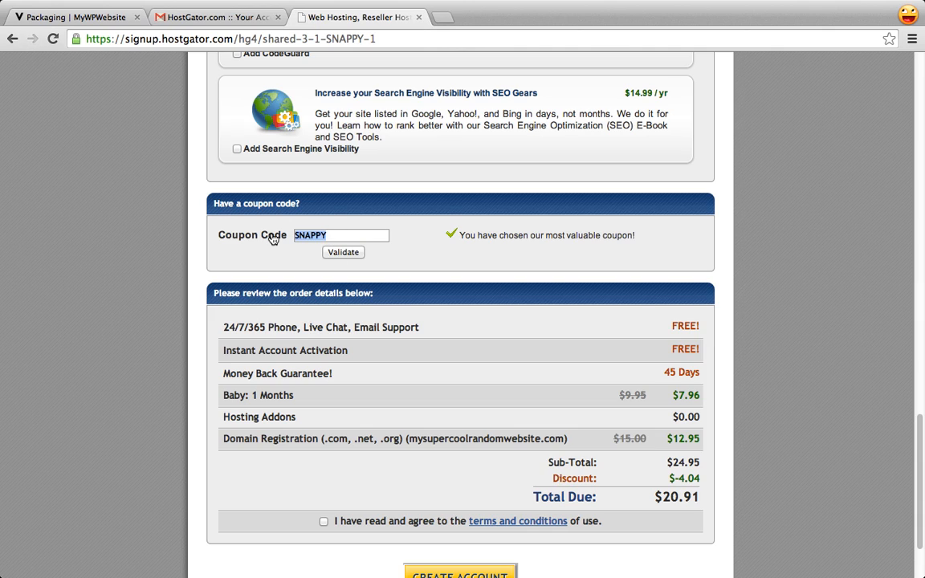
type("CHEAPGTR1")
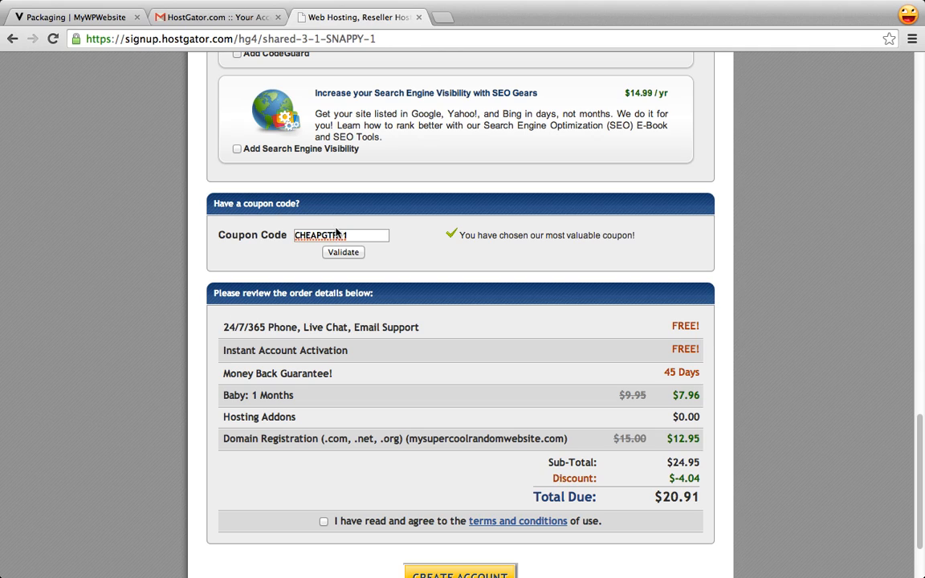
left_click(342, 252)
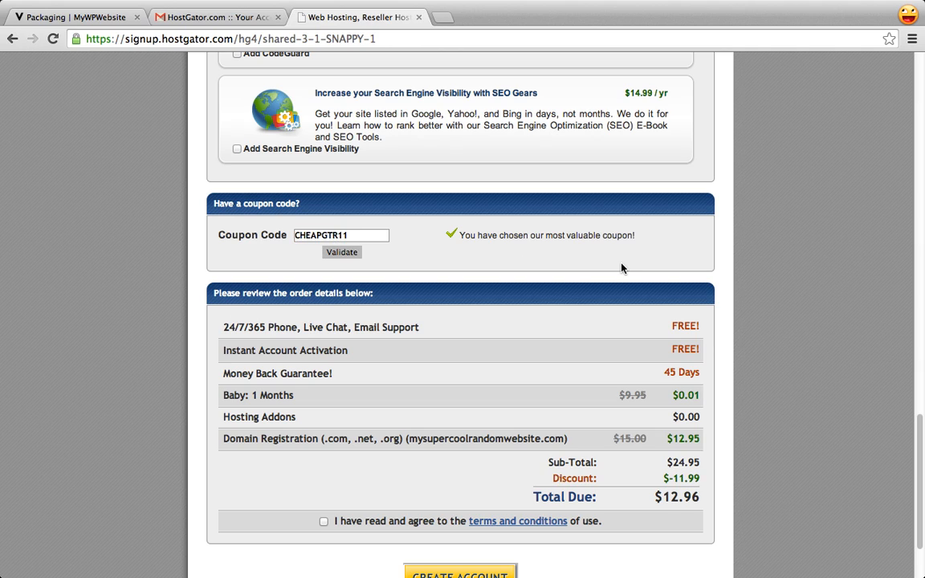
mouse_move(663, 497)
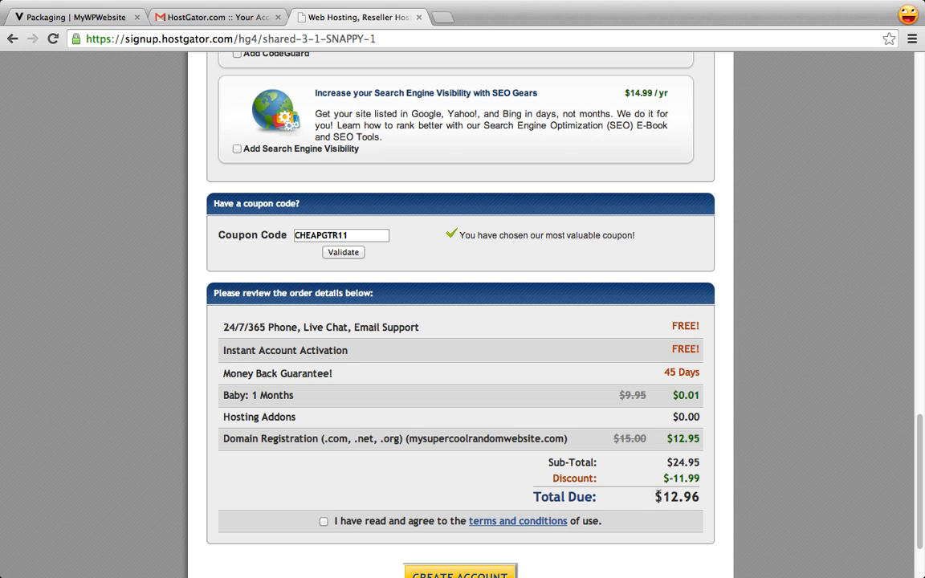
mouse_move(708, 493)
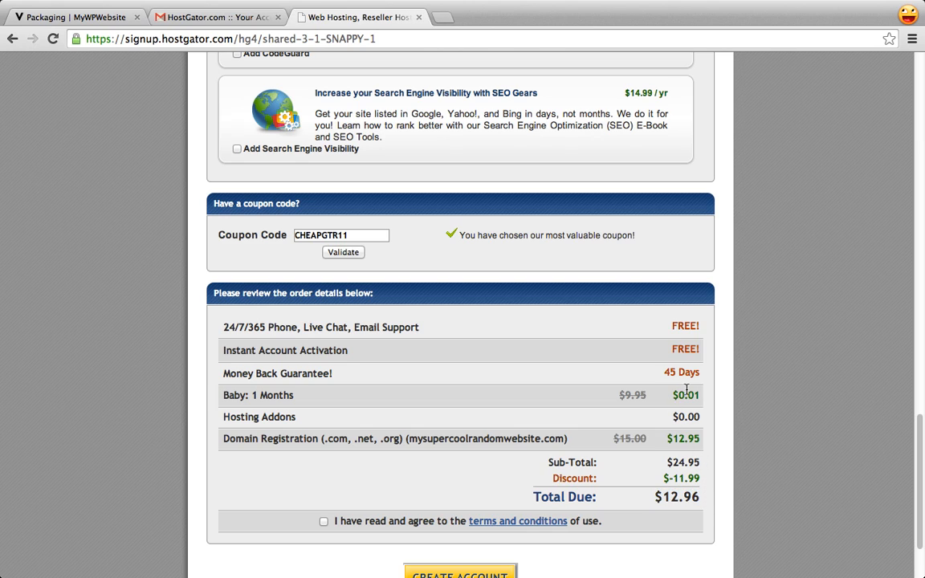
mouse_move(670, 398)
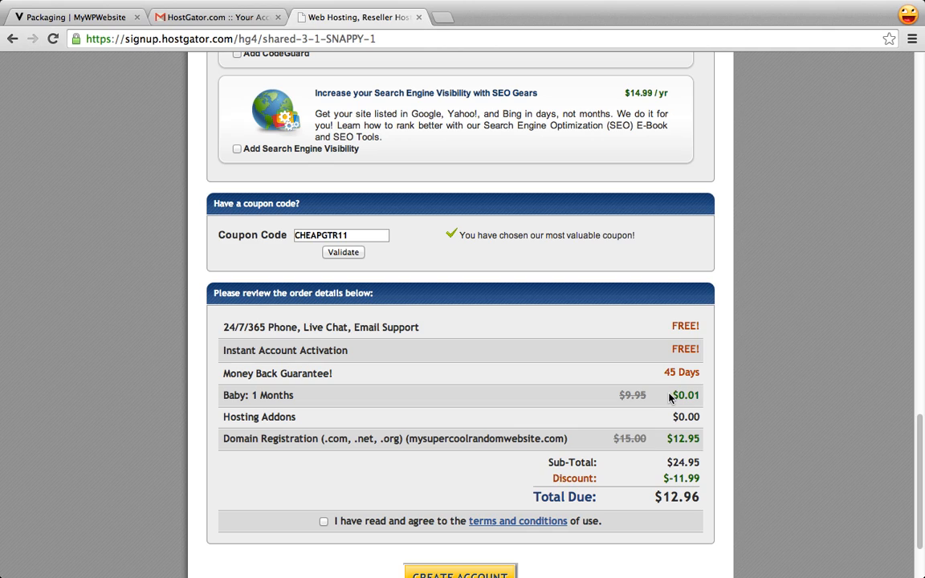
mouse_move(670, 374)
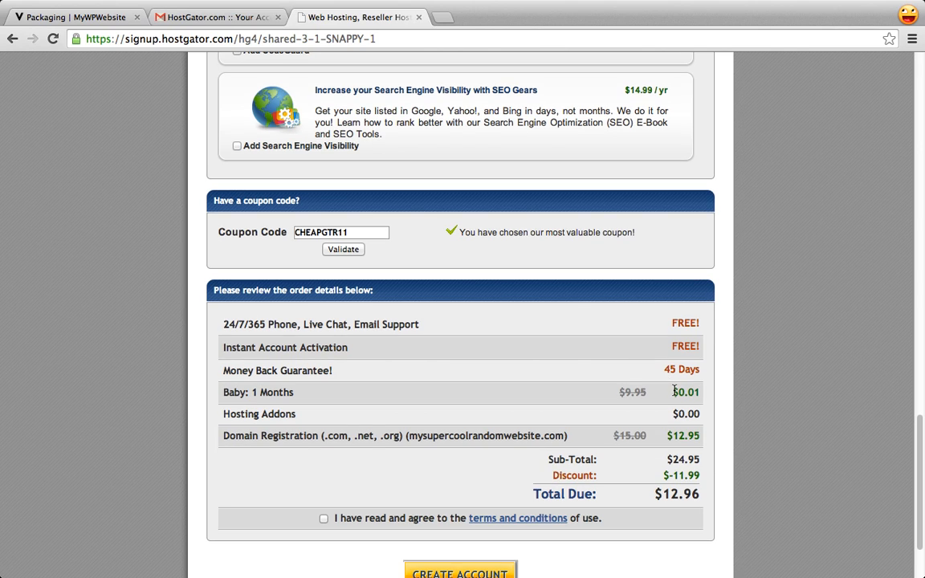
mouse_move(533, 344)
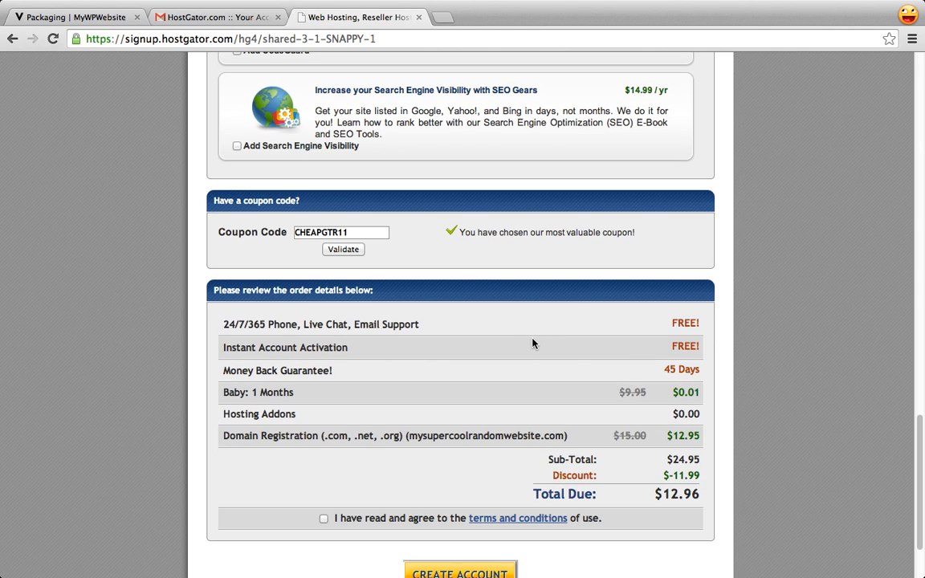
Tick 'I have read and agree to the terms and conditions' at the form's bottom
scroll("down", 3)
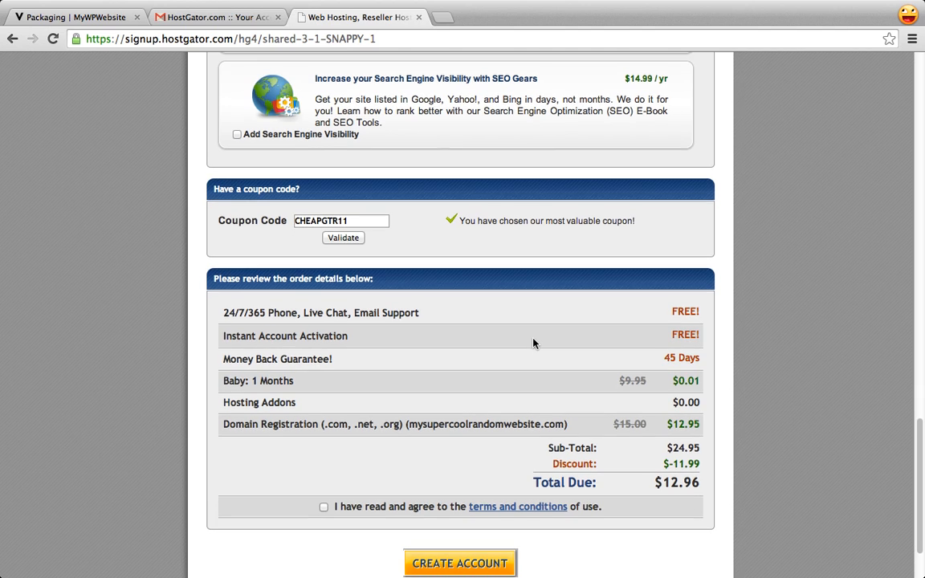
scroll("down", 3)
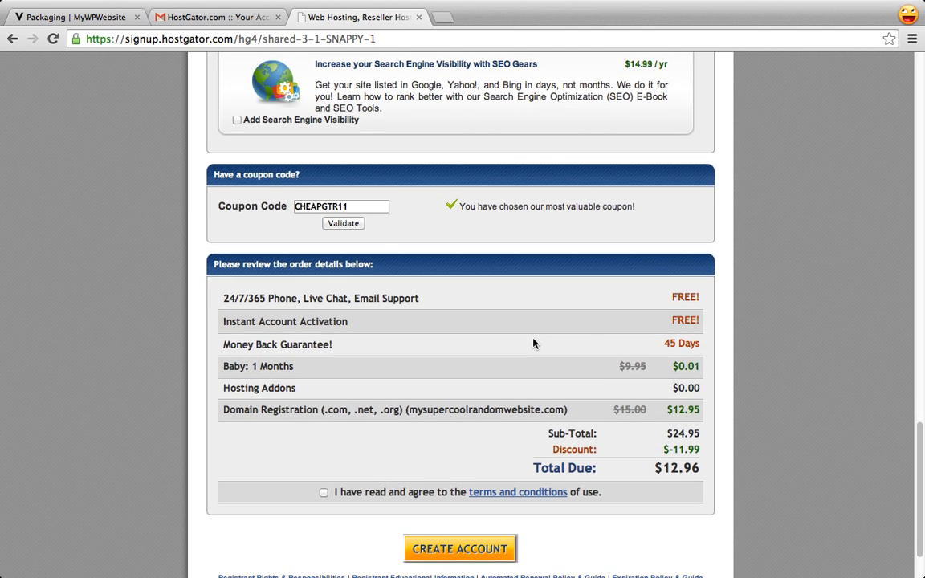
scroll("down", 3)
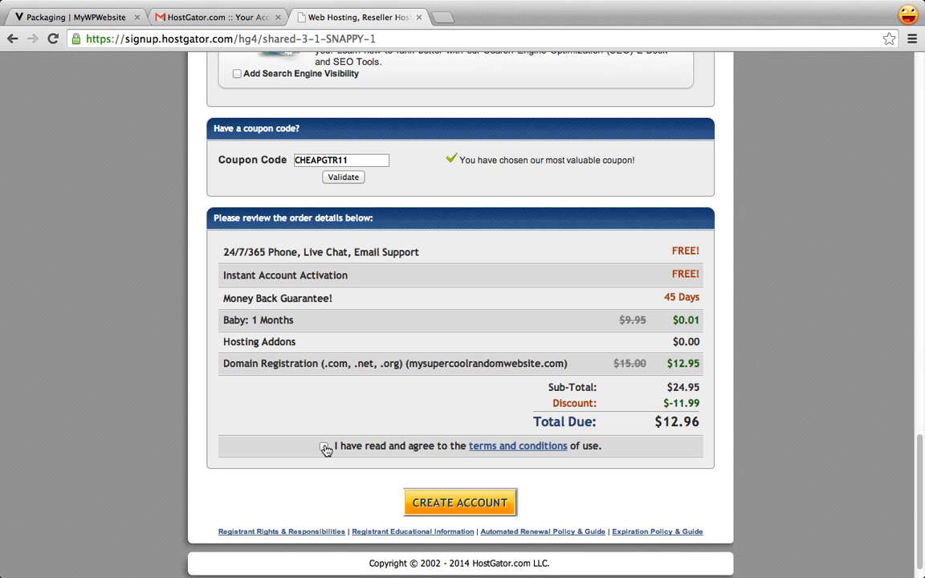
left_click(325, 446)
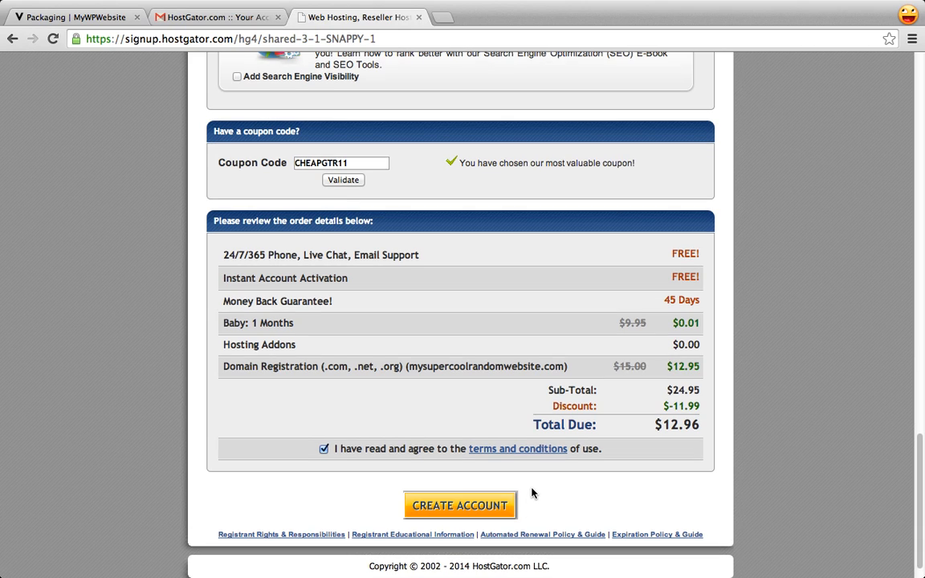
left_click(460, 504)
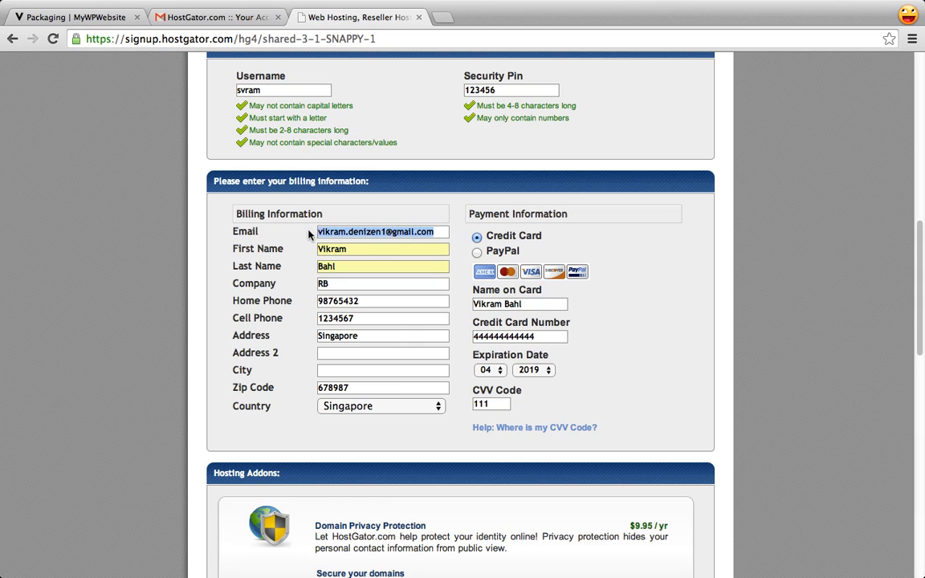
mouse_move(623, 243)
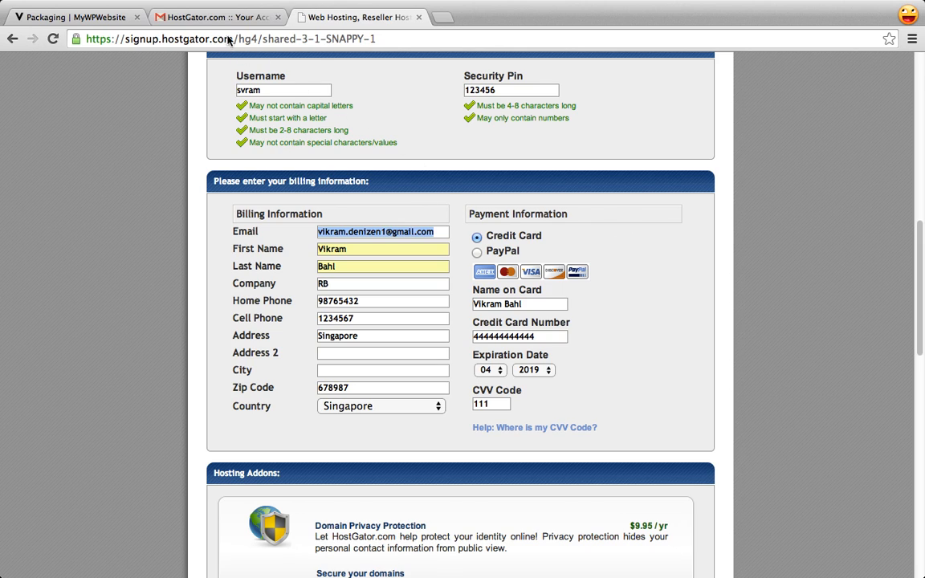
Switch to the Gmail tab showing the 'HostGator.com :: Your Account Info' email
left_click(213, 16)
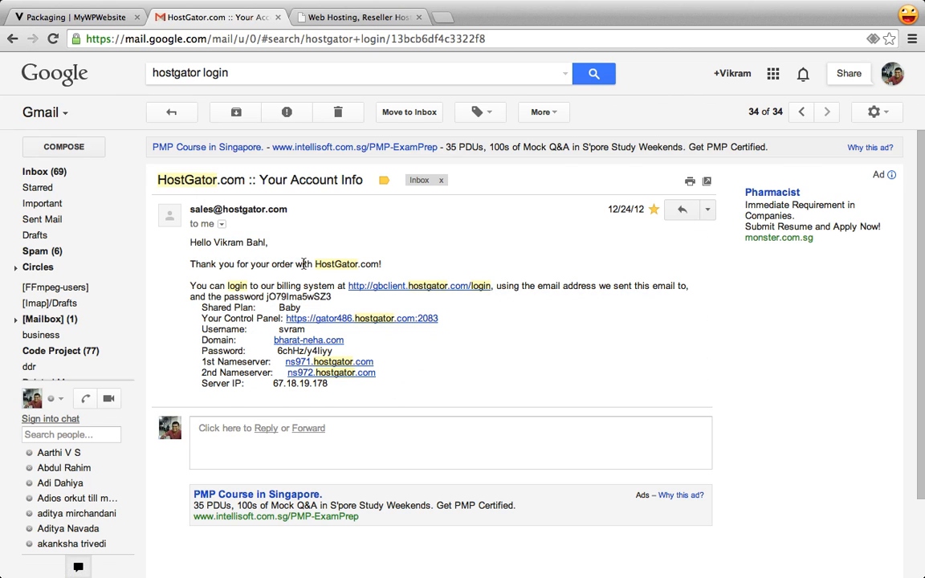
mouse_move(292, 269)
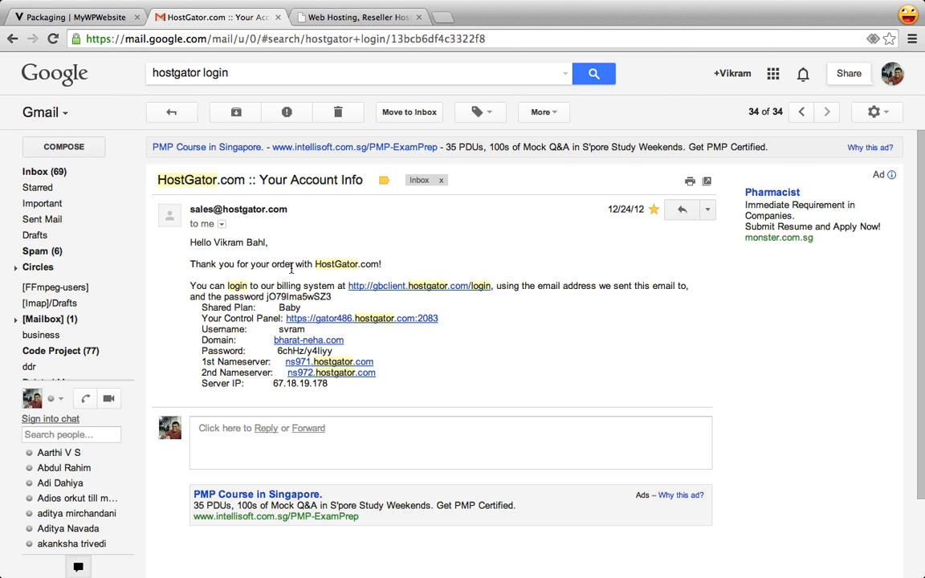
mouse_move(277, 277)
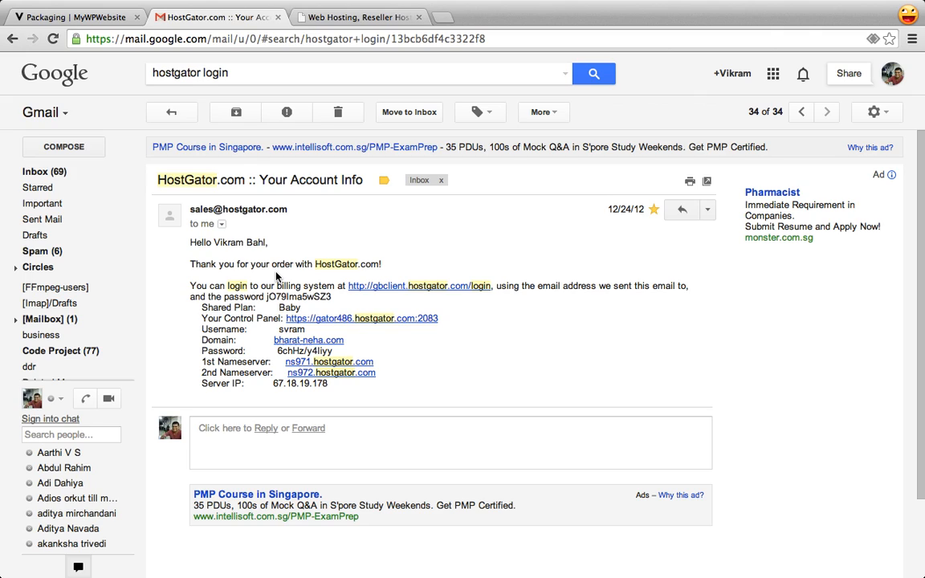
mouse_move(293, 278)
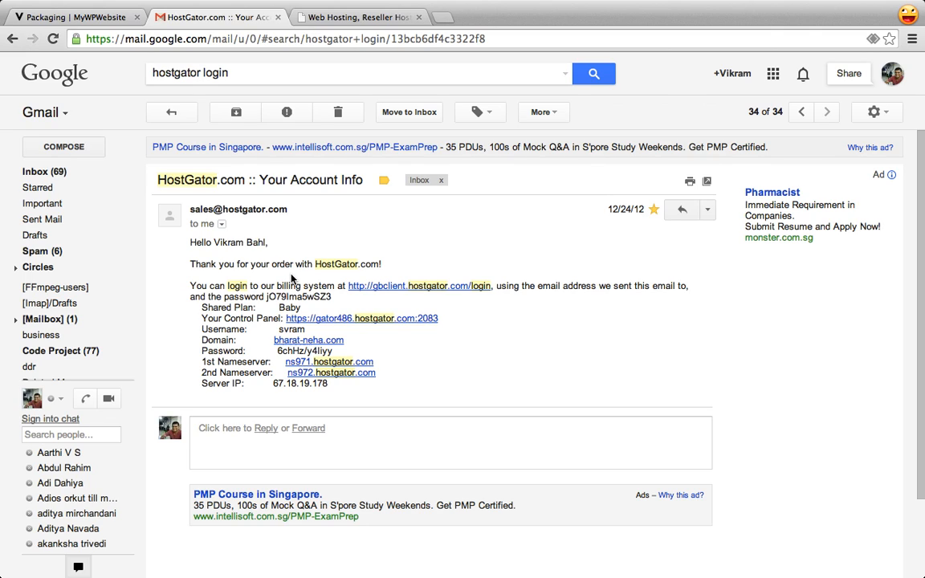
mouse_move(308, 285)
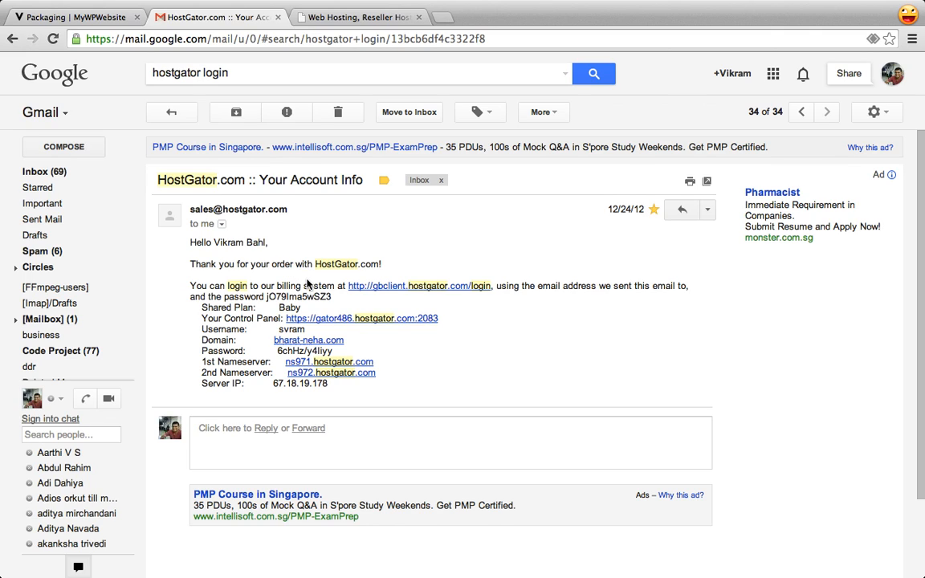